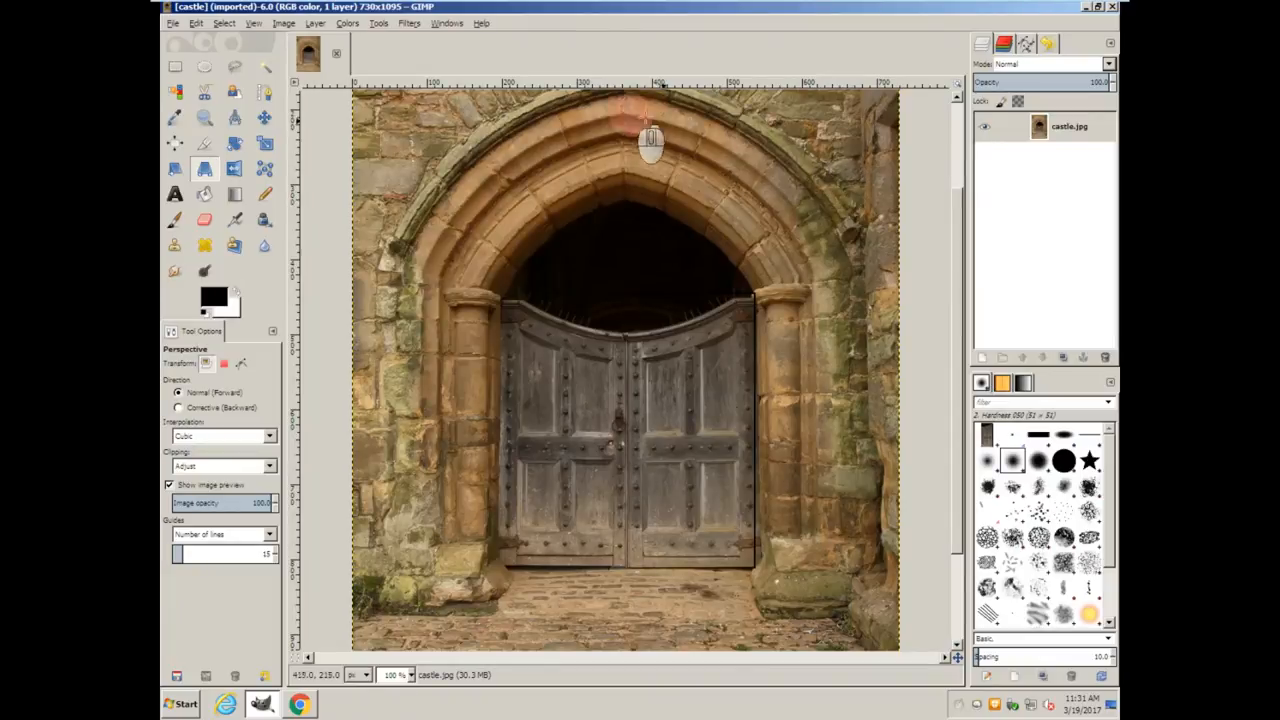
mouse_move(377, 38)
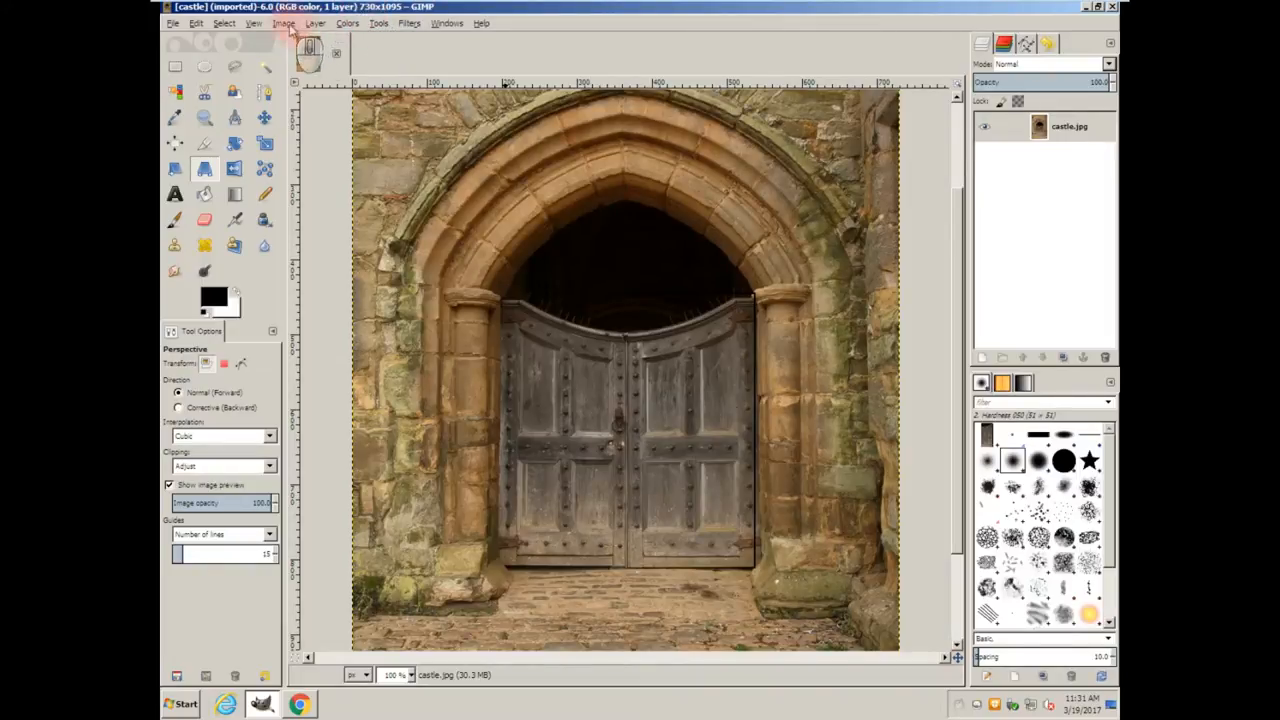
- Scale the castle gate image from 730×1095 down to 350×525 pixels
left_click(283, 24)
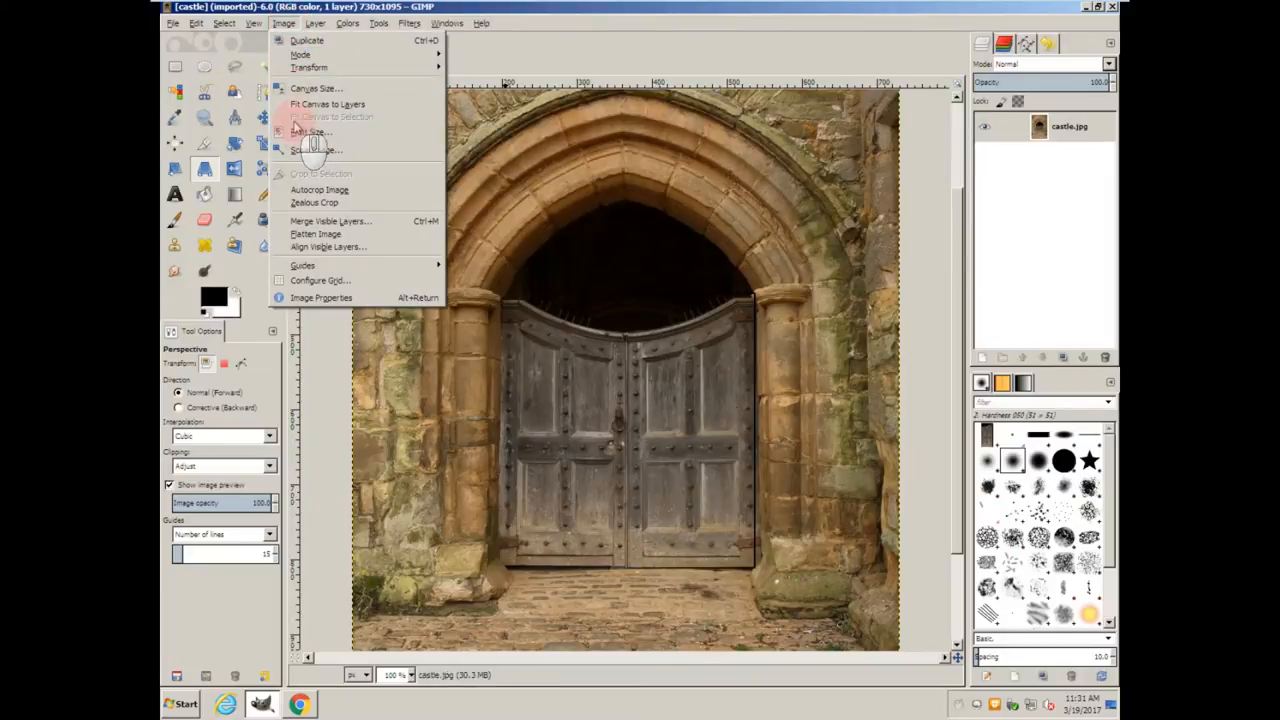
left_click(307, 151)
type("350")
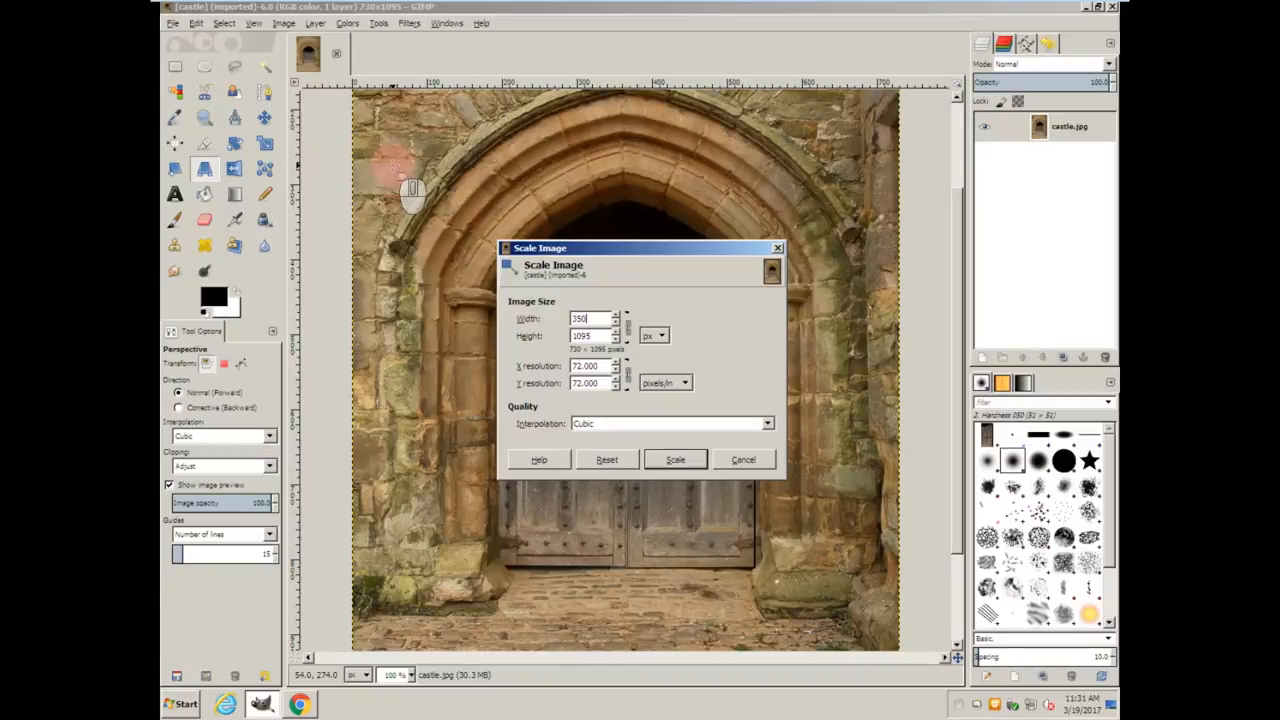
left_click(675, 459)
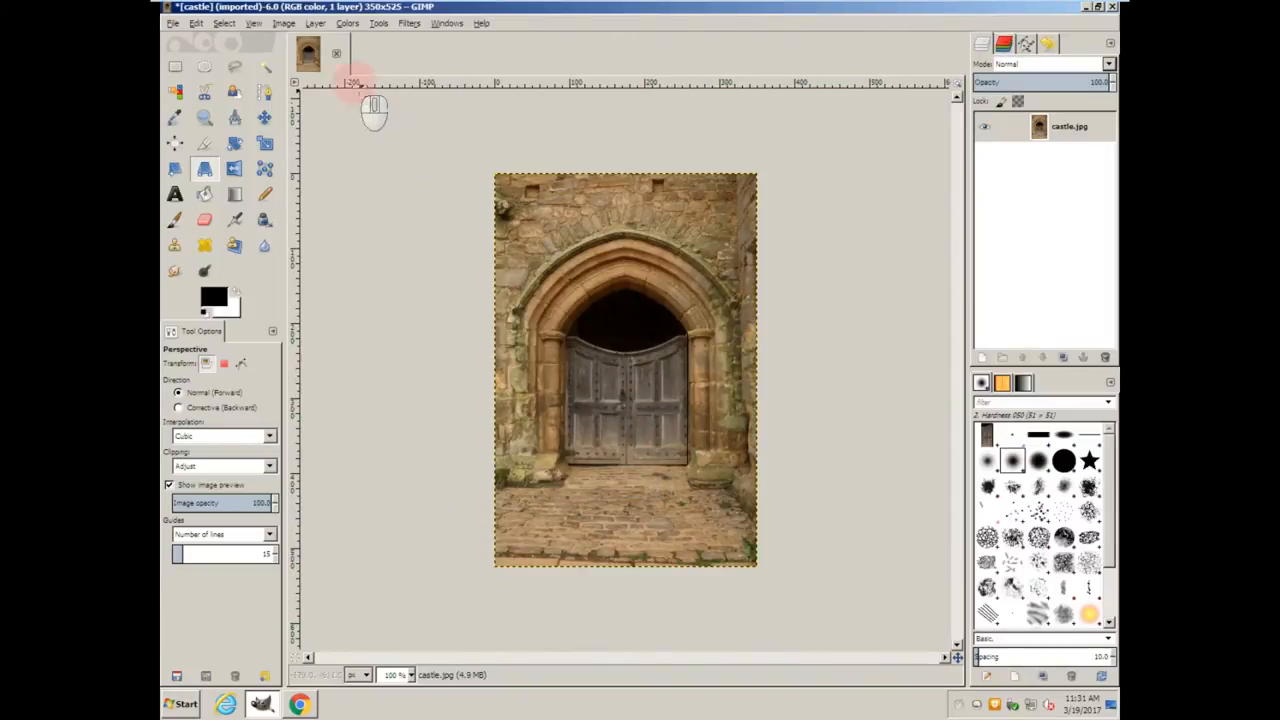
- Rename the photo layer to 'Wall' and add a black-filled layer named 'Black' below it
left_click(348, 24)
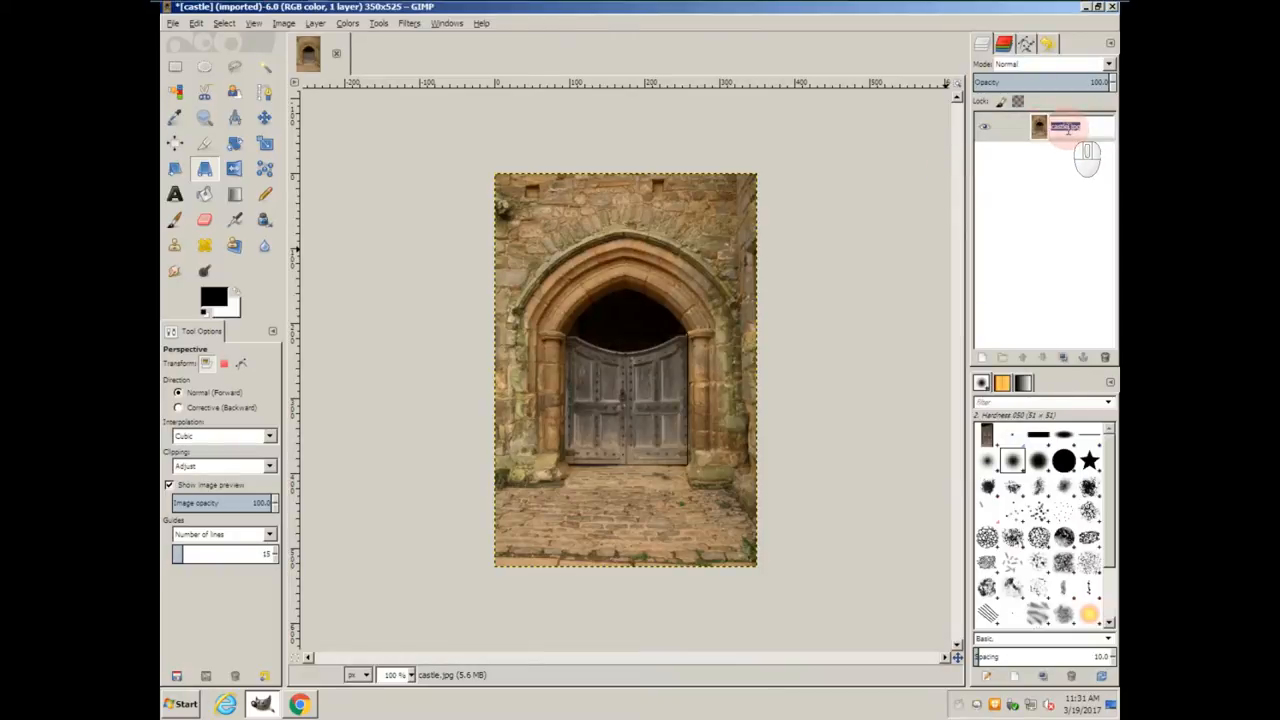
type("Wall")
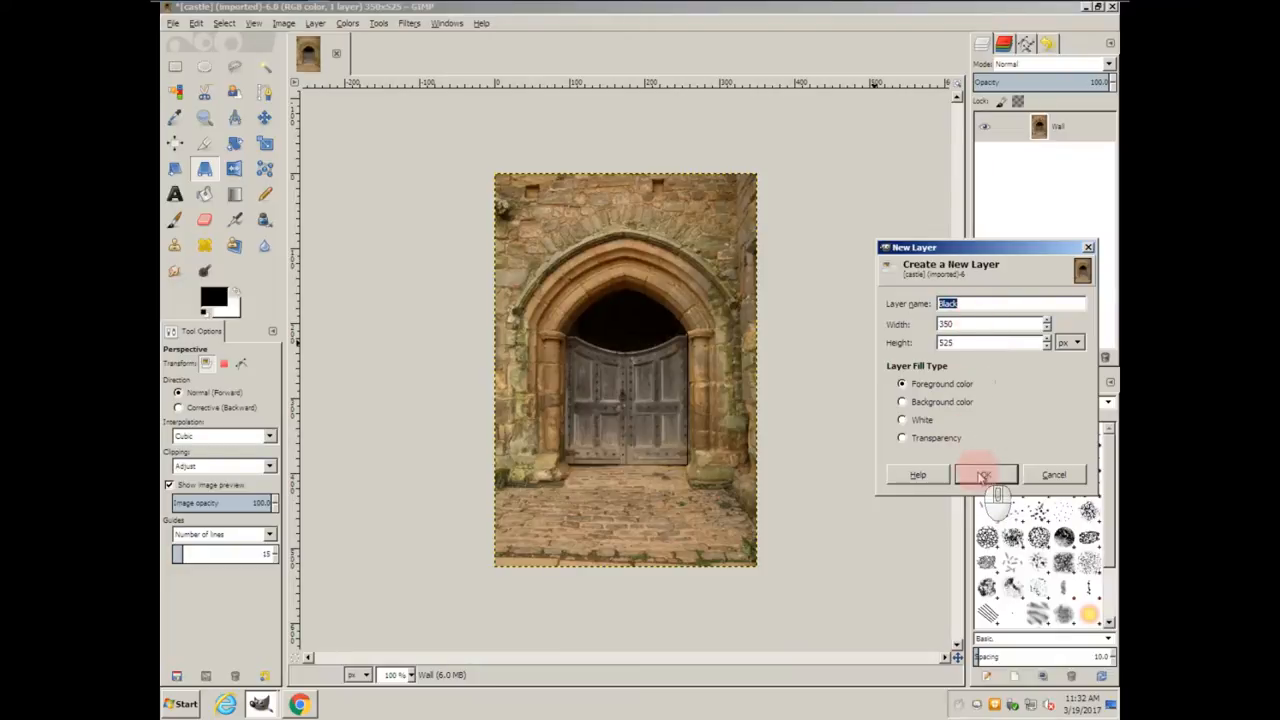
left_click(985, 474)
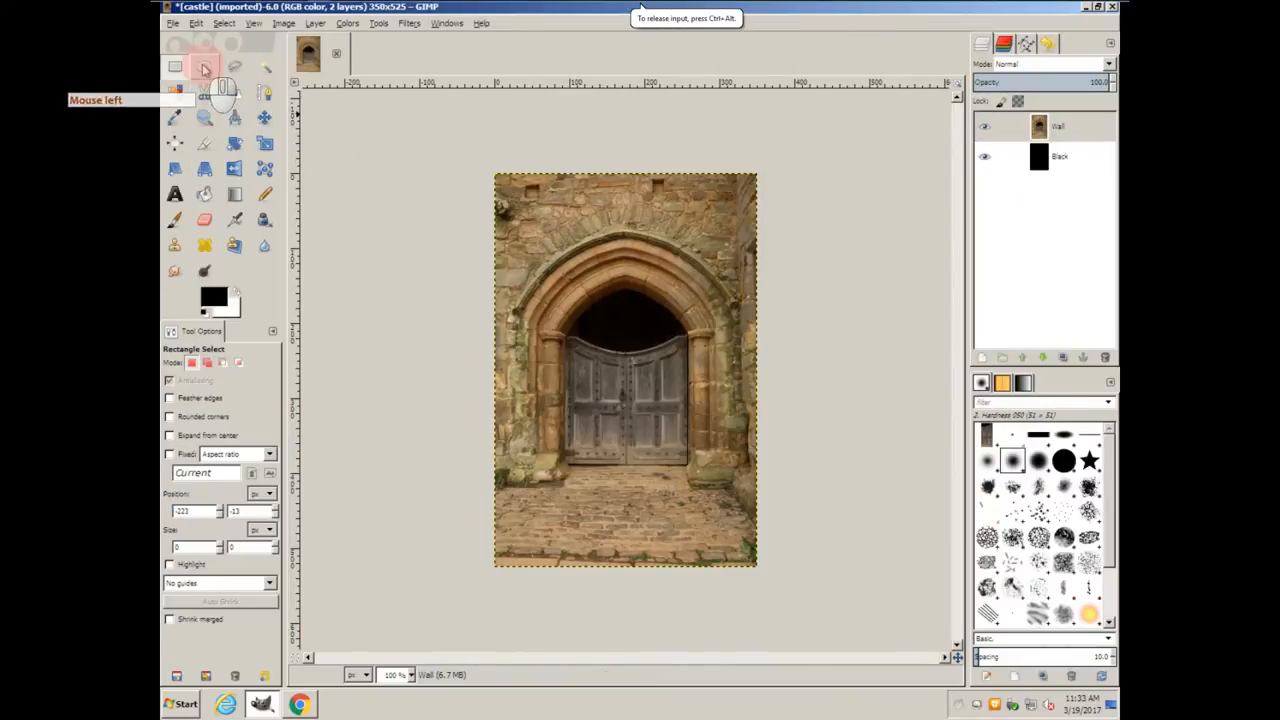
mouse_move(680, 345)
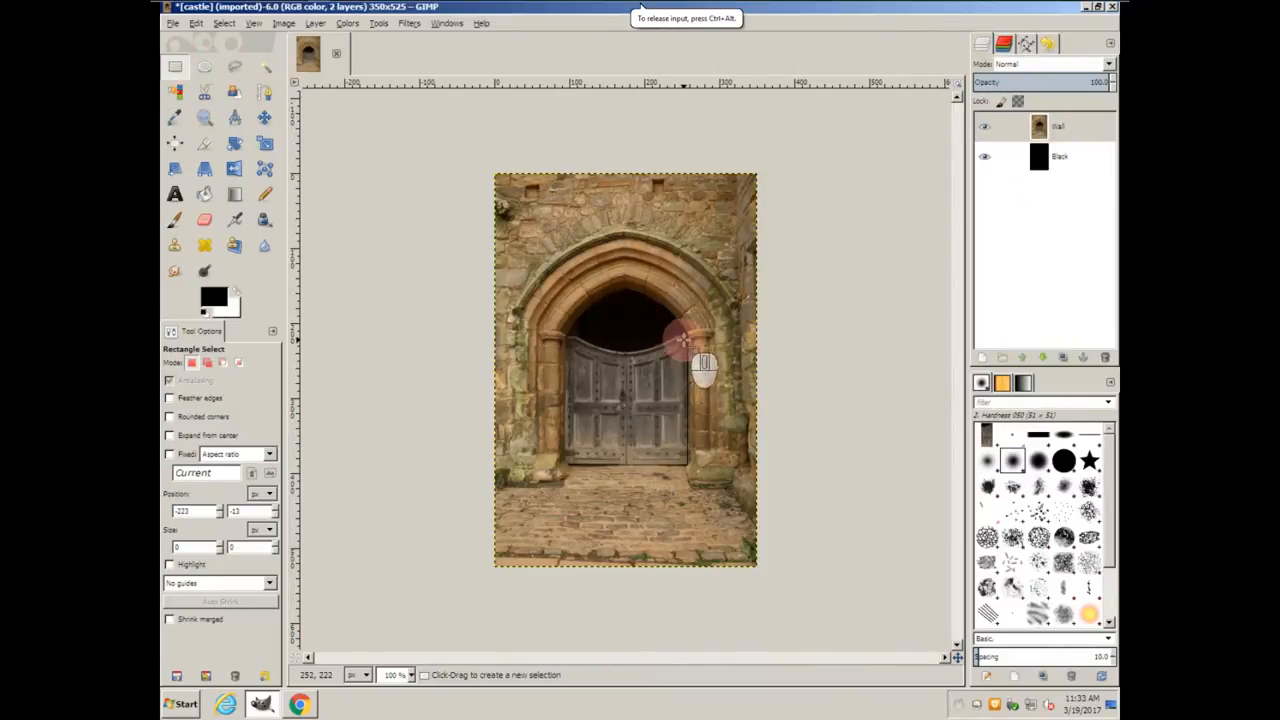
- Cut the right door panel from Wall, paste it as a new layer, and move it back into the doorway
left_click_drag(680, 355, 695, 375)
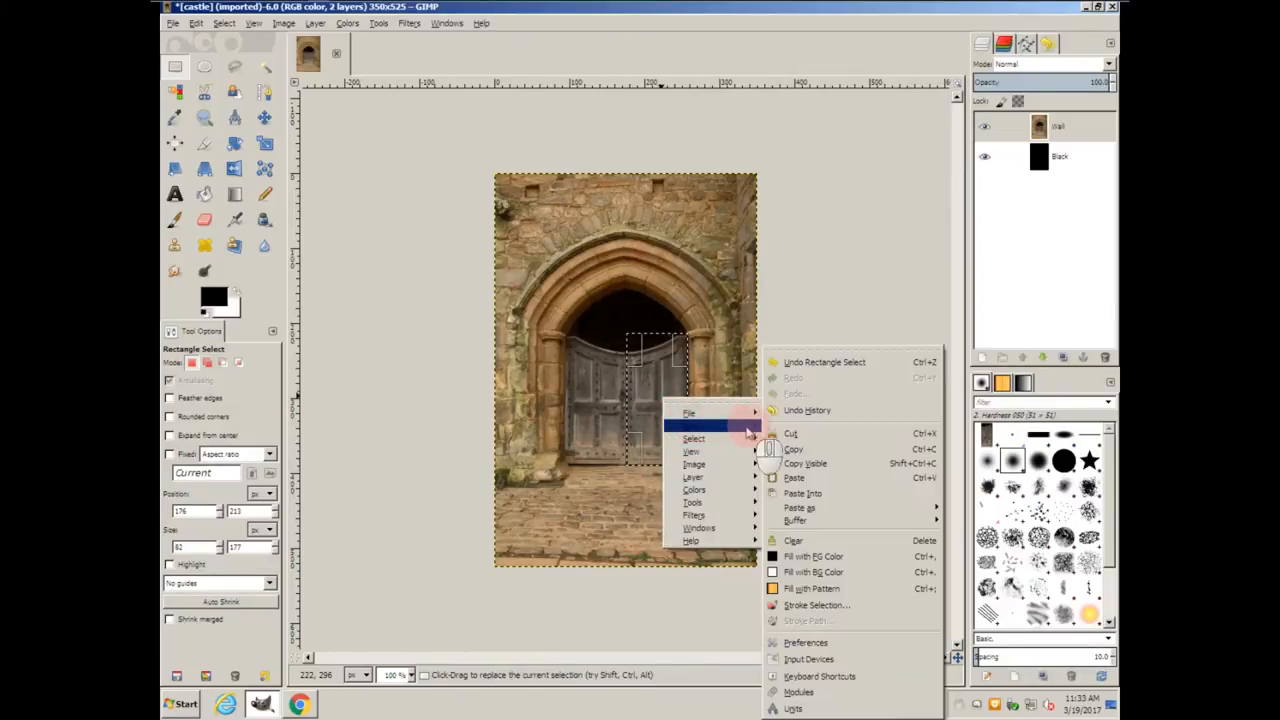
left_click(791, 432)
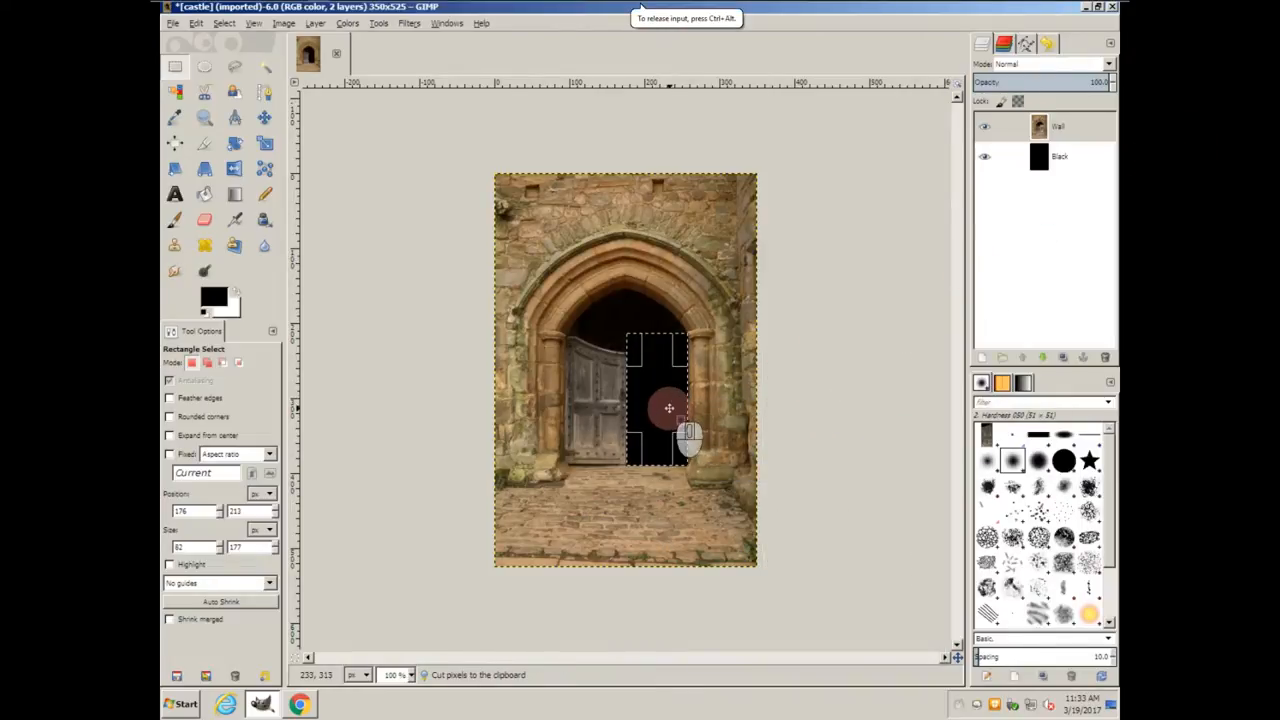
right_click(660, 430)
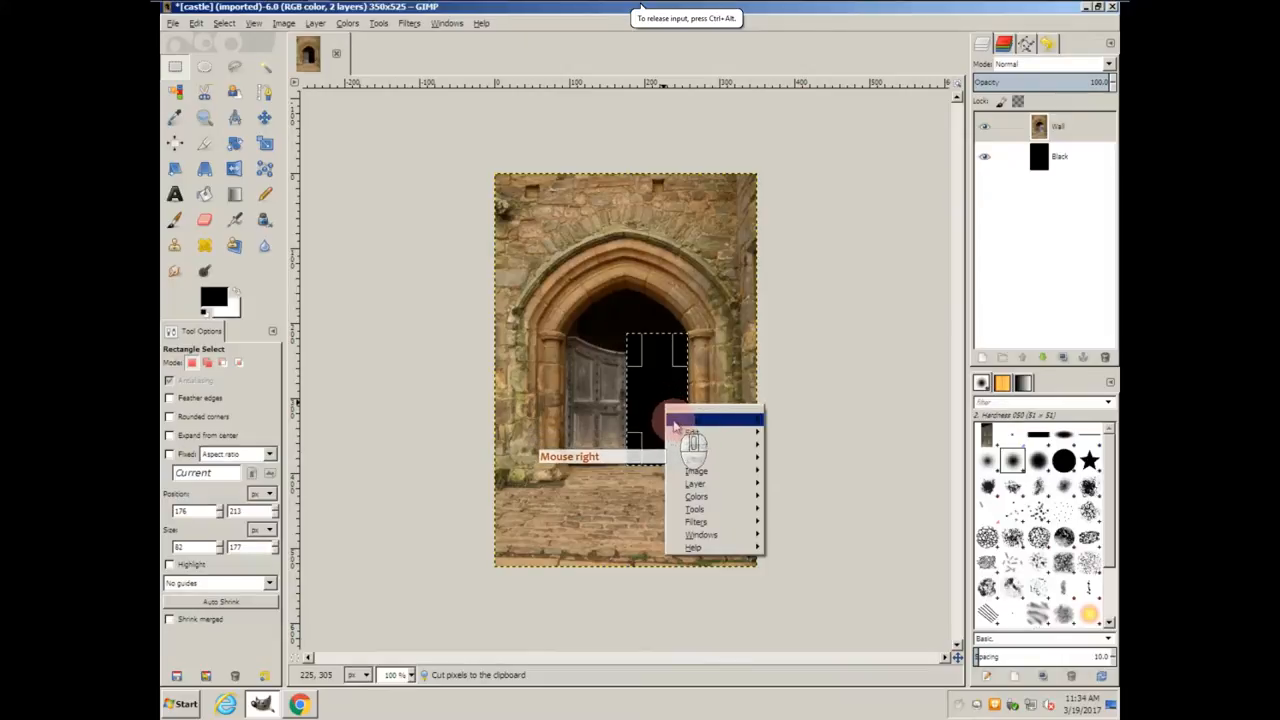
left_click(690, 432)
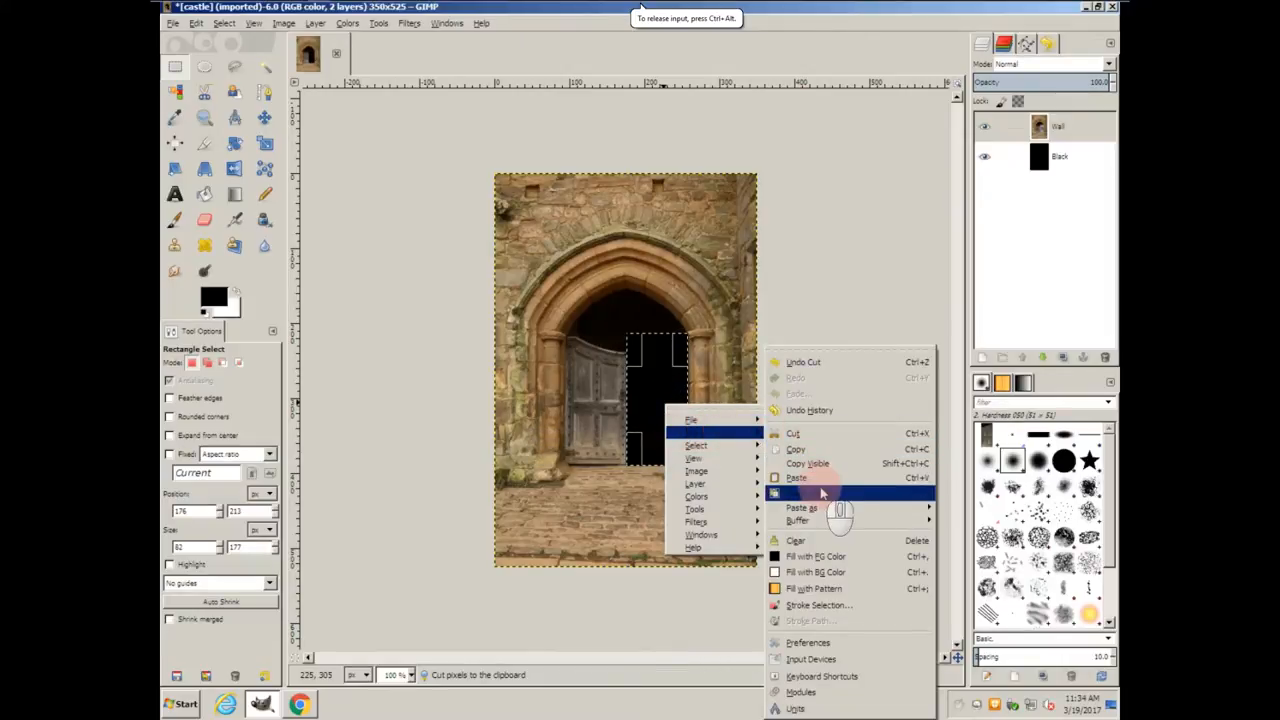
mouse_move(798, 519)
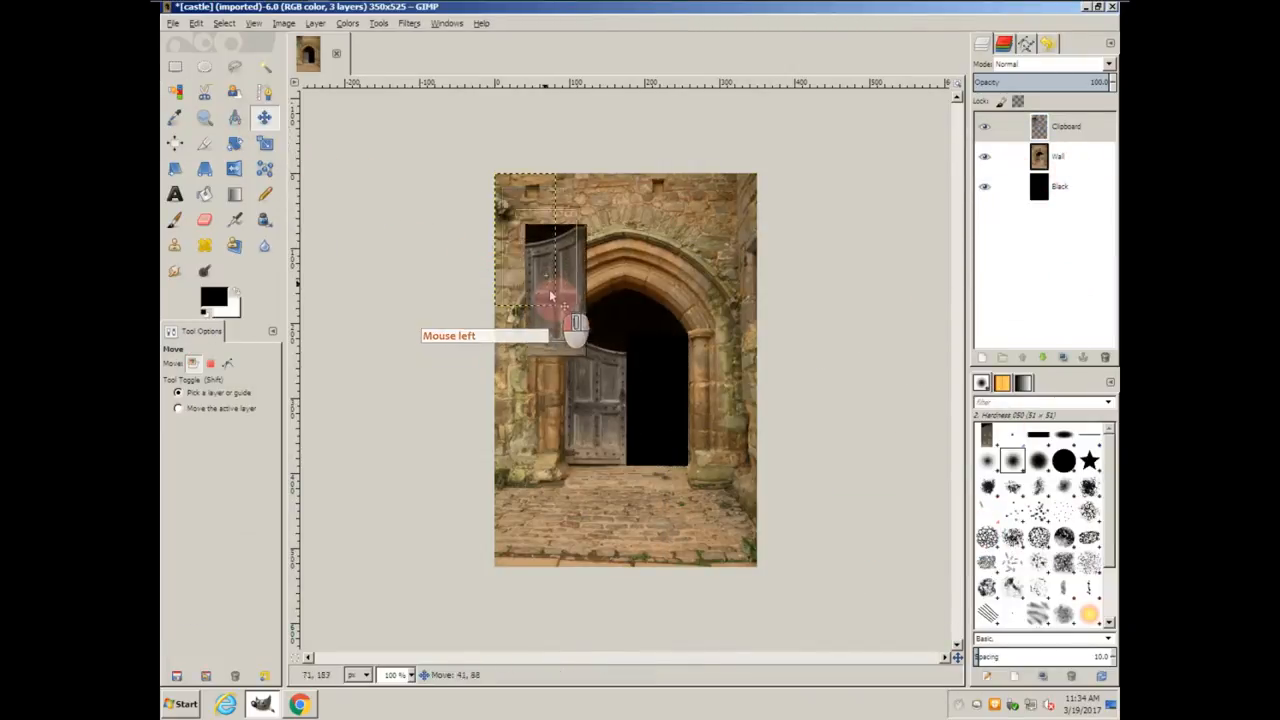
left_click_drag(548, 295, 650, 405)
type("Door")
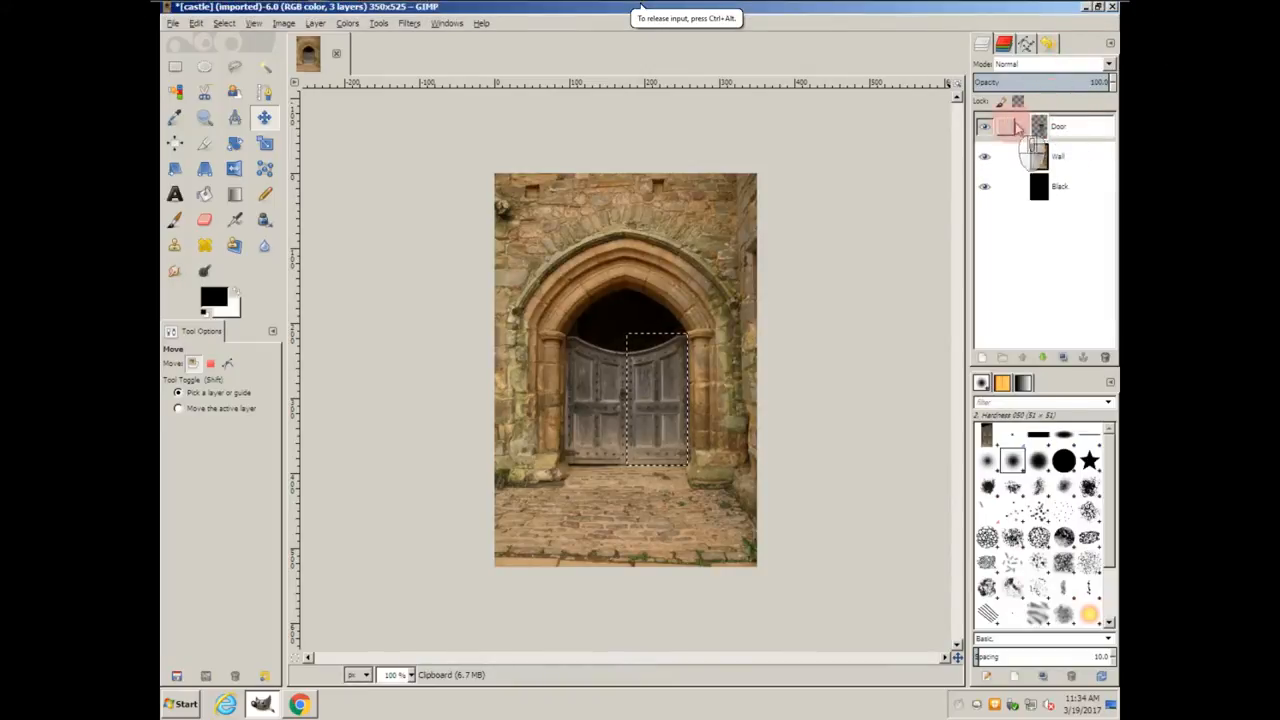
- Put Door beneath Wall, duplicate the layers, and merge the originals into one bottom Black frame
left_click(1058, 126)
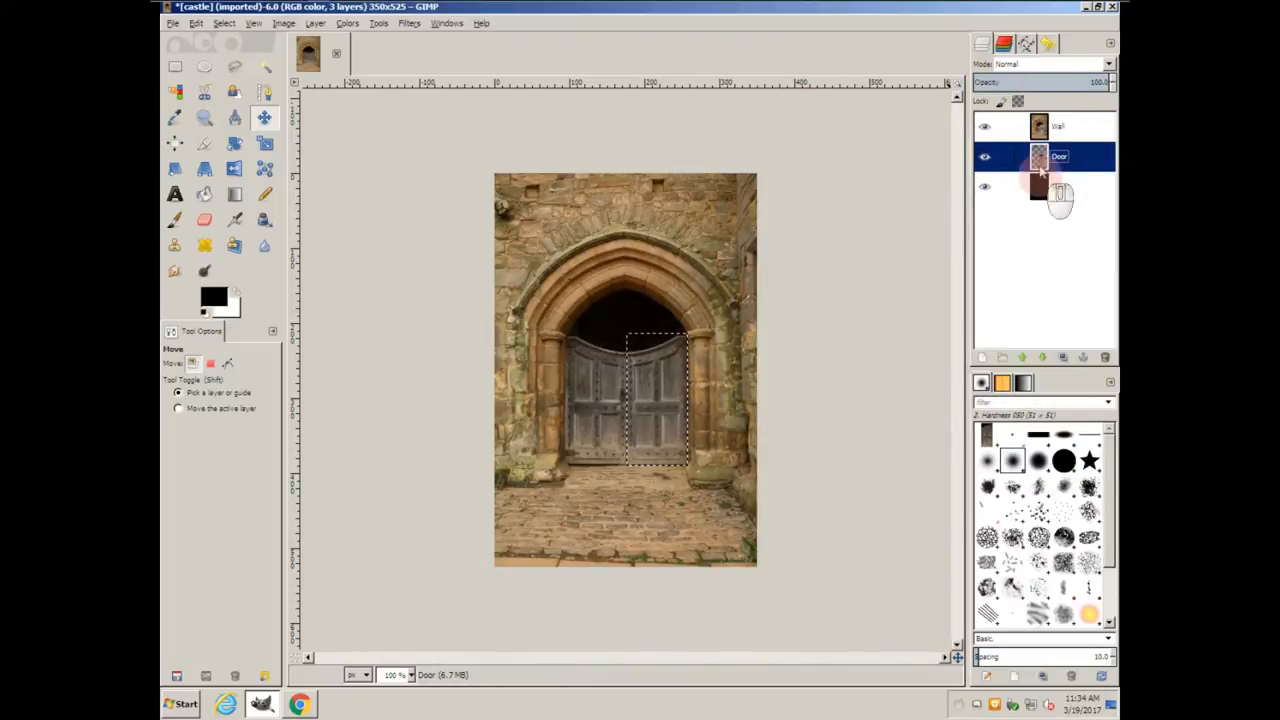
right_click(1060, 186)
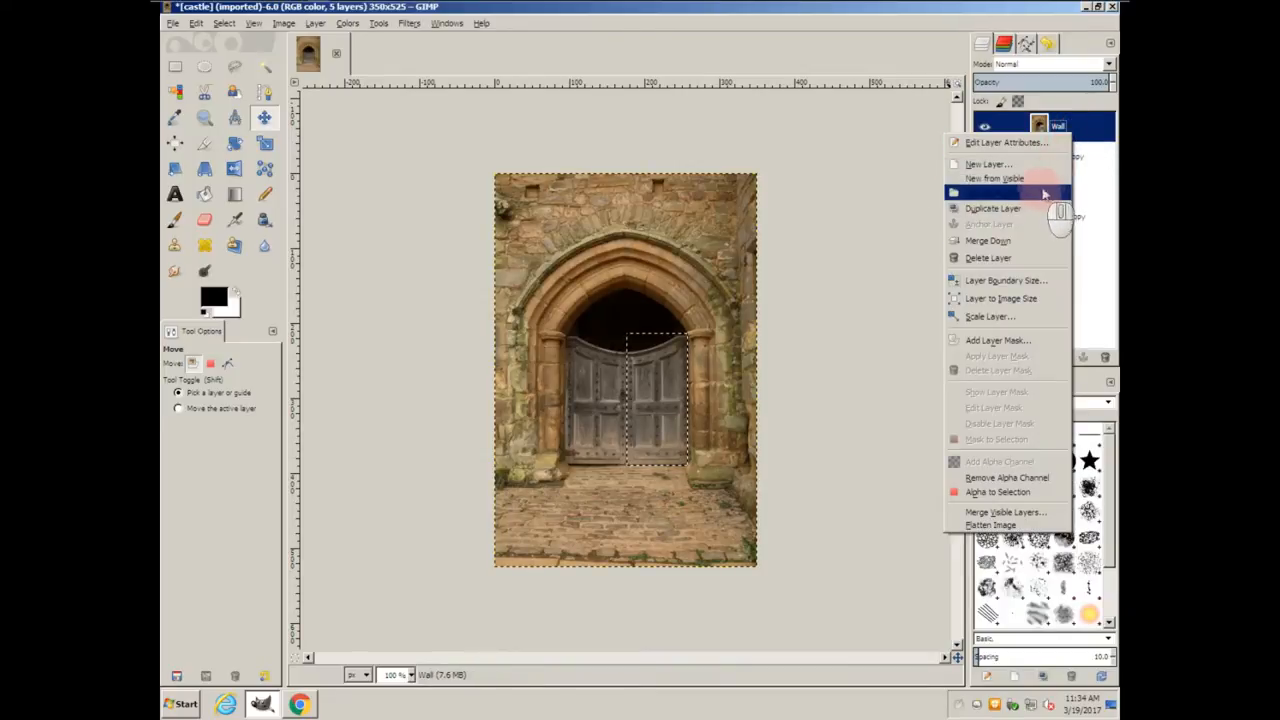
left_click(990, 208)
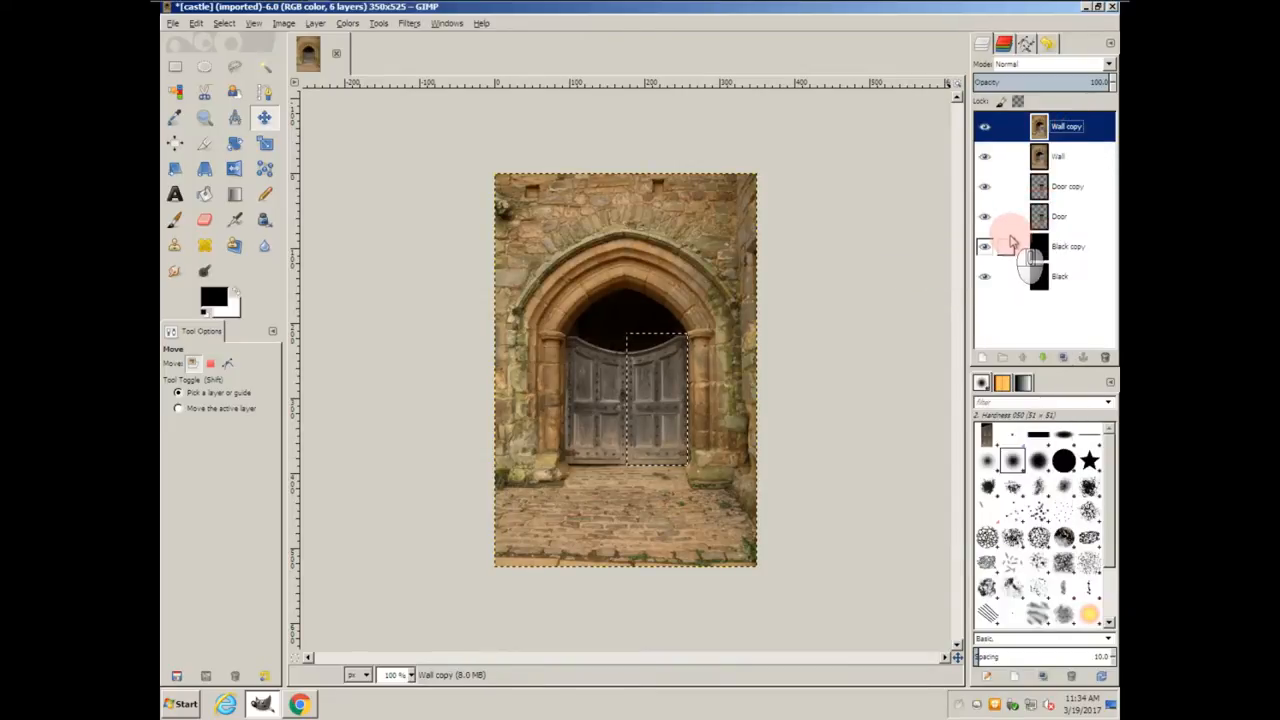
left_click(1059, 216)
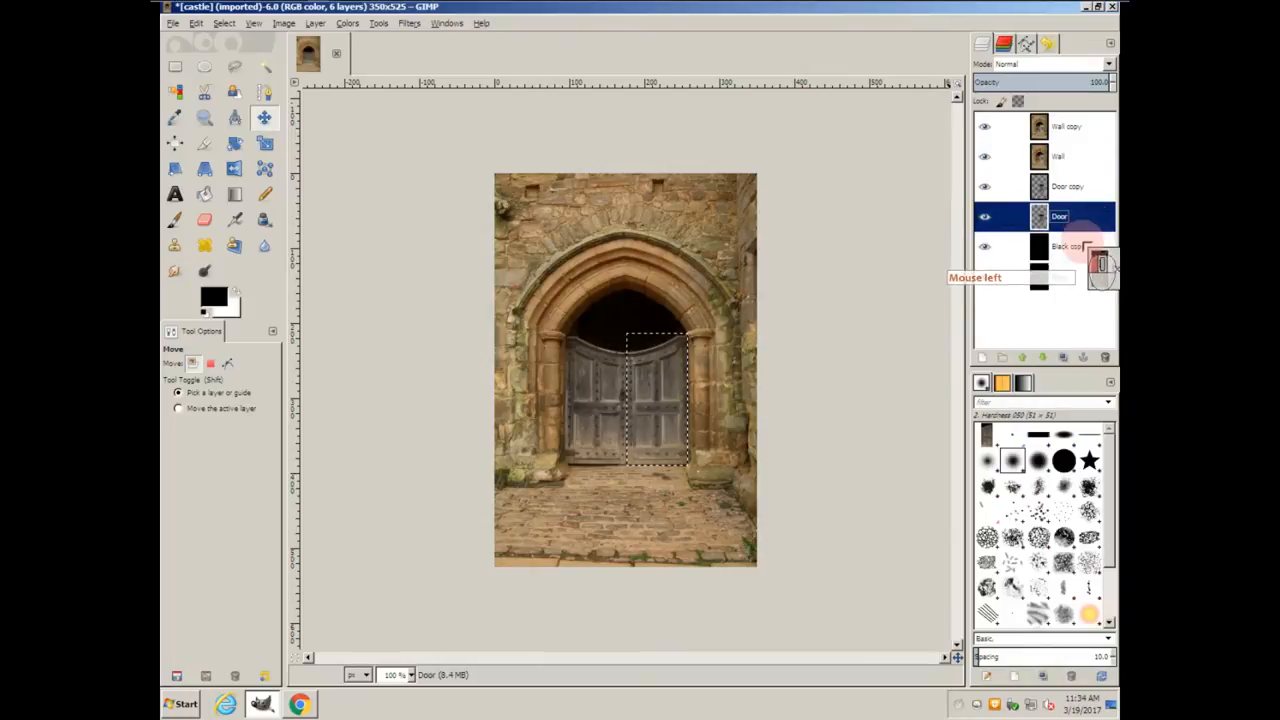
left_click(1056, 156)
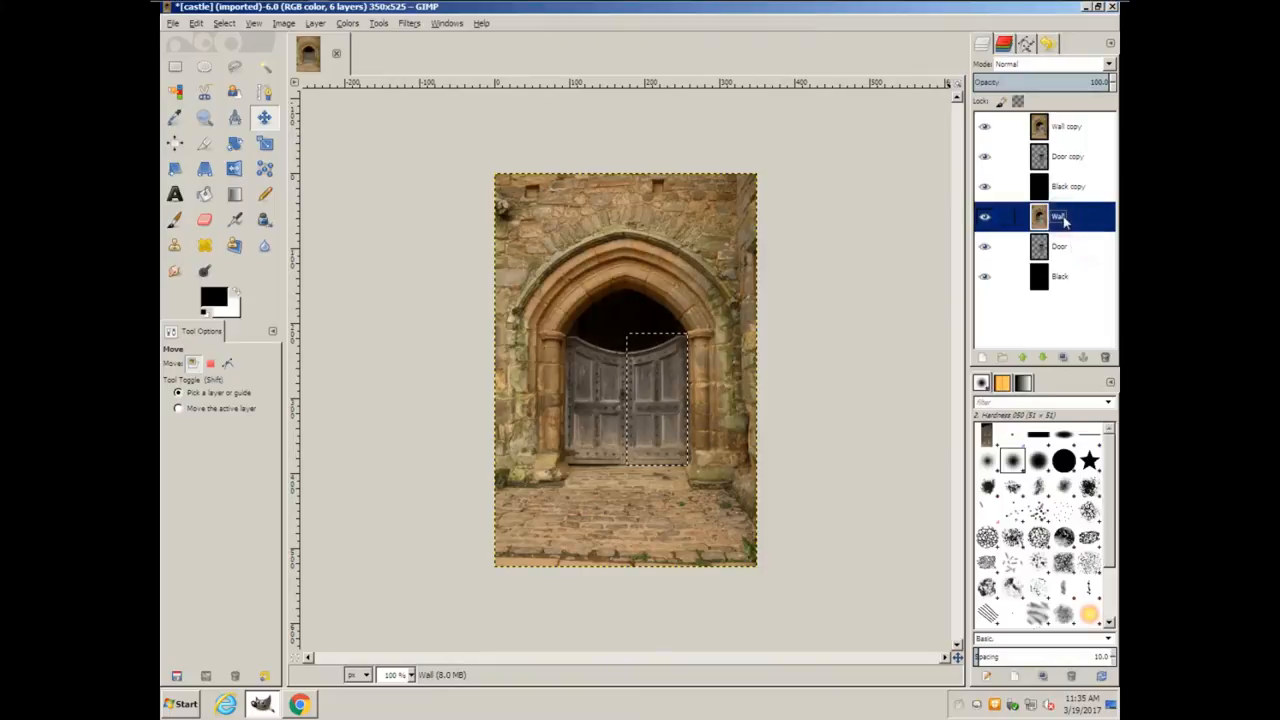
right_click(1063, 217)
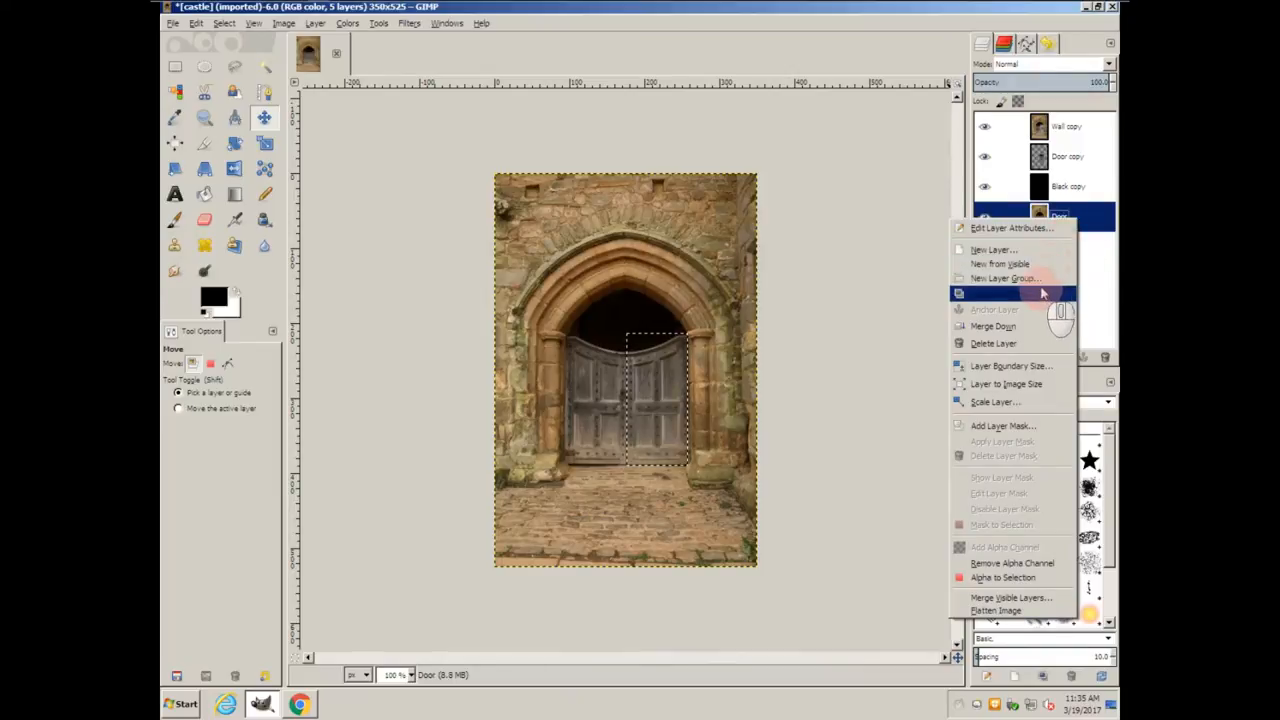
left_click(992, 326)
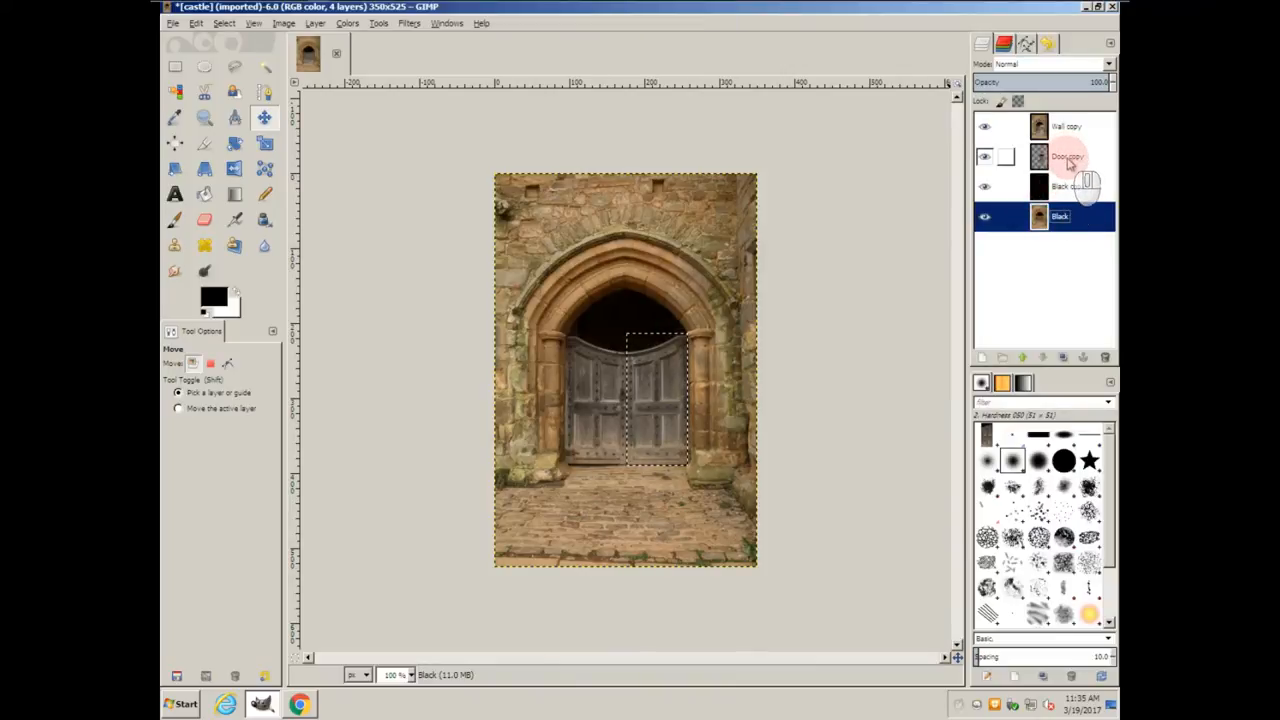
left_click(1067, 156)
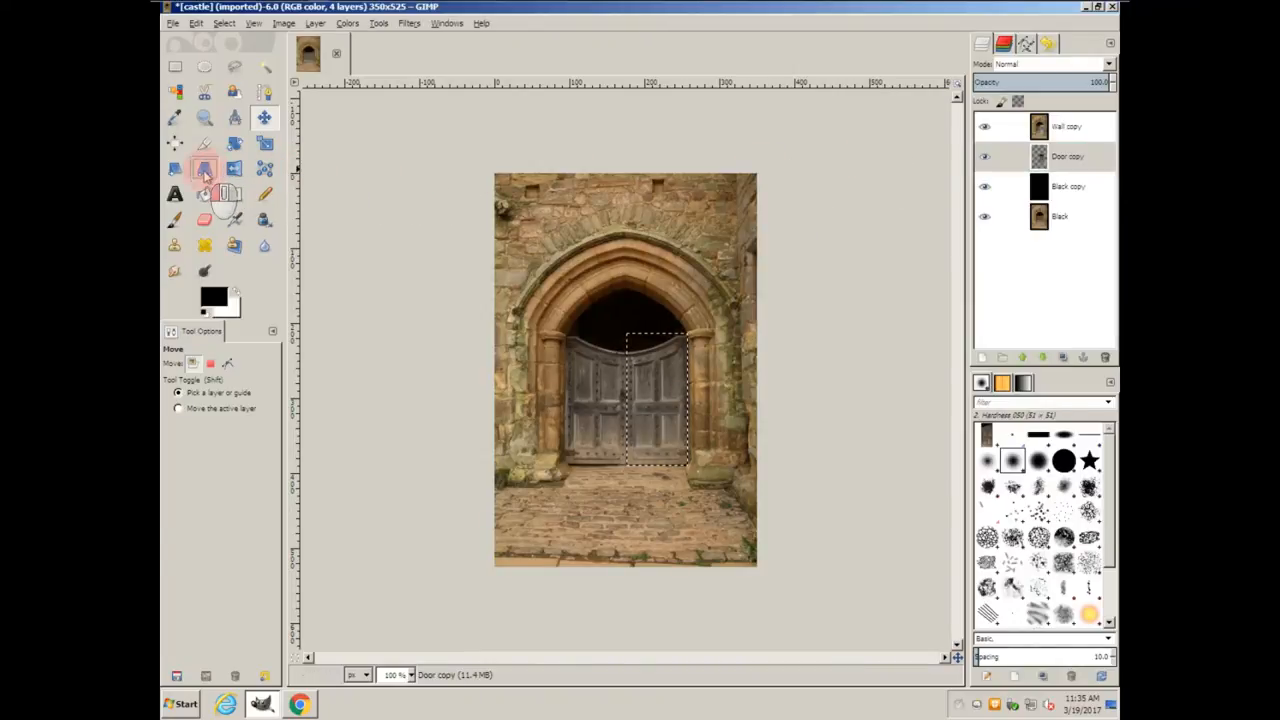
- Swing the door copy open with a perspective transform and keep it as new layer Door1
left_click(203, 167)
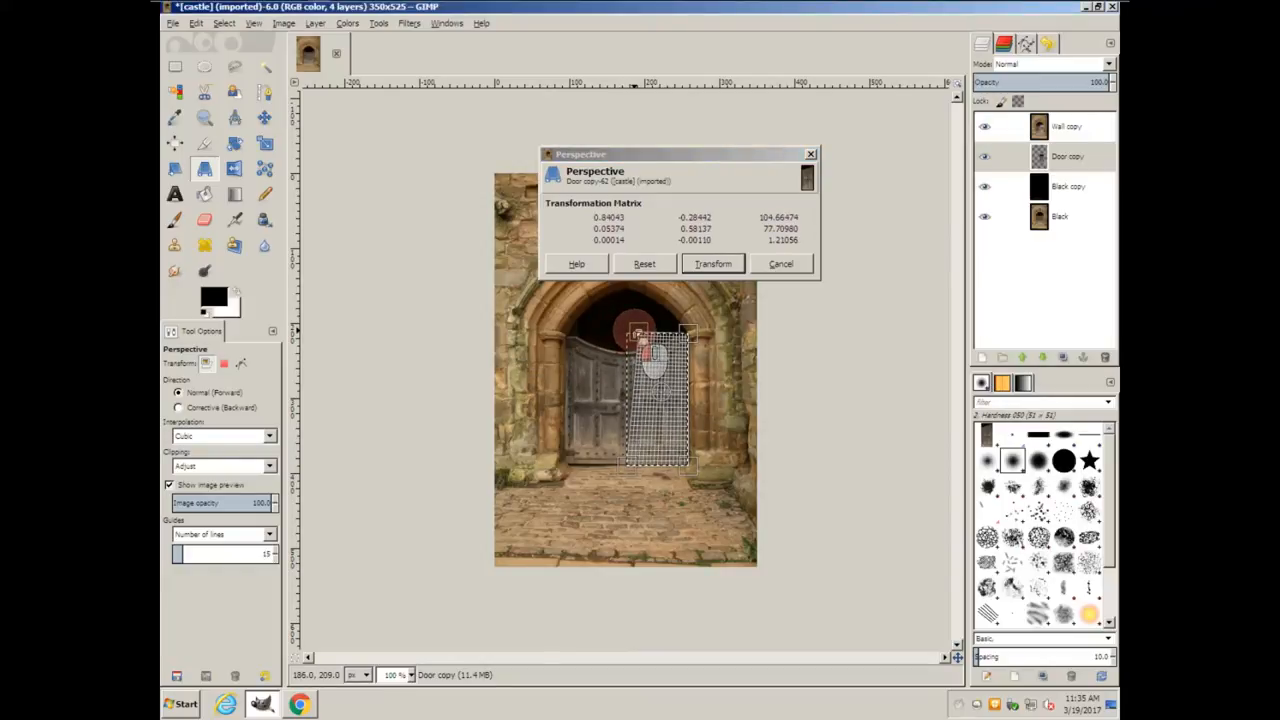
left_click_drag(635, 330, 640, 340)
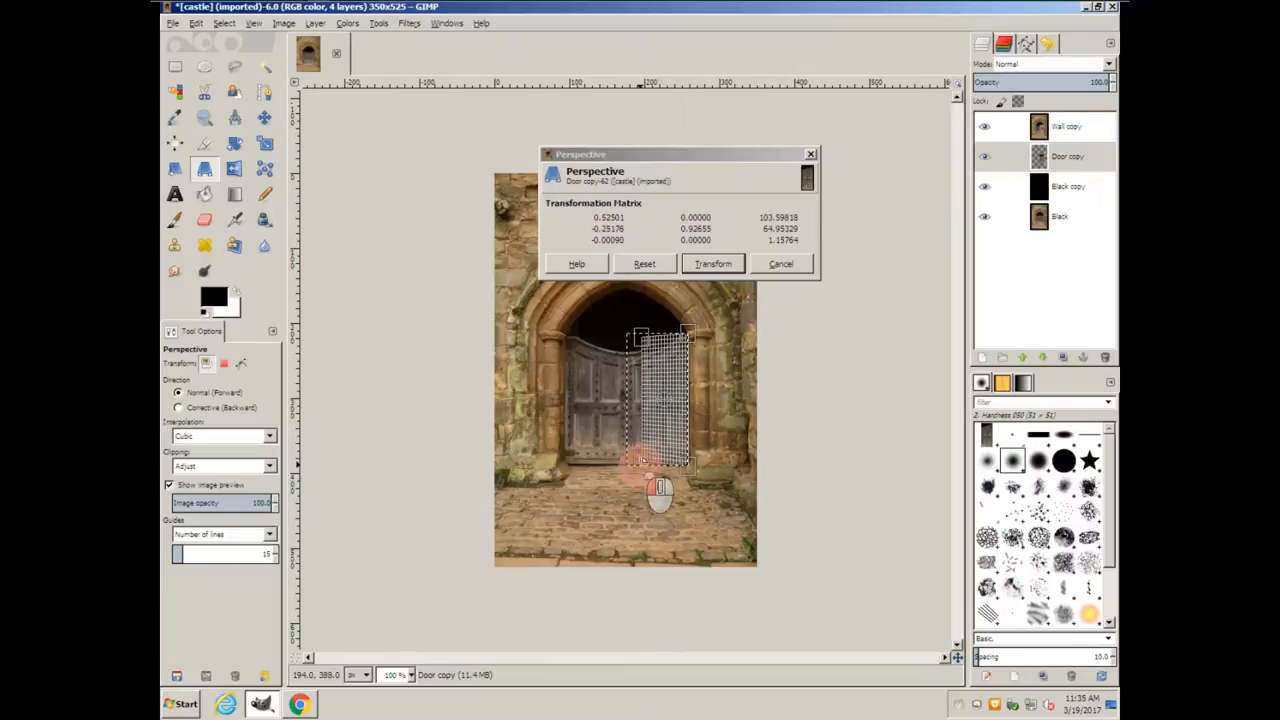
left_click_drag(640, 465, 648, 458)
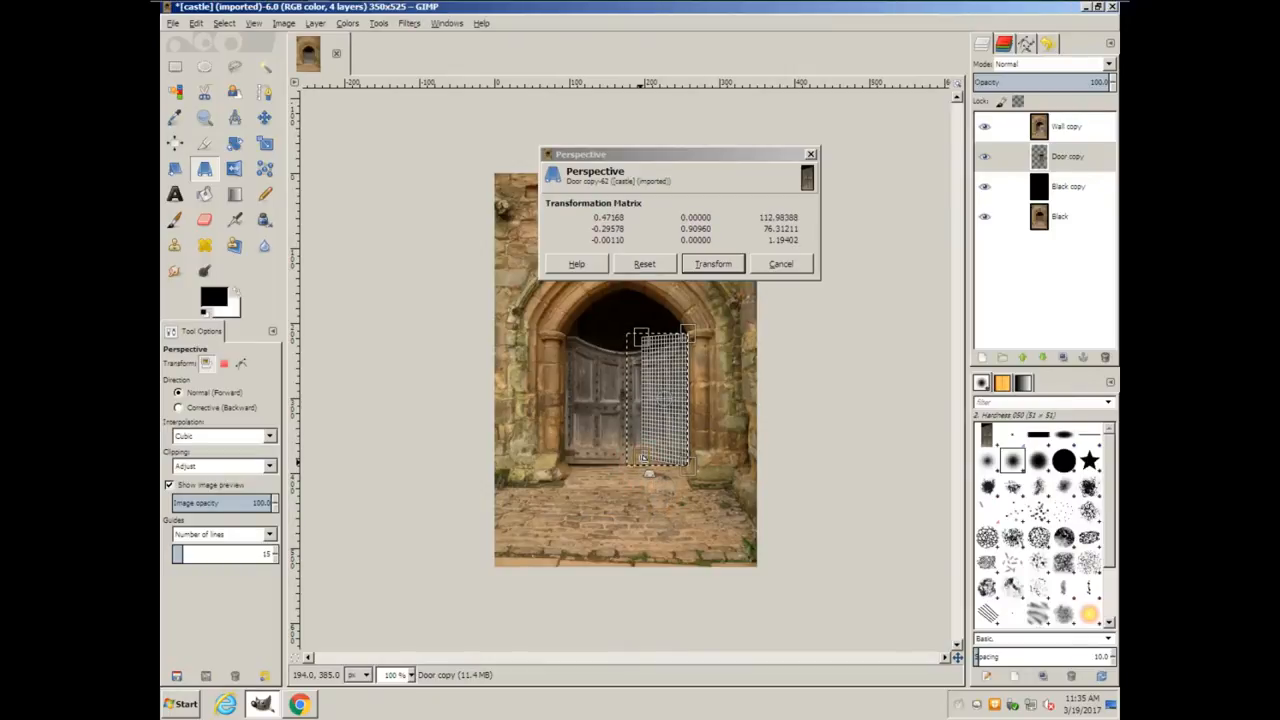
left_click(712, 263)
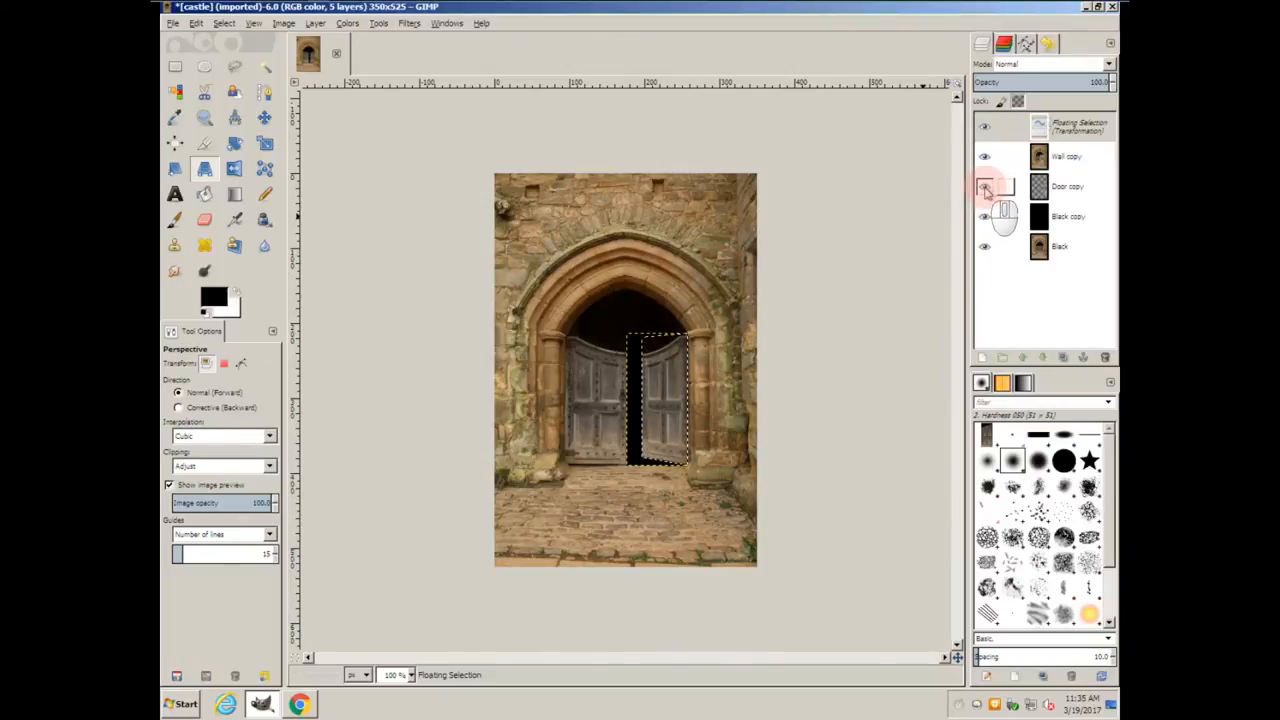
left_click(983, 186)
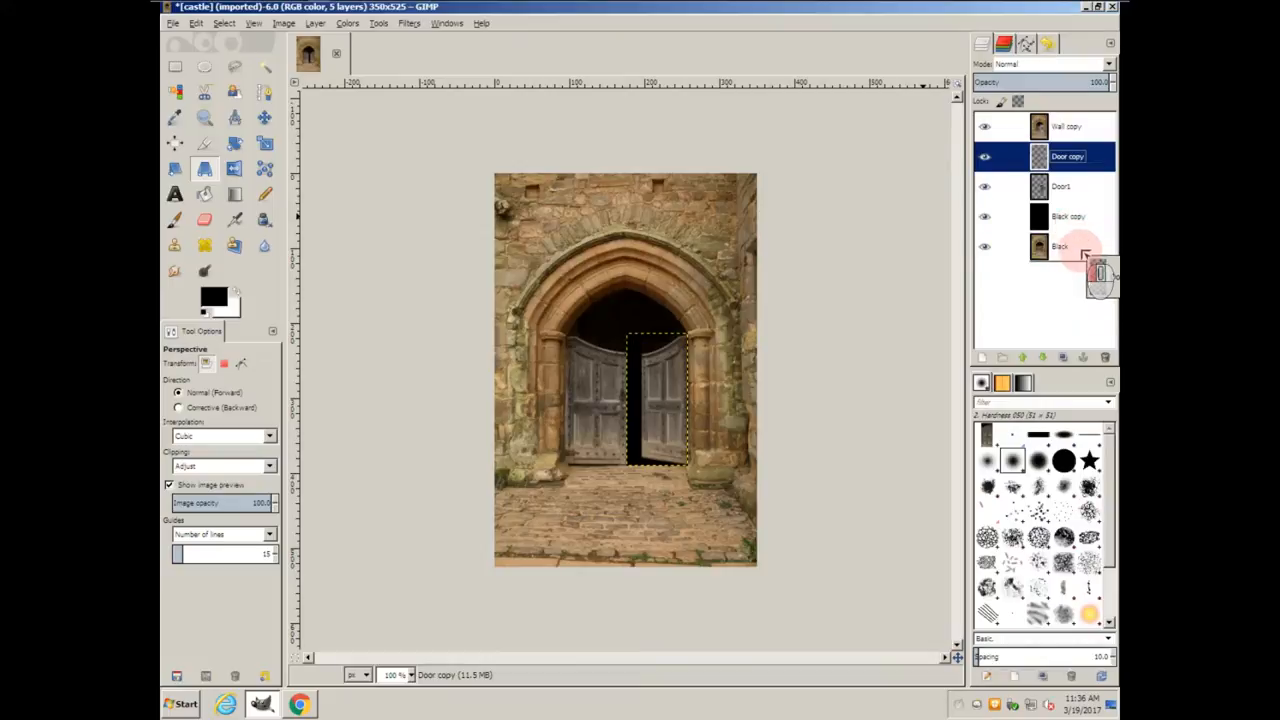
- Delete the untransformed Door copy layer and duplicate Wall copy, Door1 and Black copy
left_click(1102, 357)
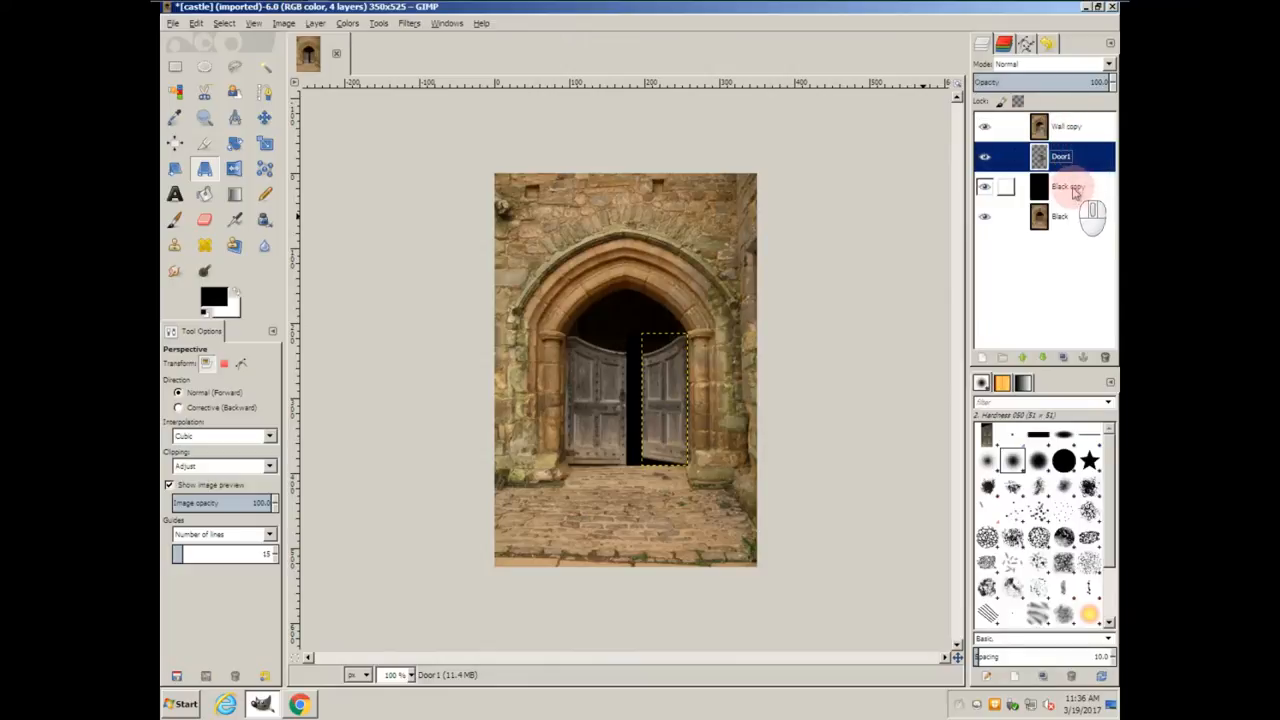
right_click(1065, 188)
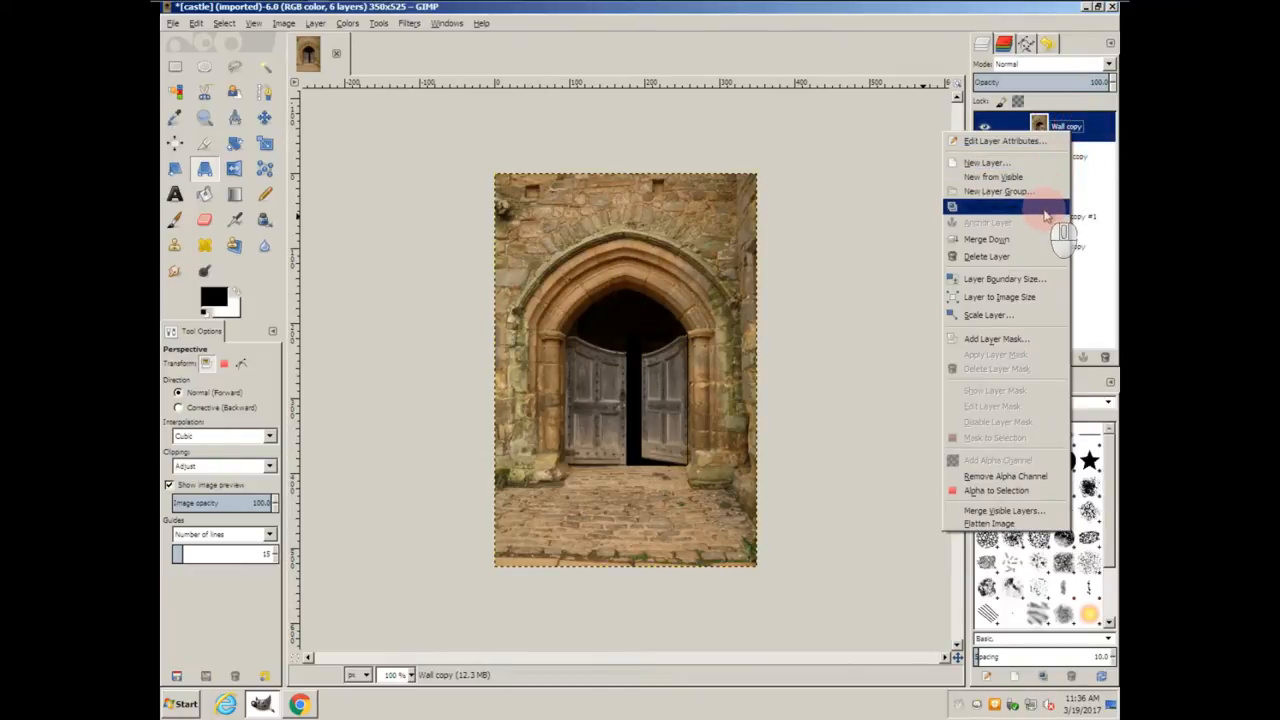
left_click(988, 206)
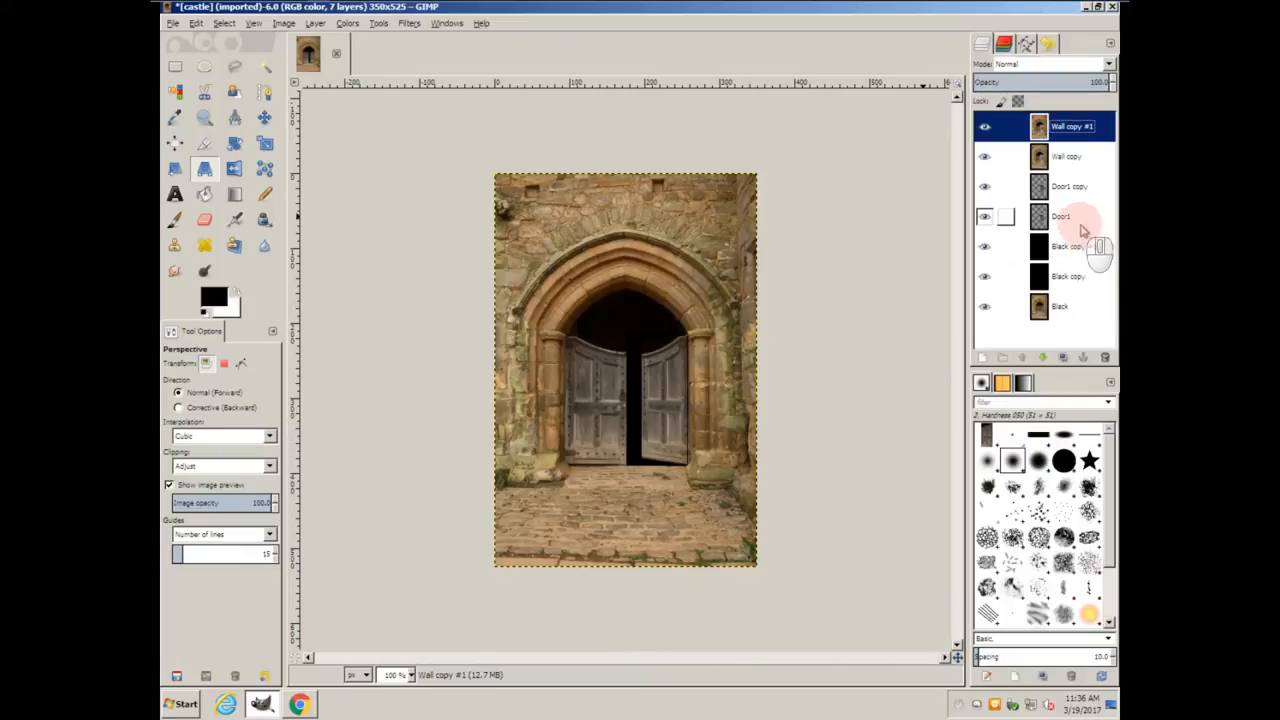
left_click(1061, 216)
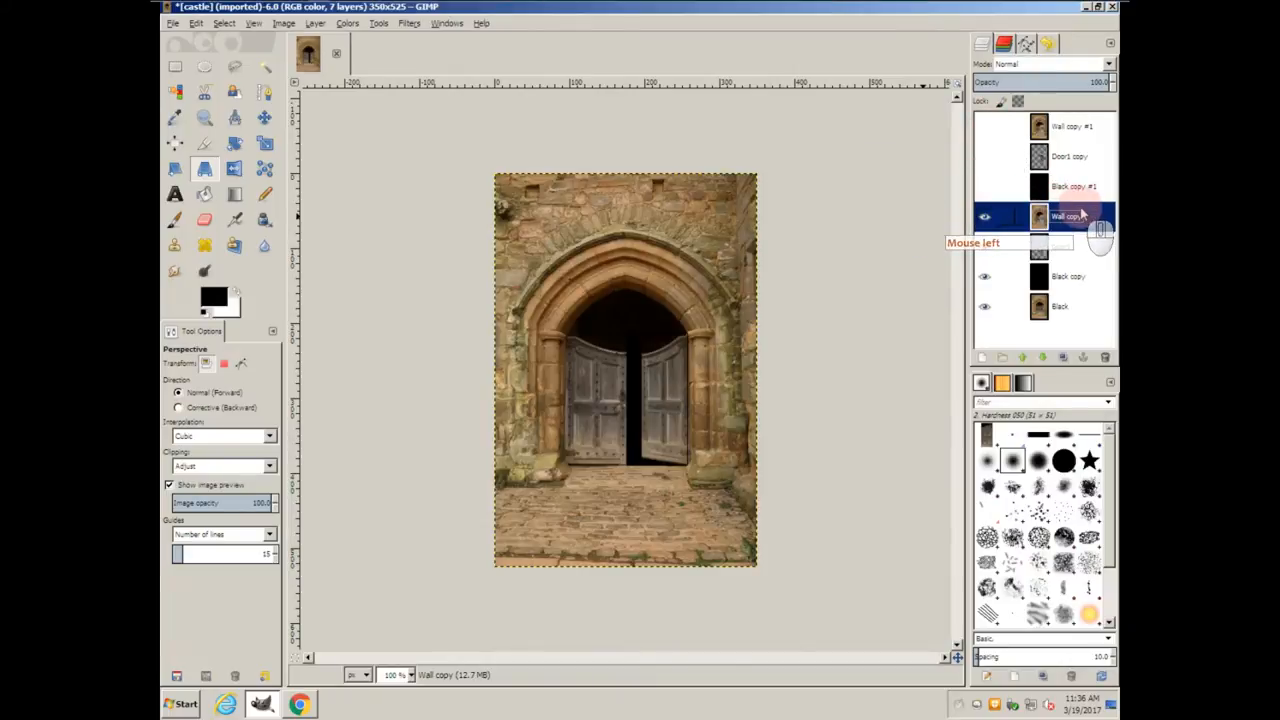
right_click(1065, 216)
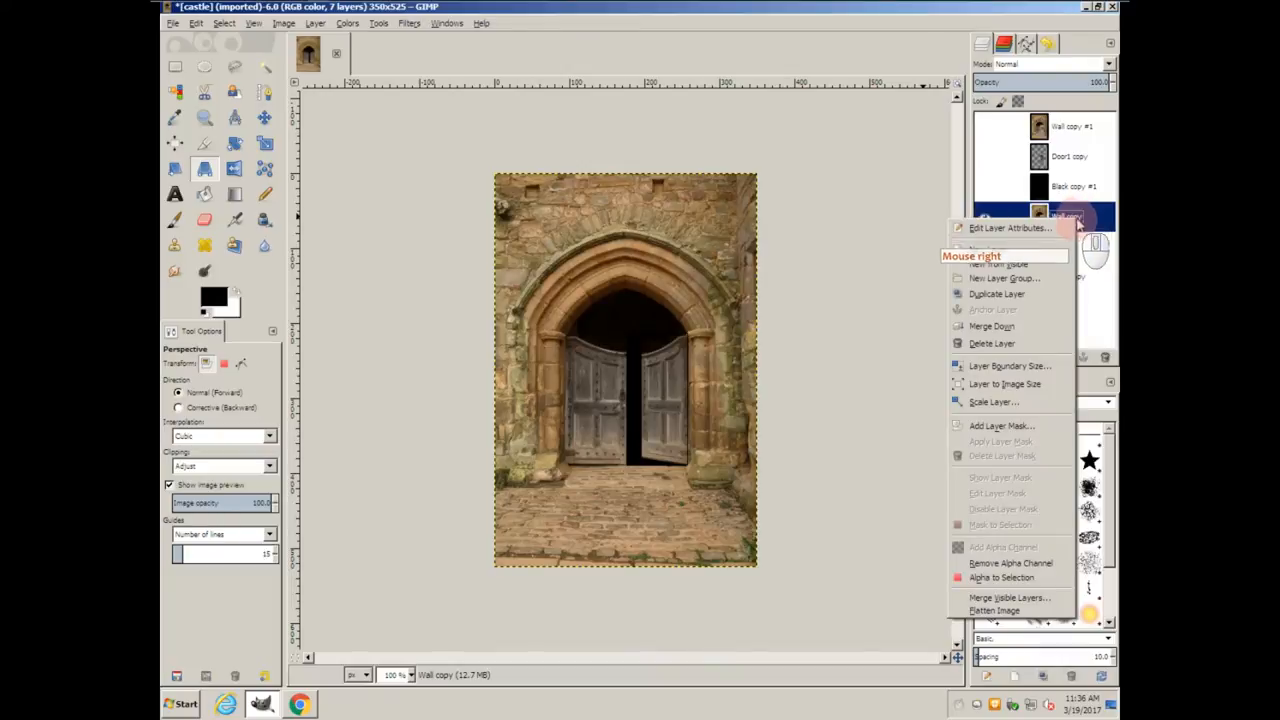
- Merge the wall layer down into the open-door frame and duplicate the next layer set
left_click(991, 326)
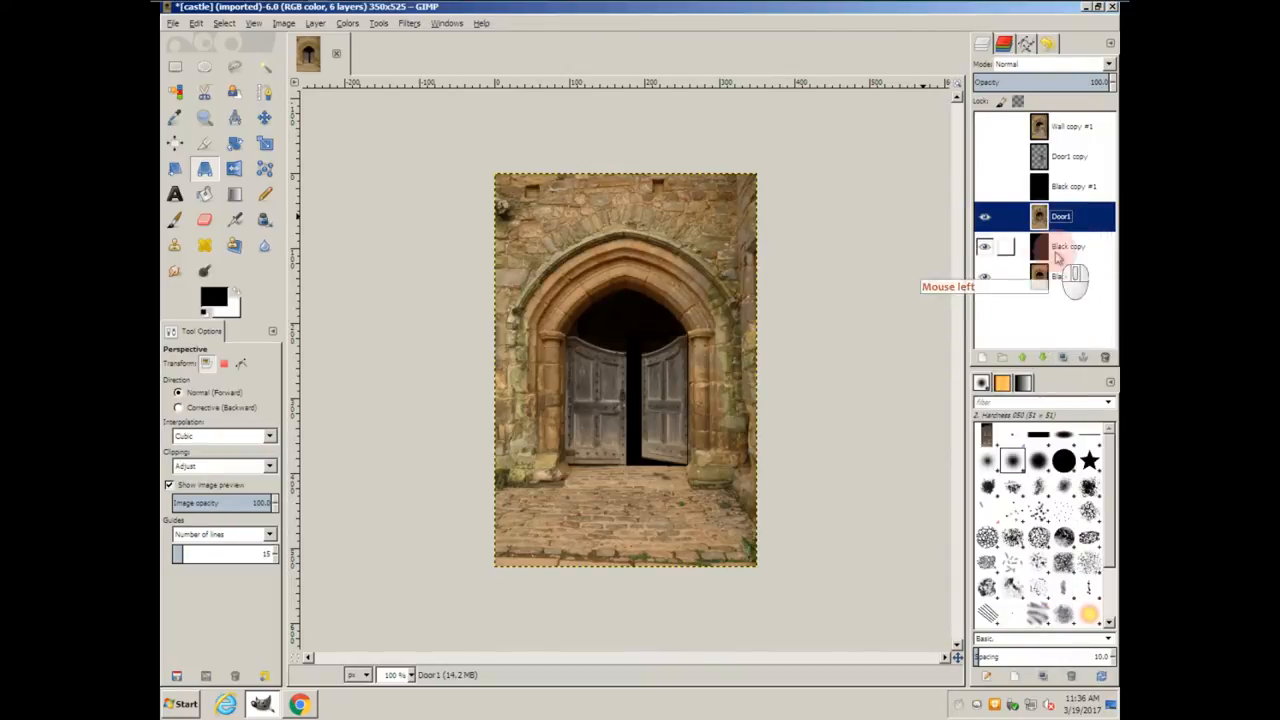
right_click(1060, 216)
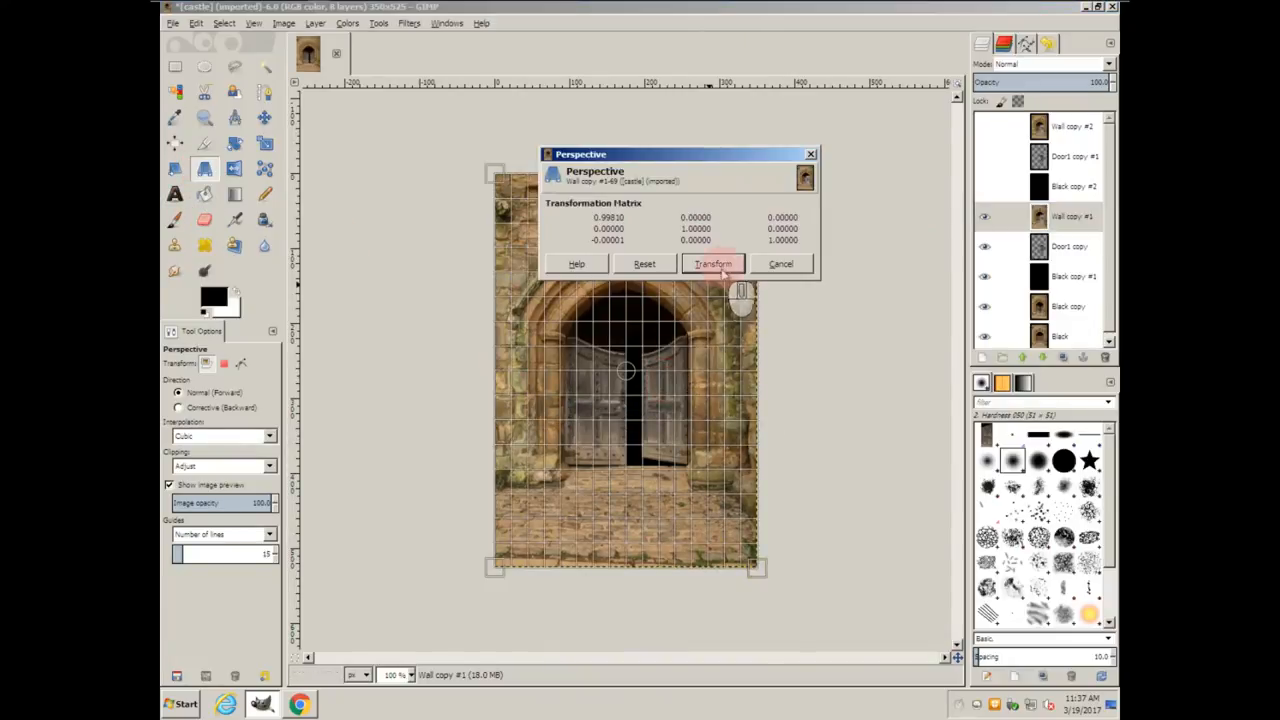
- Cancel the stray wall transform and swing the Door1 copy wider open in perspective
left_click(712, 264)
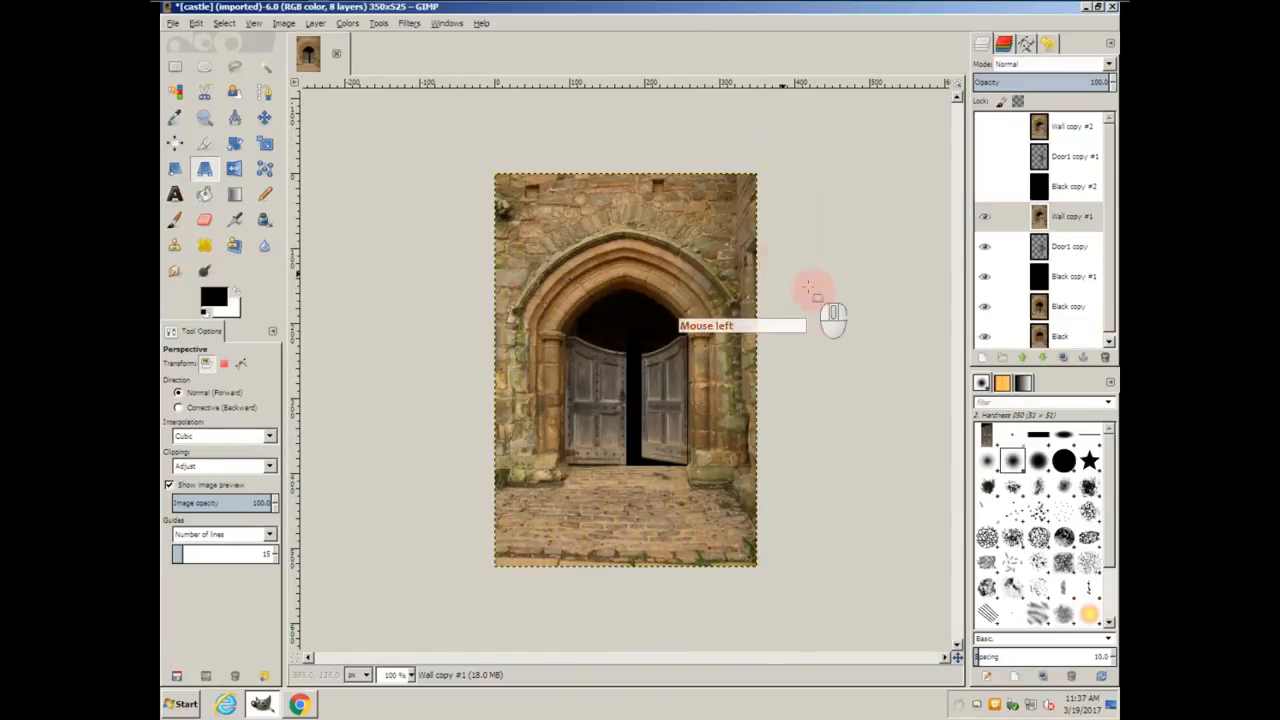
left_click(1068, 246)
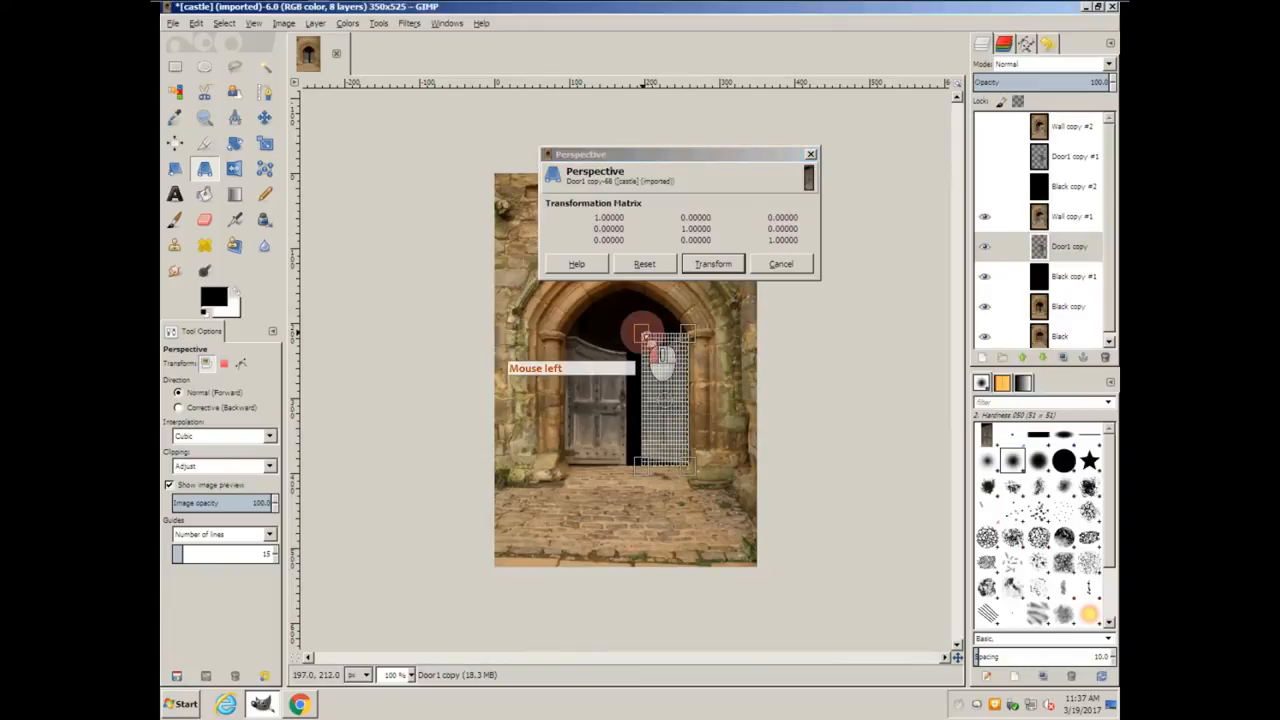
left_click_drag(645, 335, 675, 355)
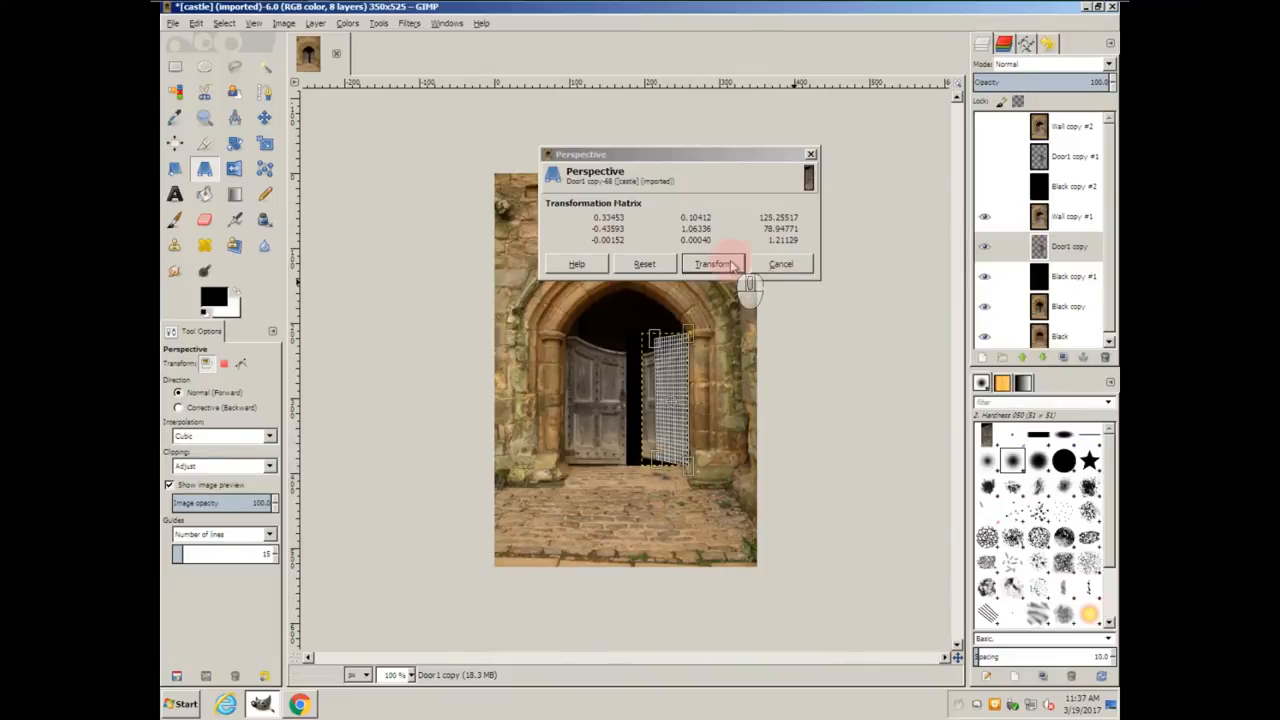
mouse_move(665, 495)
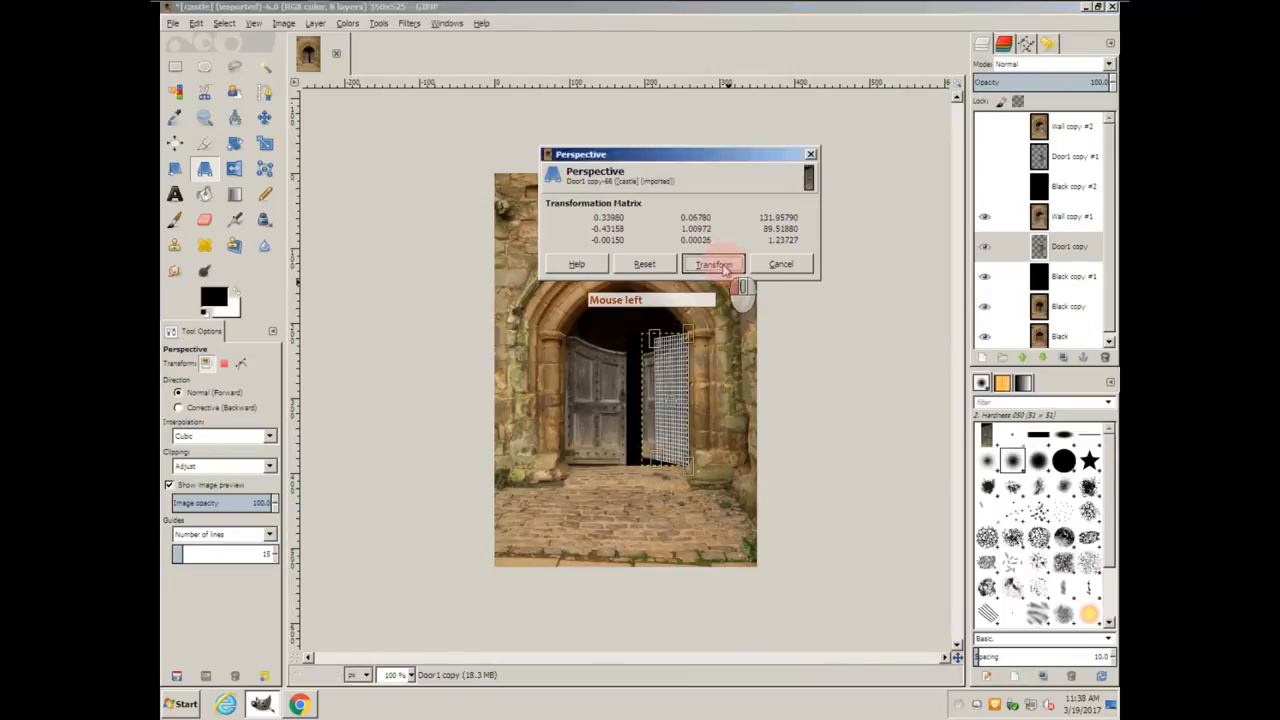
left_click(713, 263)
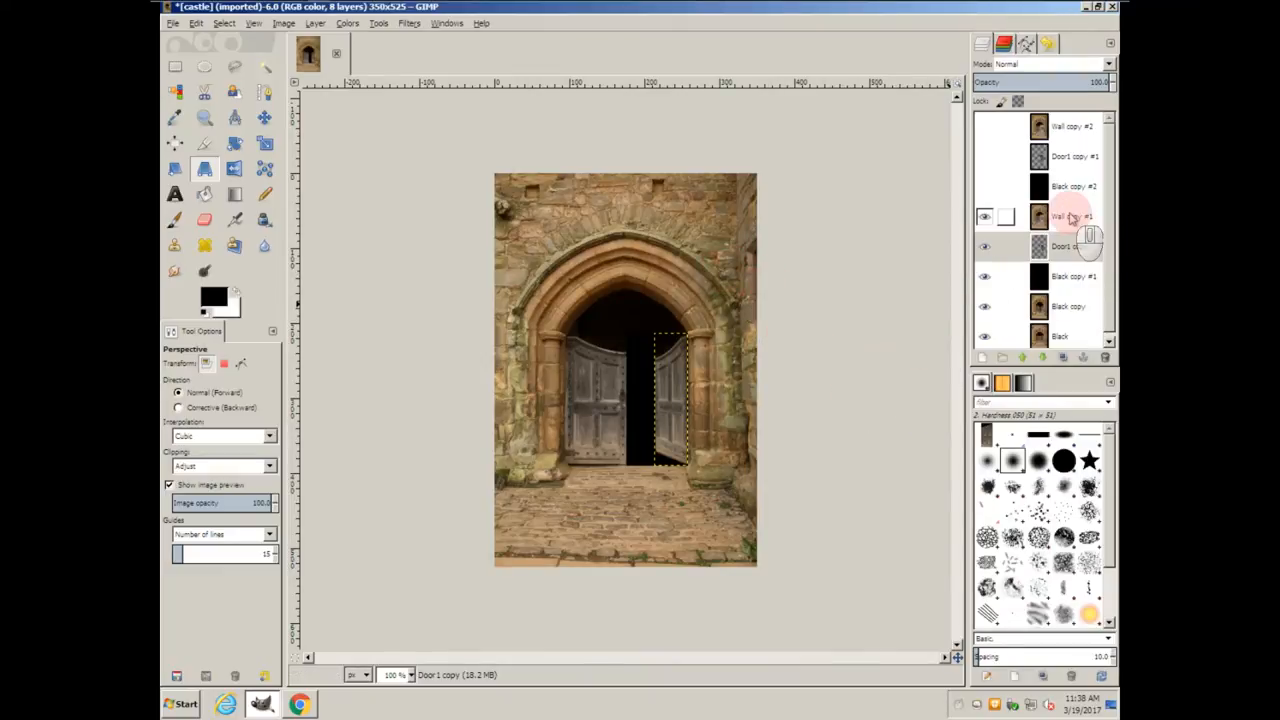
- Merge the wider-open door frame into one layer and duplicate the wall, door and black layers
right_click(1070, 216)
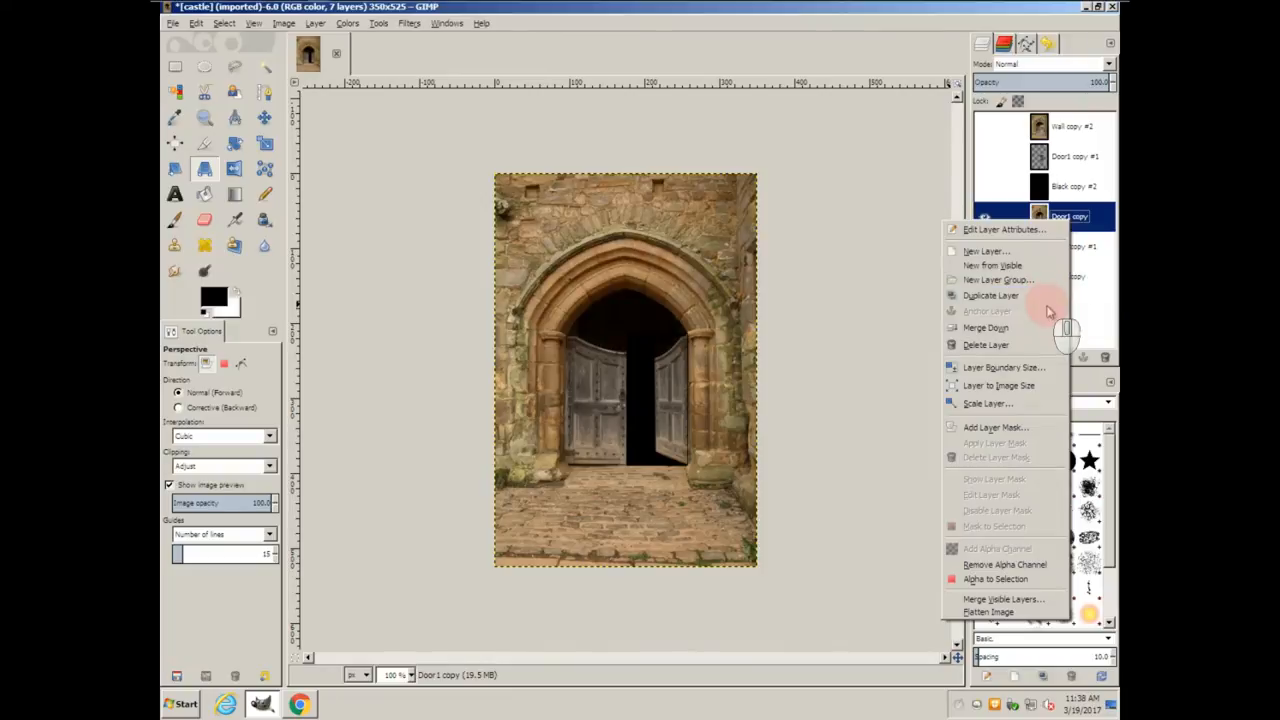
left_click(986, 344)
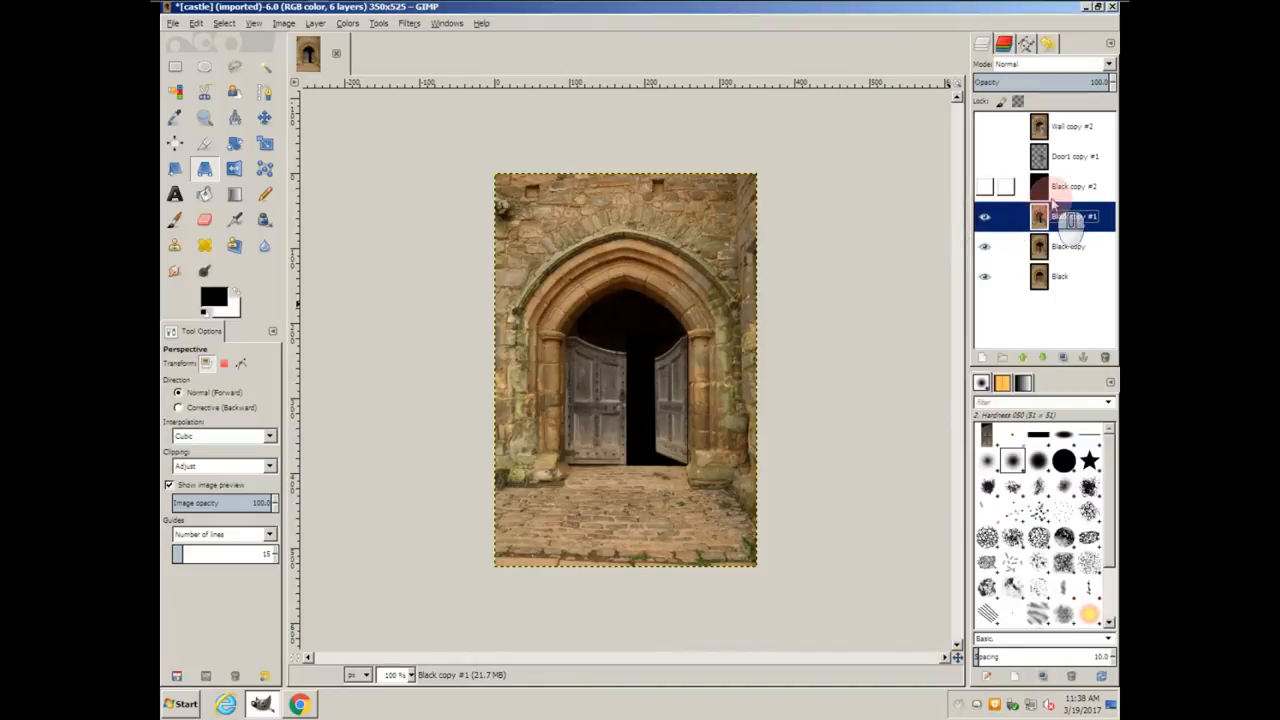
right_click(1070, 186)
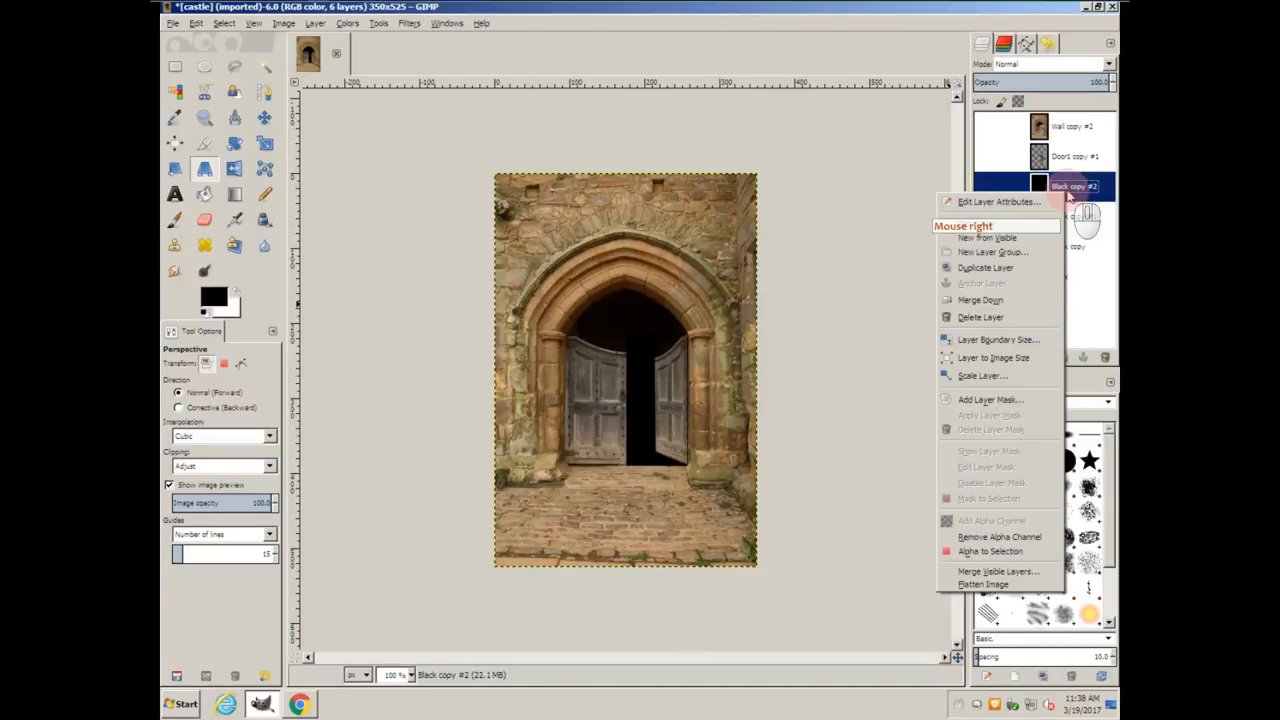
left_click(986, 267)
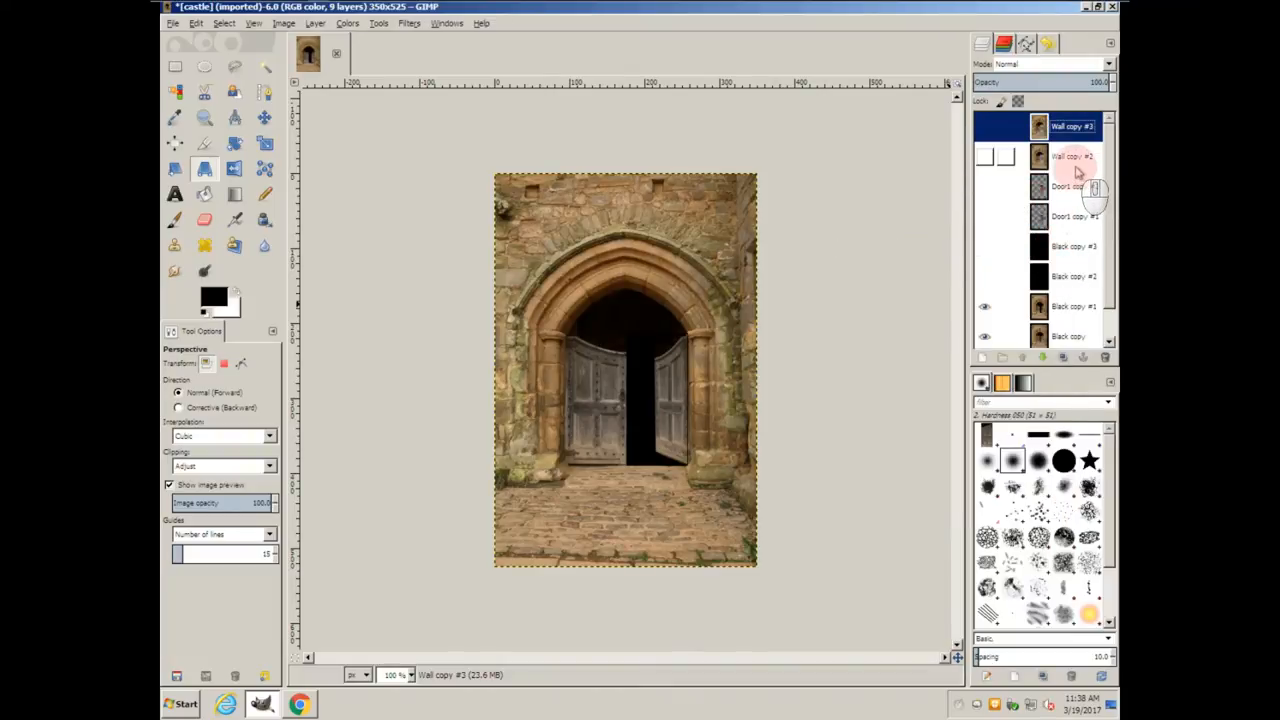
left_click(1069, 216)
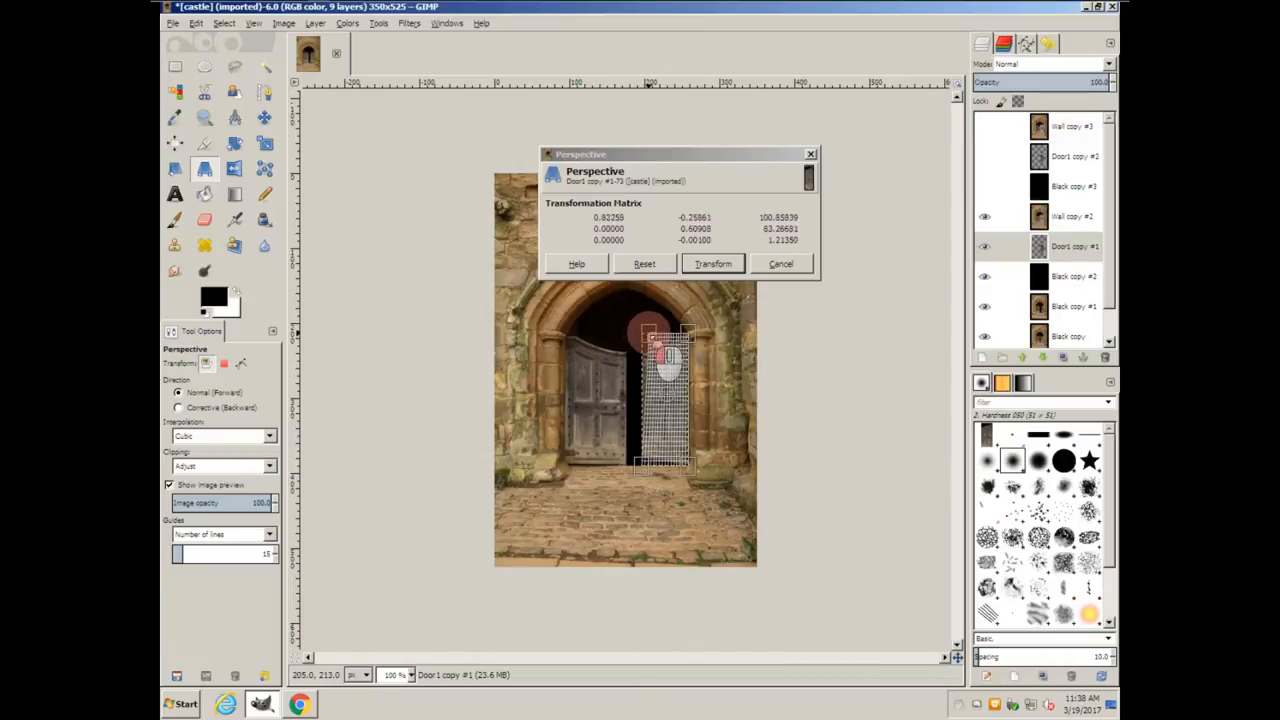
- Tilt Door1 copy #1's top and bottom corners in perspective and apply the transform
left_click_drag(665, 330, 665, 335)
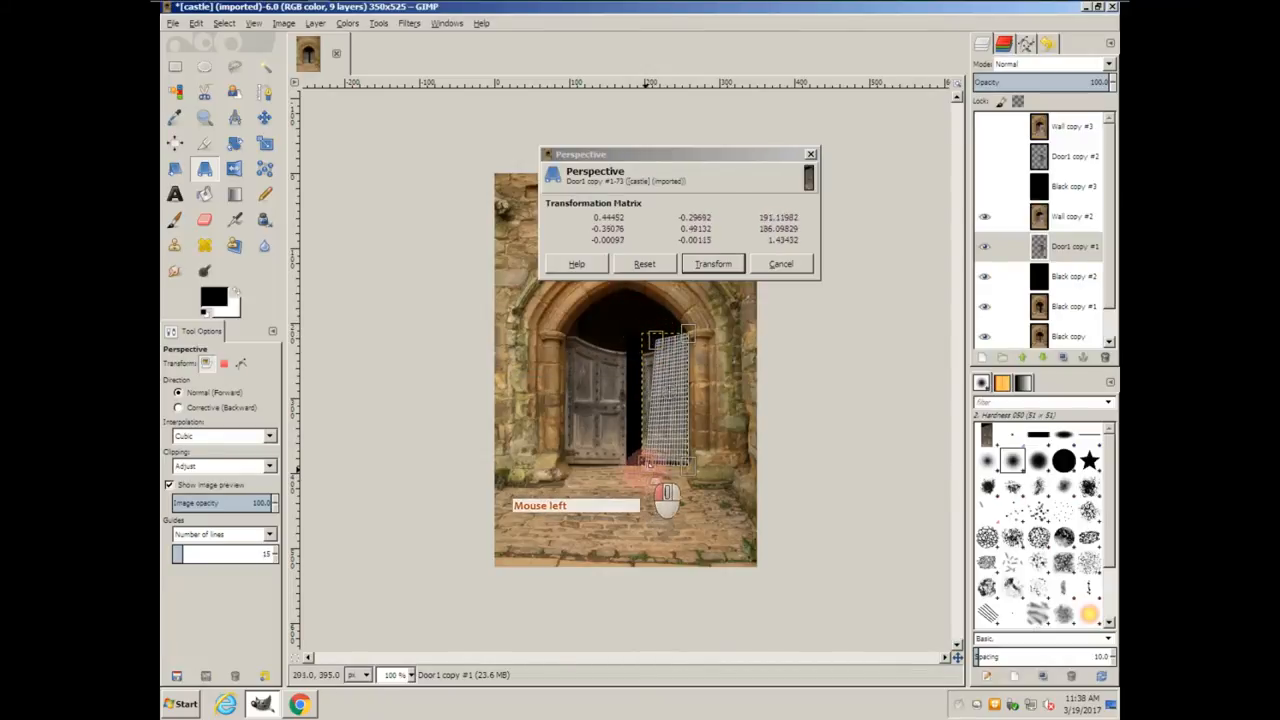
left_click_drag(665, 460, 675, 490)
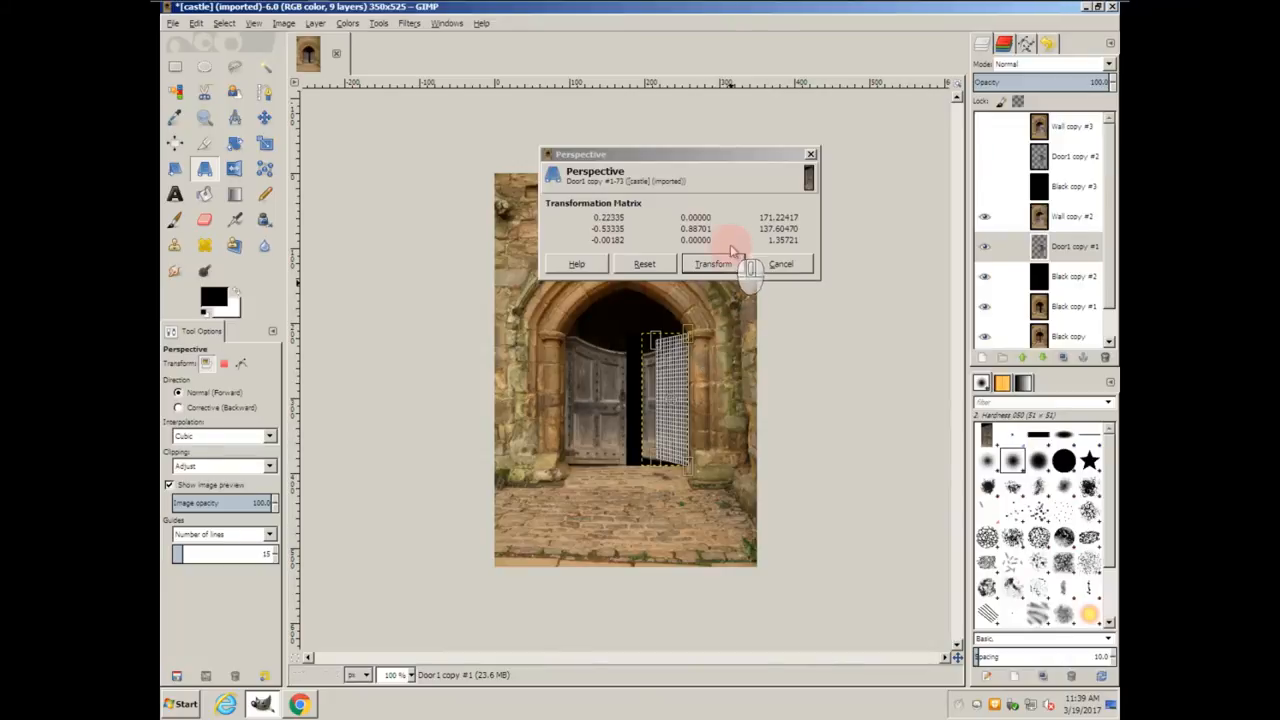
left_click(713, 264)
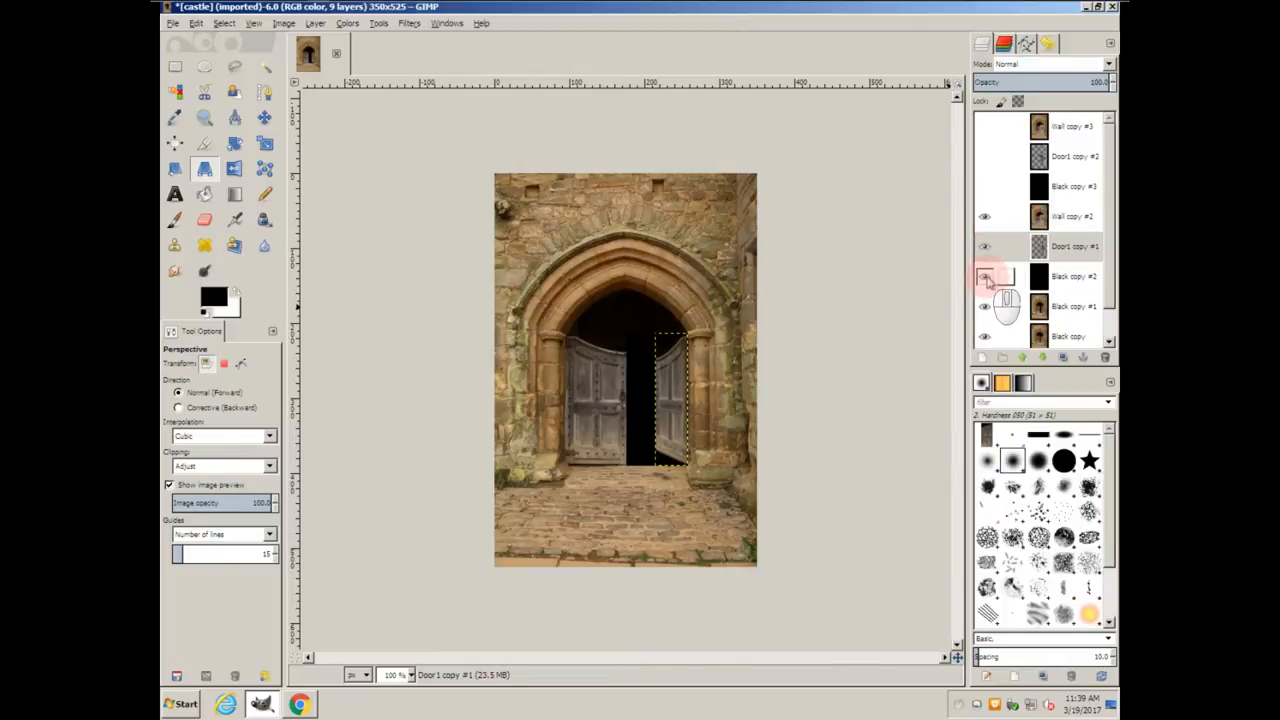
- Toggle a black layer's visibility and drag the door's corners inward to swing it almost fully open
left_click(1075, 246)
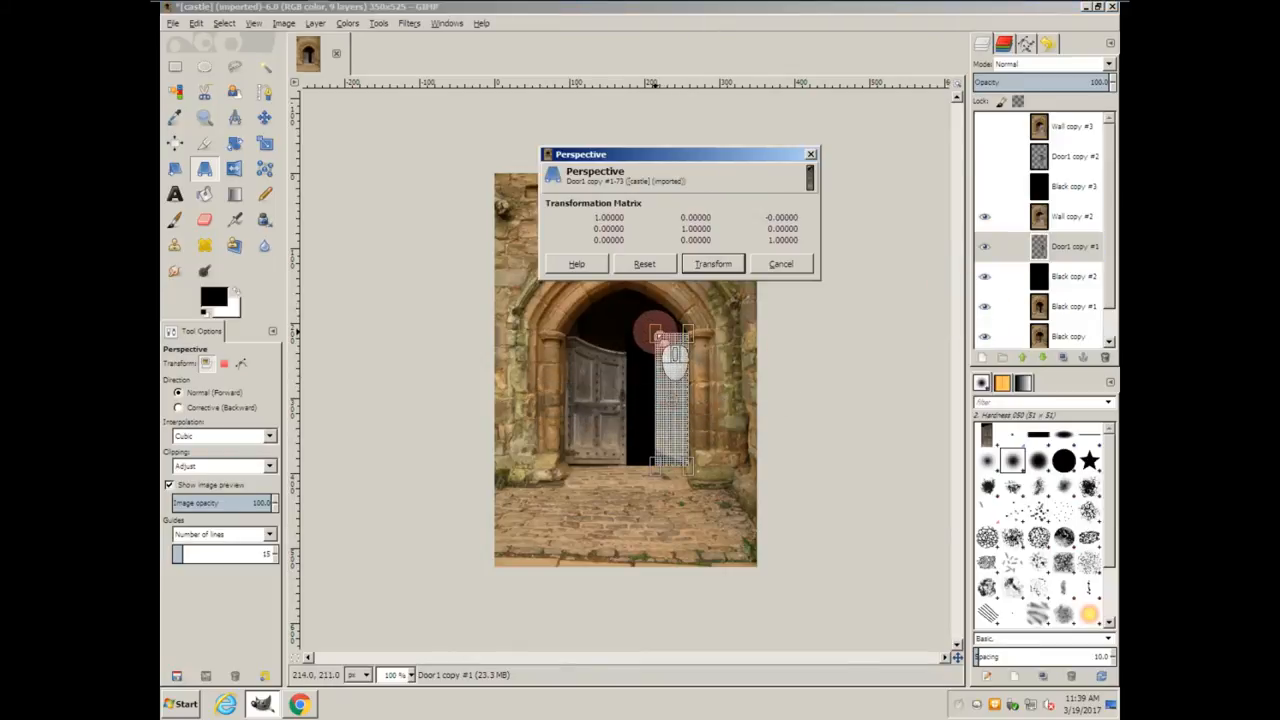
left_click_drag(660, 335, 680, 355)
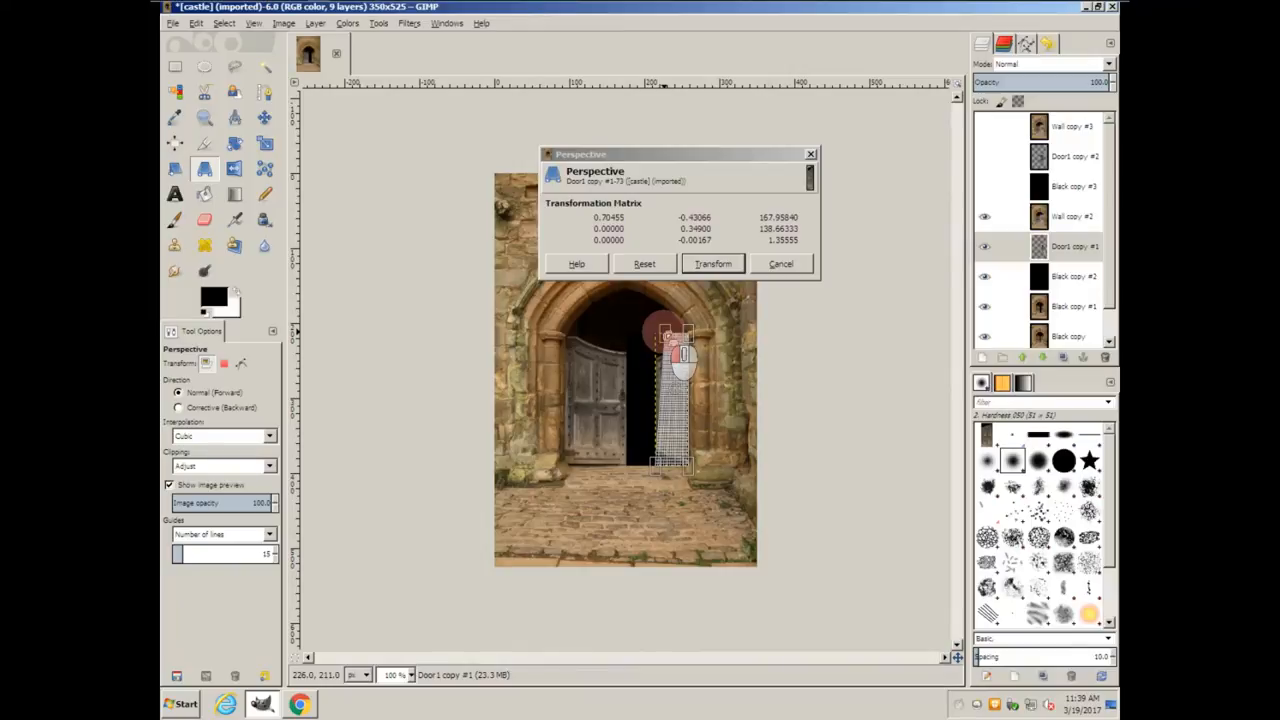
left_click_drag(675, 350, 675, 335)
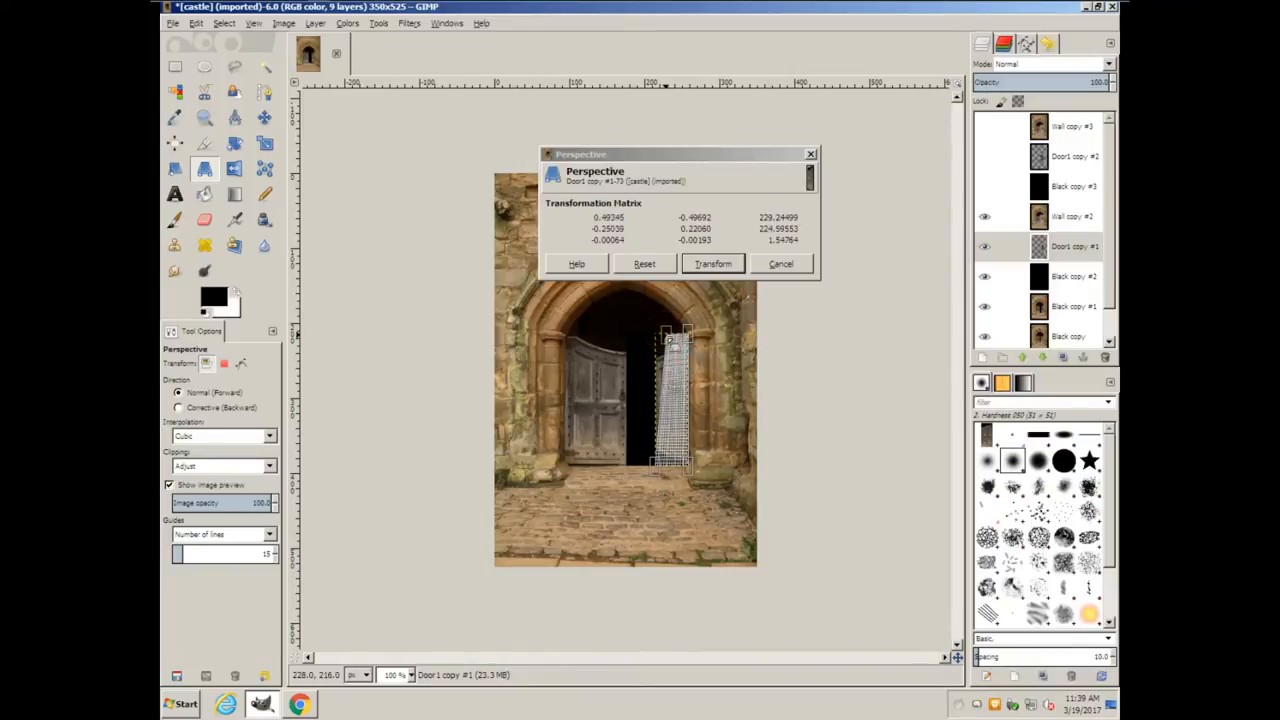
left_click_drag(680, 460, 672, 490)
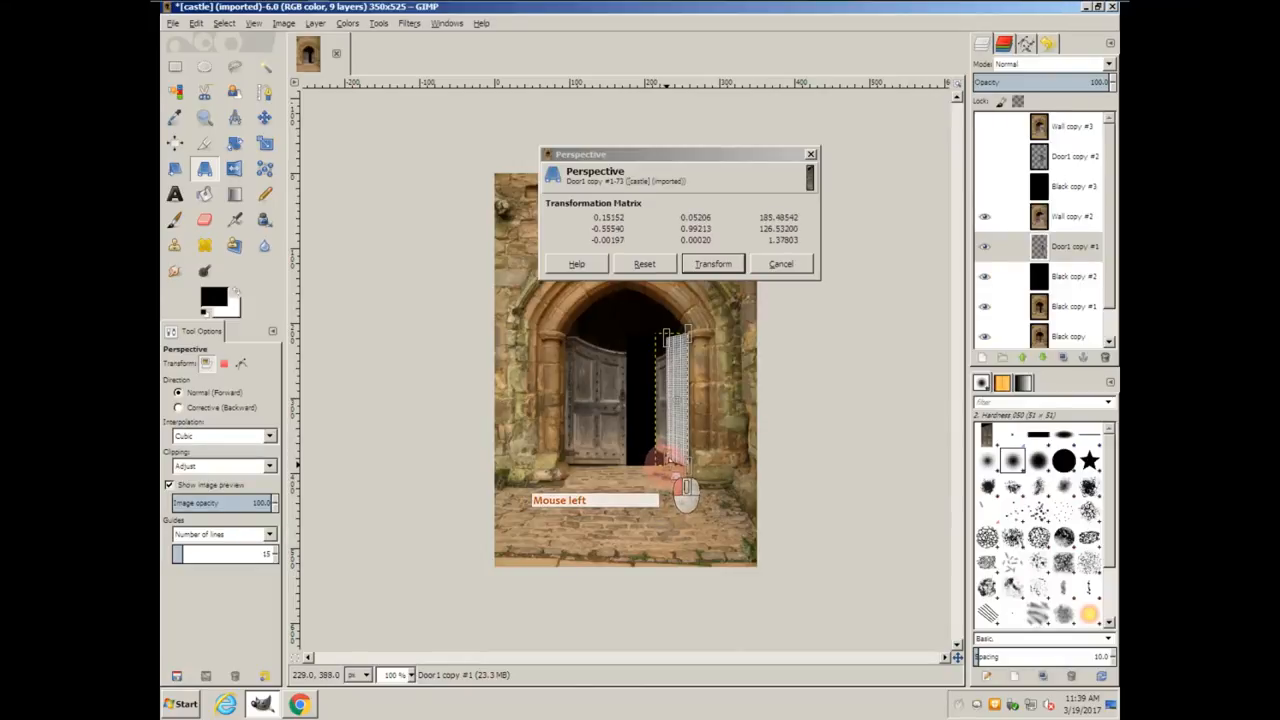
left_click_drag(680, 480, 690, 370)
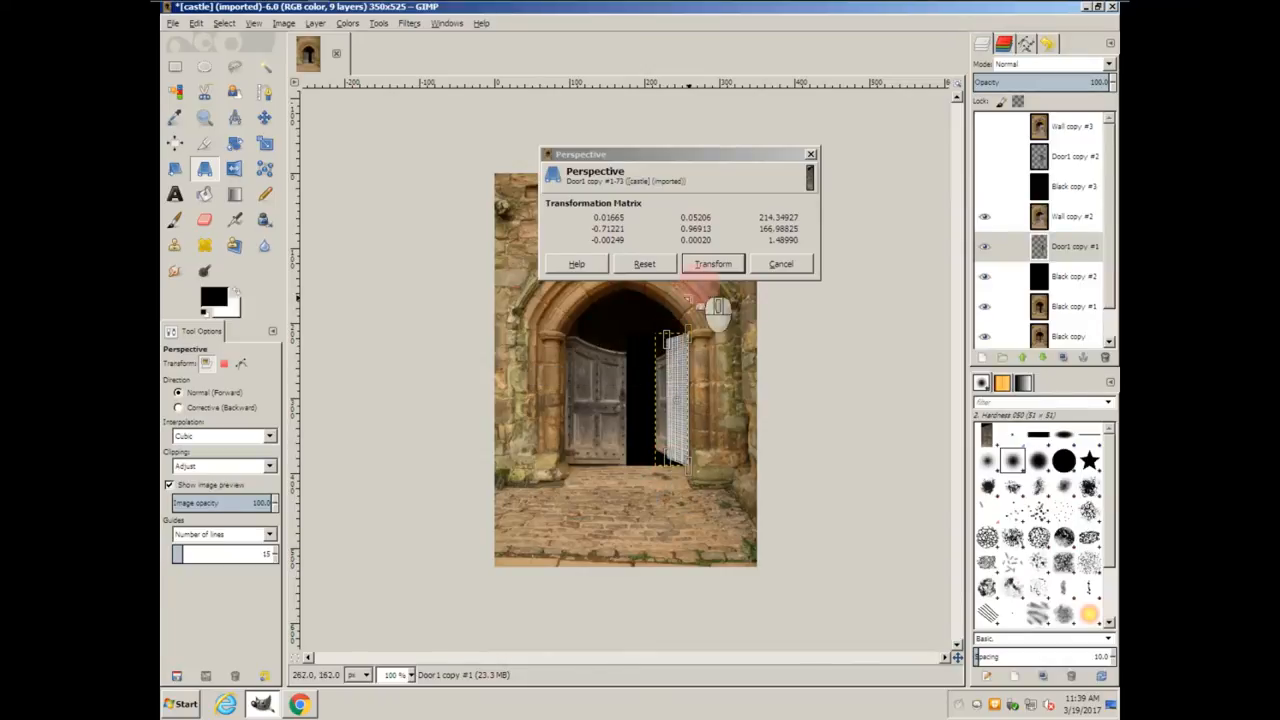
- Apply the door's perspective, then merge the door and wall down into the Black copy #2 frame
left_click(712, 263)
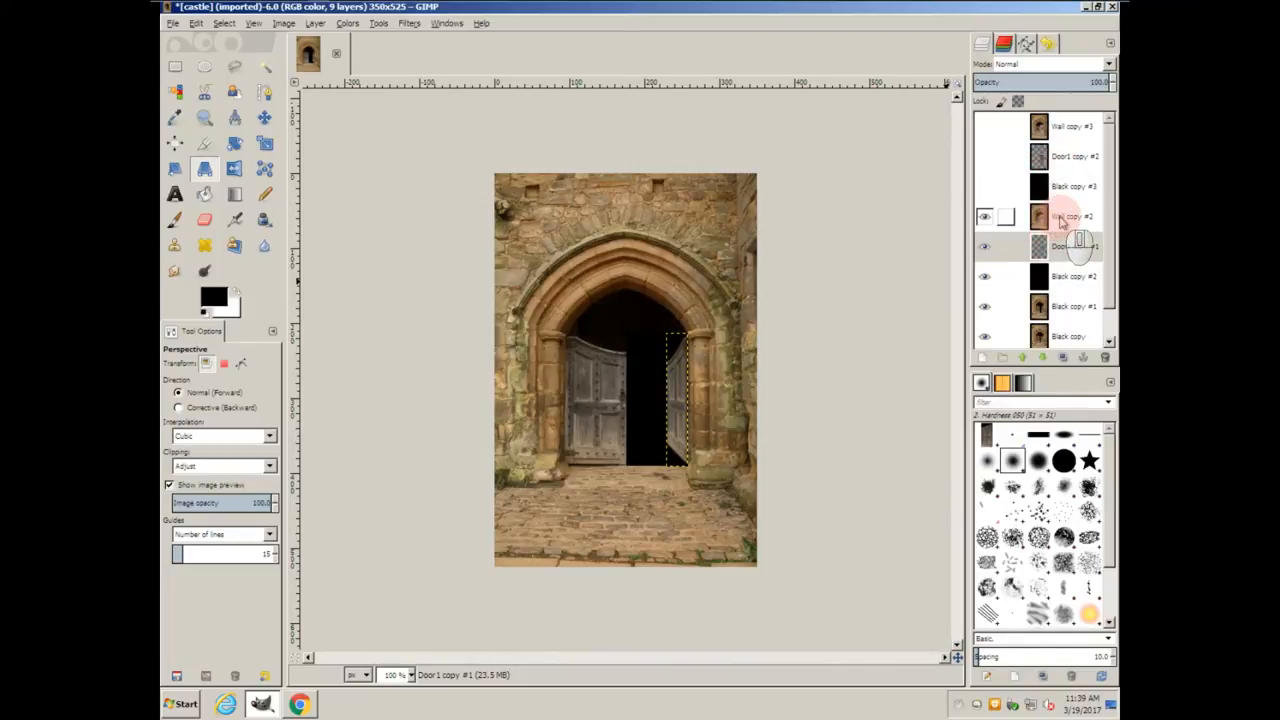
right_click(1067, 216)
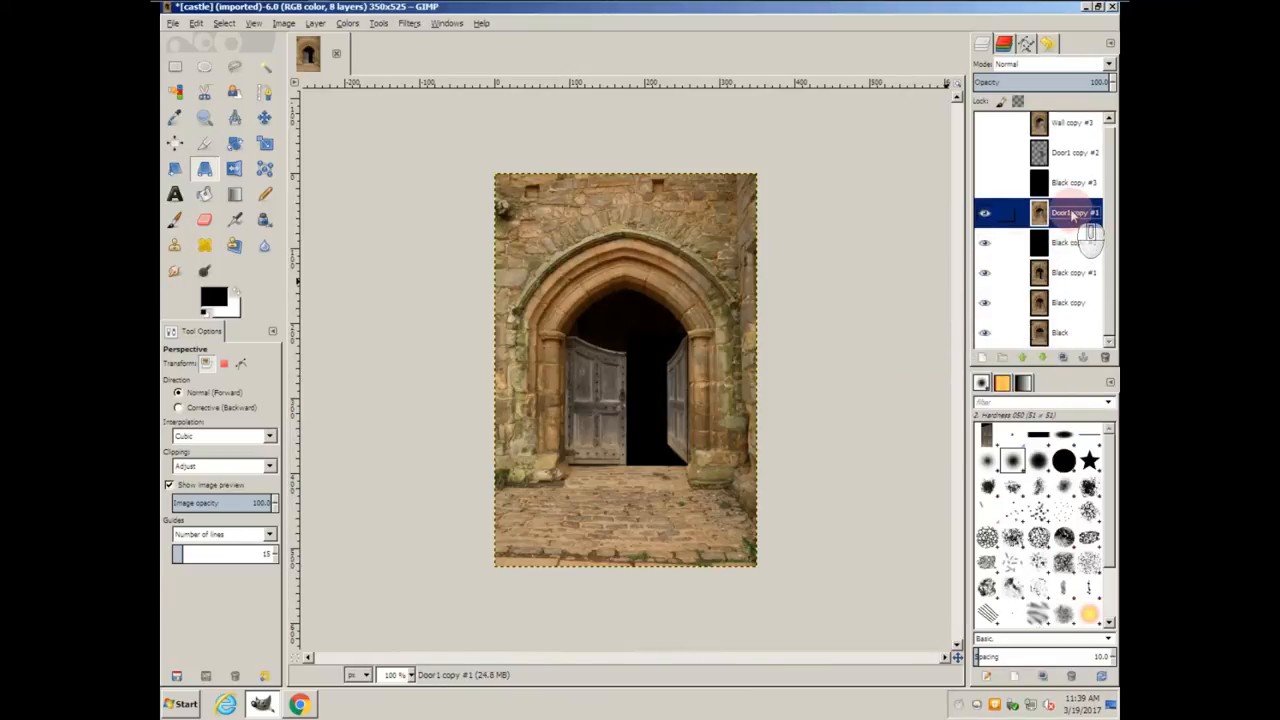
right_click(1075, 212)
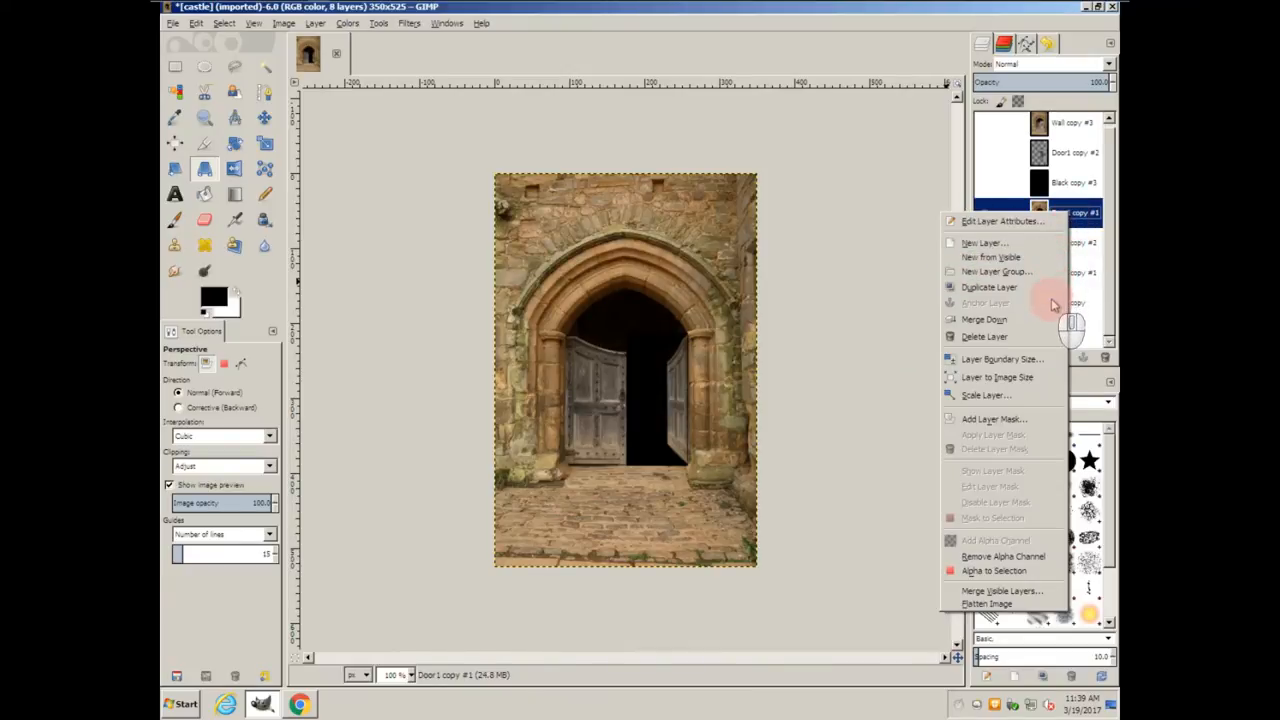
left_click(987, 318)
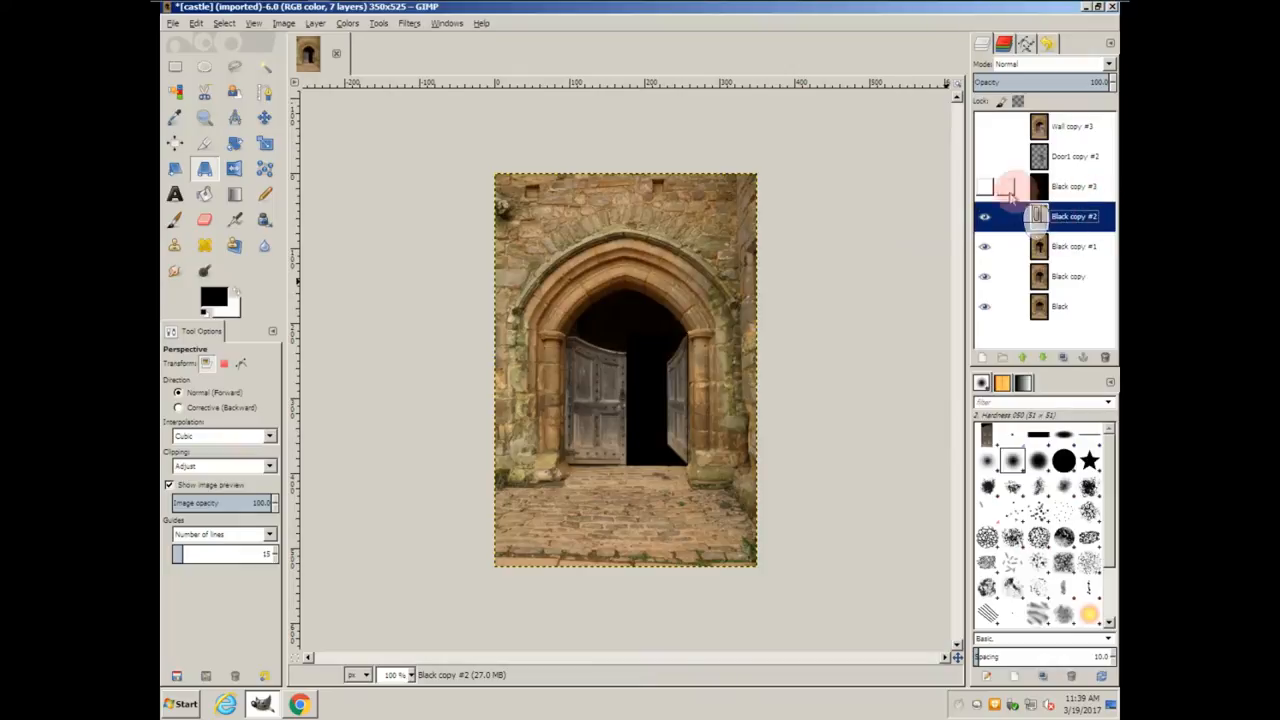
- Skew the Door1 copy #2 right door with Perspective until it sits nearly edge-on
left_click(983, 128)
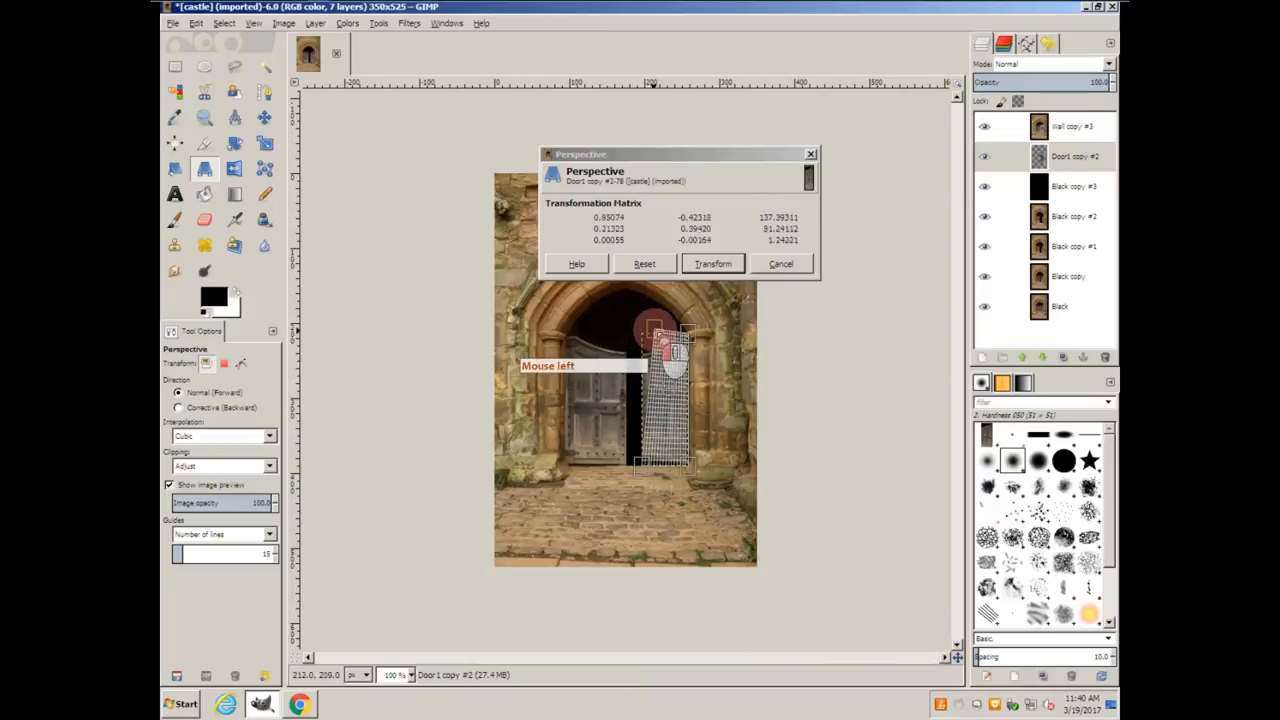
left_click_drag(655, 330, 680, 350)
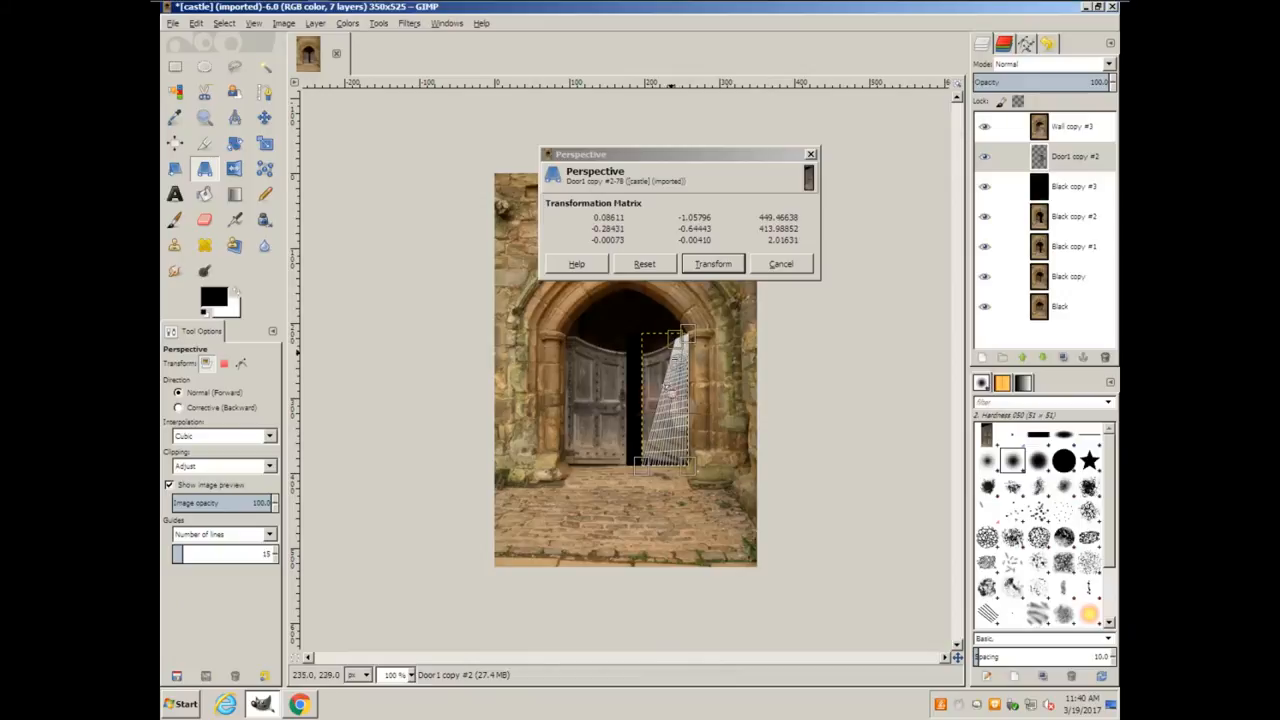
left_click_drag(665, 465, 678, 490)
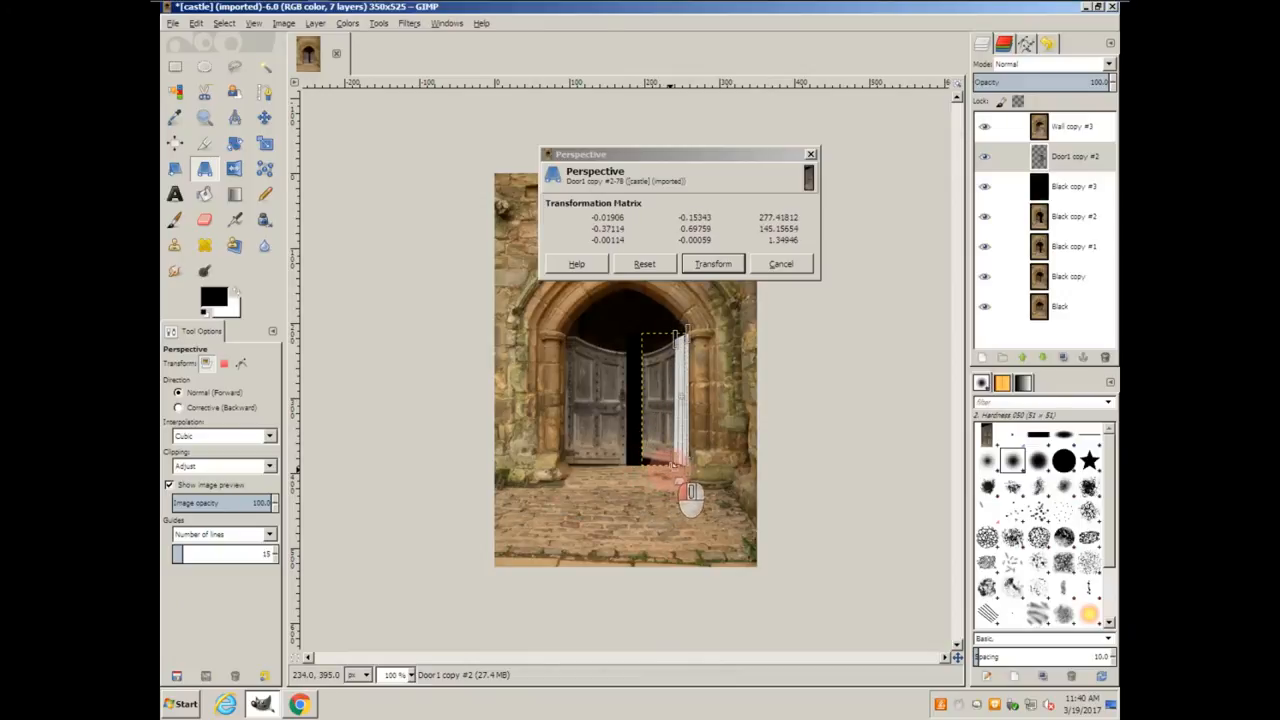
left_click_drag(690, 490, 680, 480)
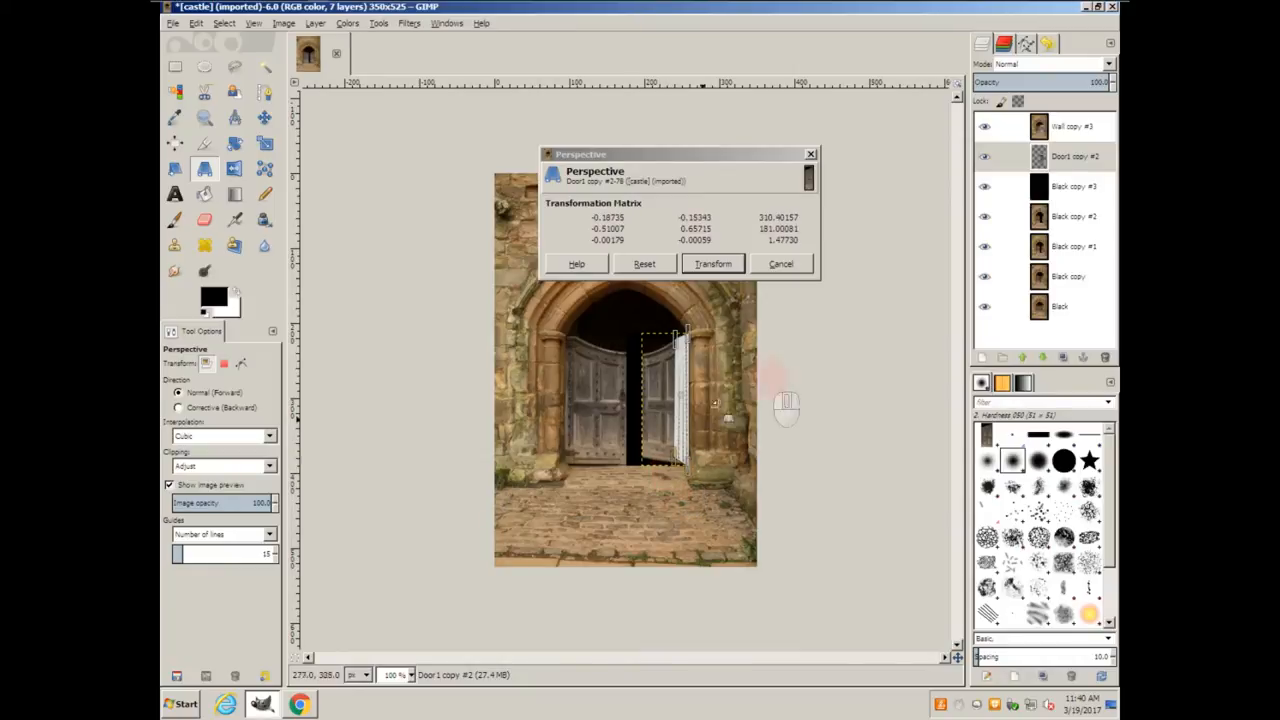
left_click(713, 263)
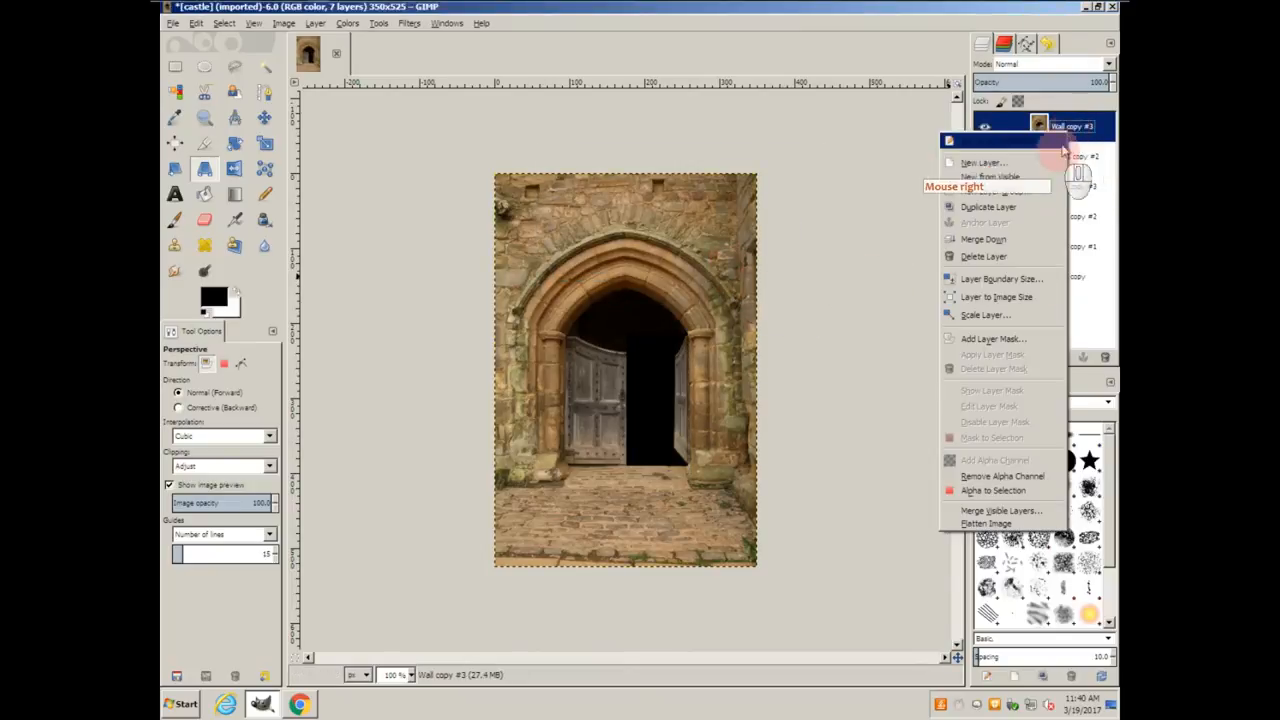
- Merge Wall copy #3 and the door down into Black copy #3
left_click(978, 256)
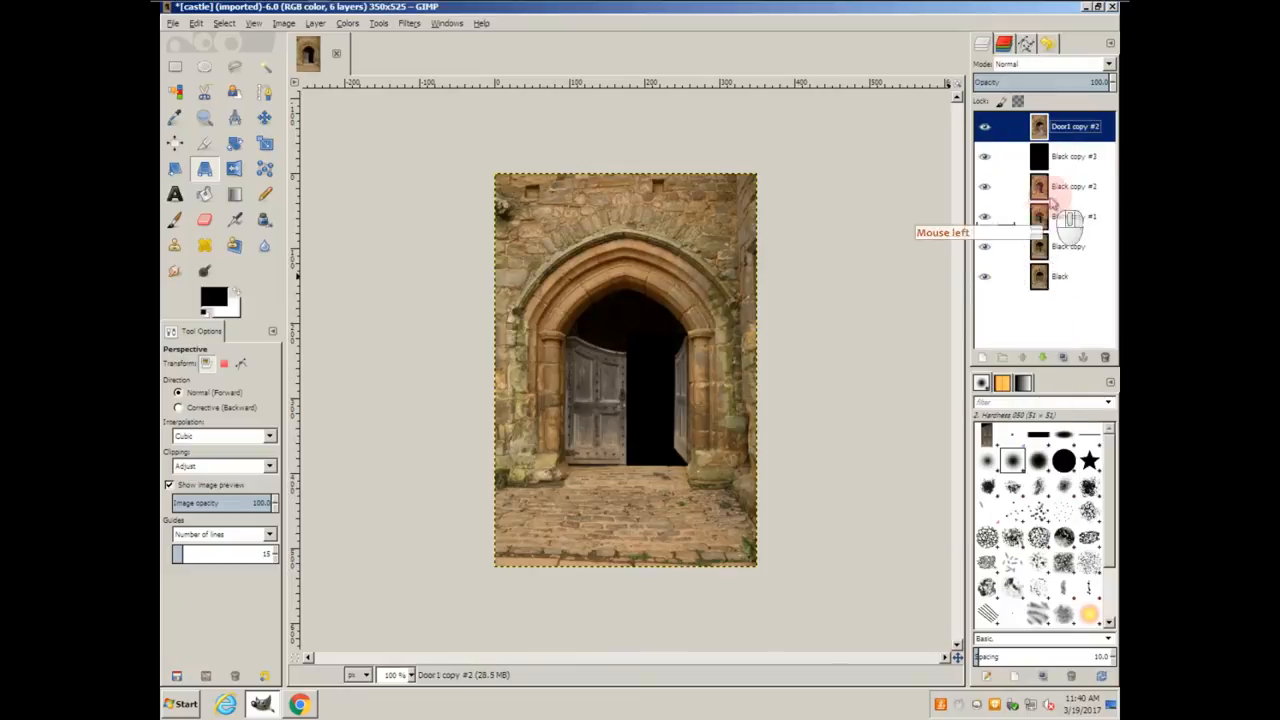
right_click(1070, 190)
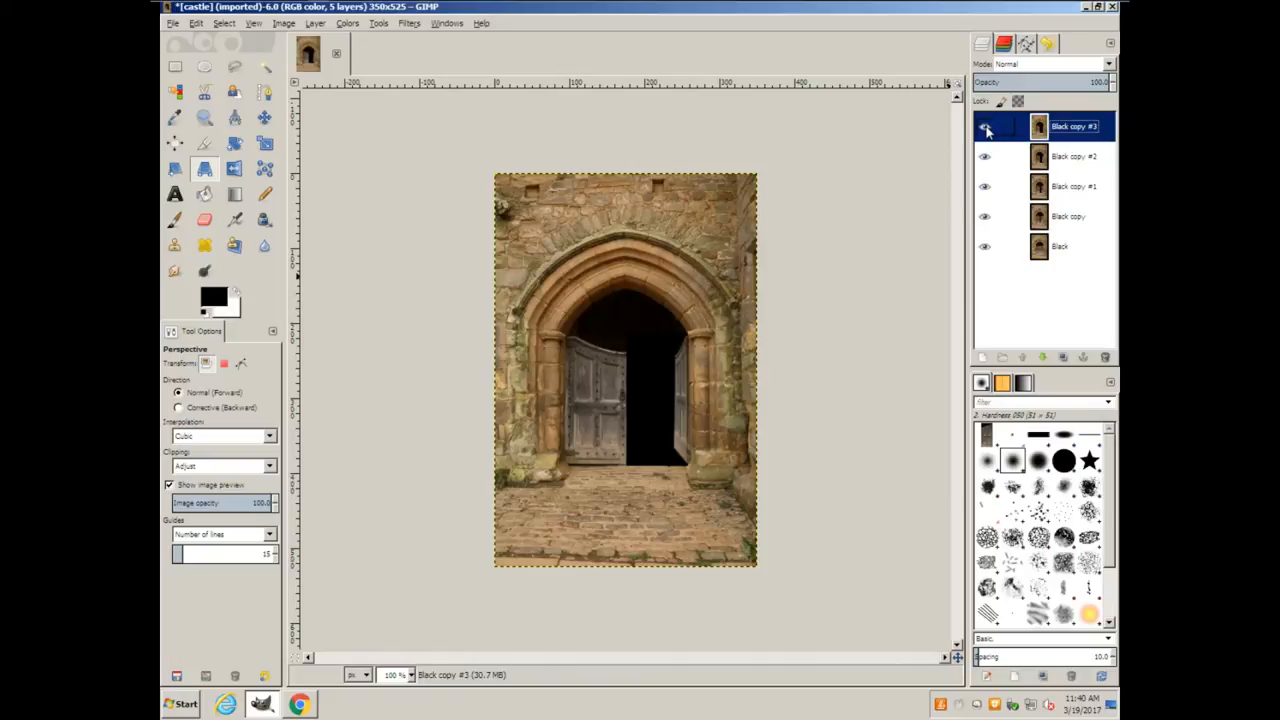
- Duplicate the Black copy #2, Black copy #1 and Black copy frames onto the top
left_click(983, 156)
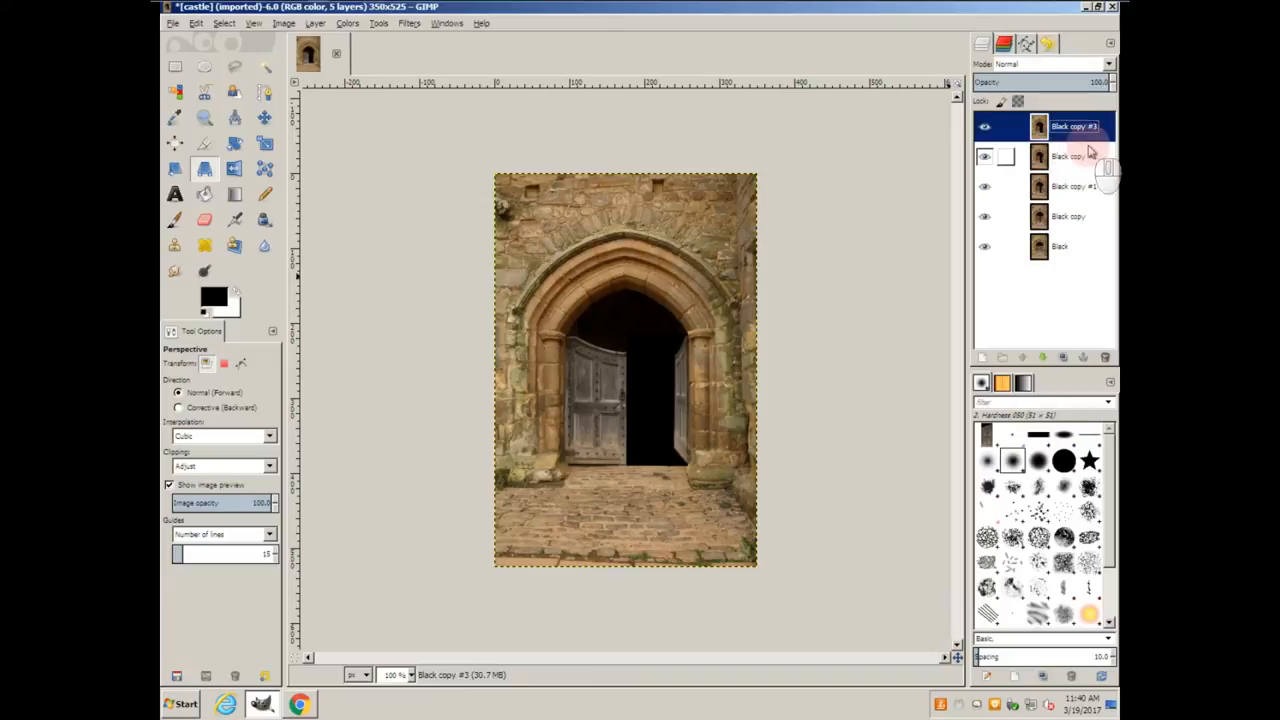
left_click(1072, 157)
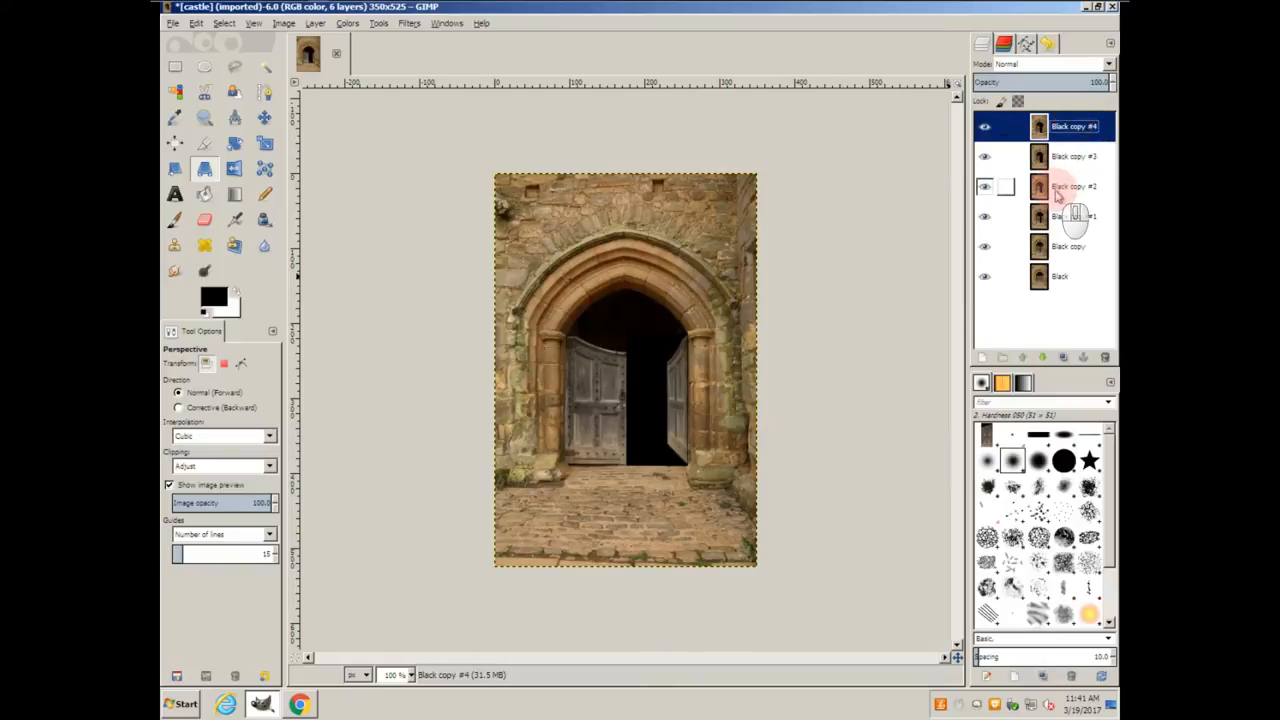
left_click(1073, 186)
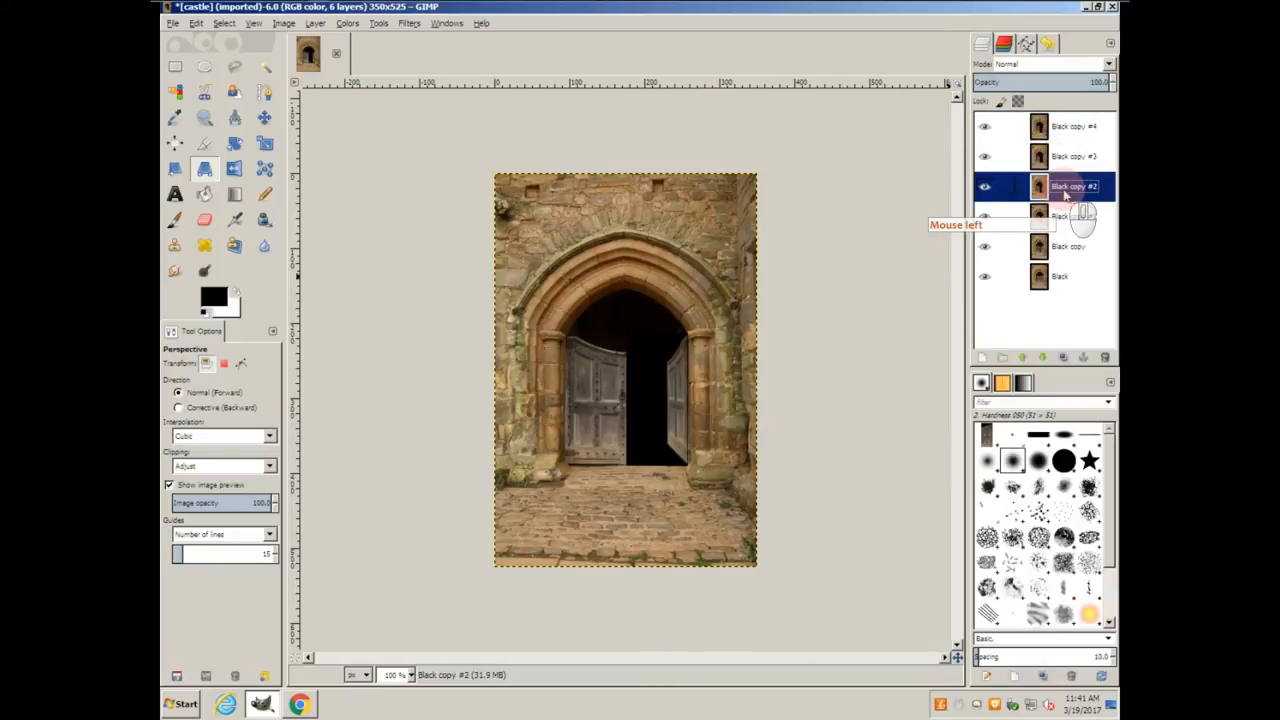
right_click(1060, 186)
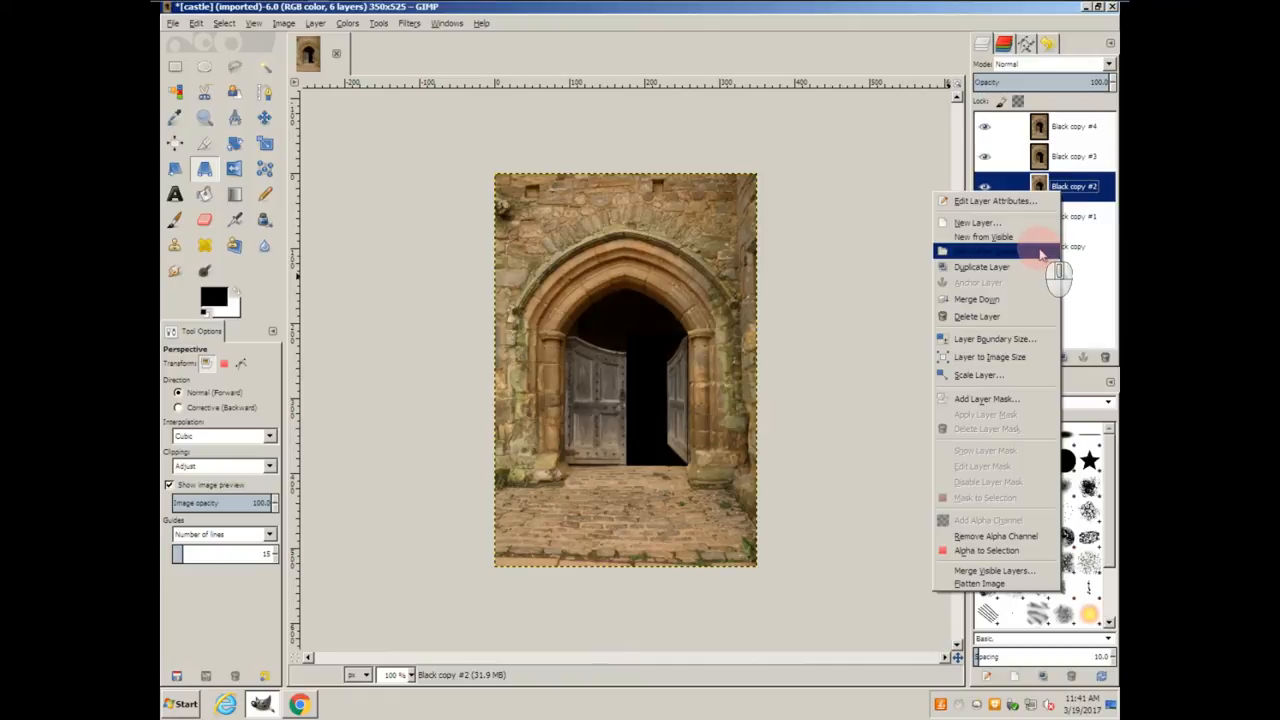
left_click(977, 267)
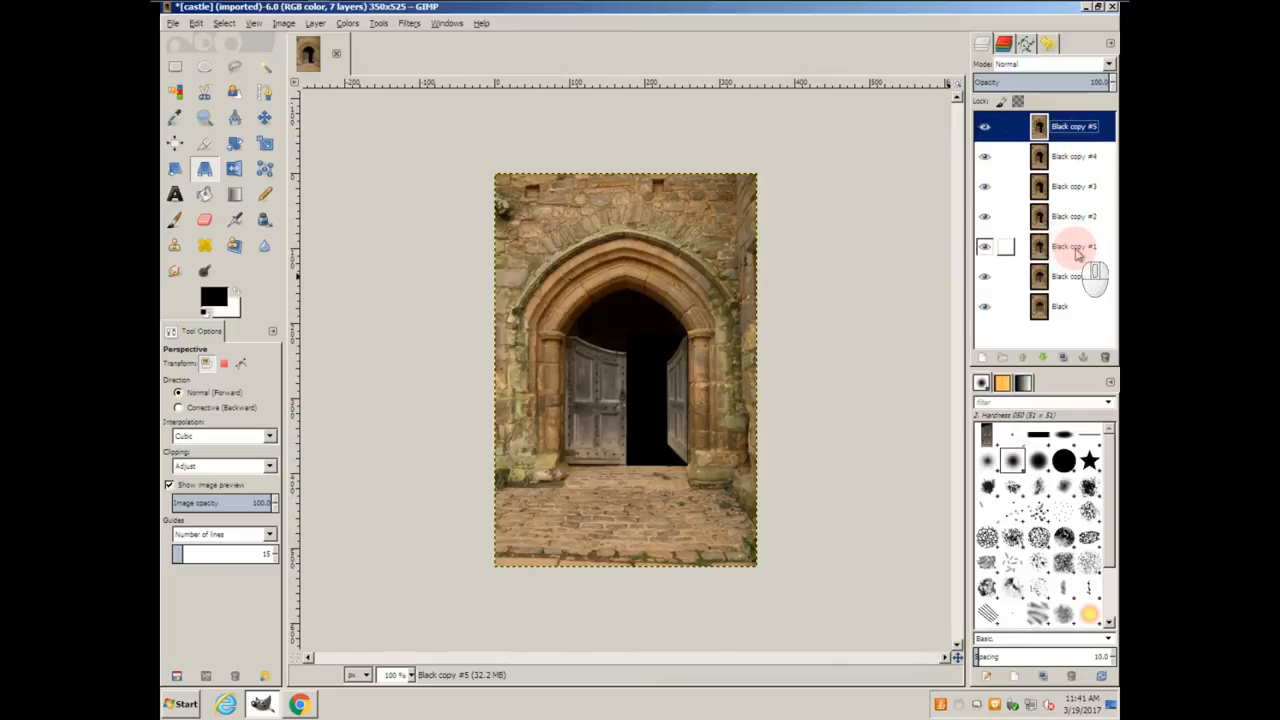
right_click(1075, 246)
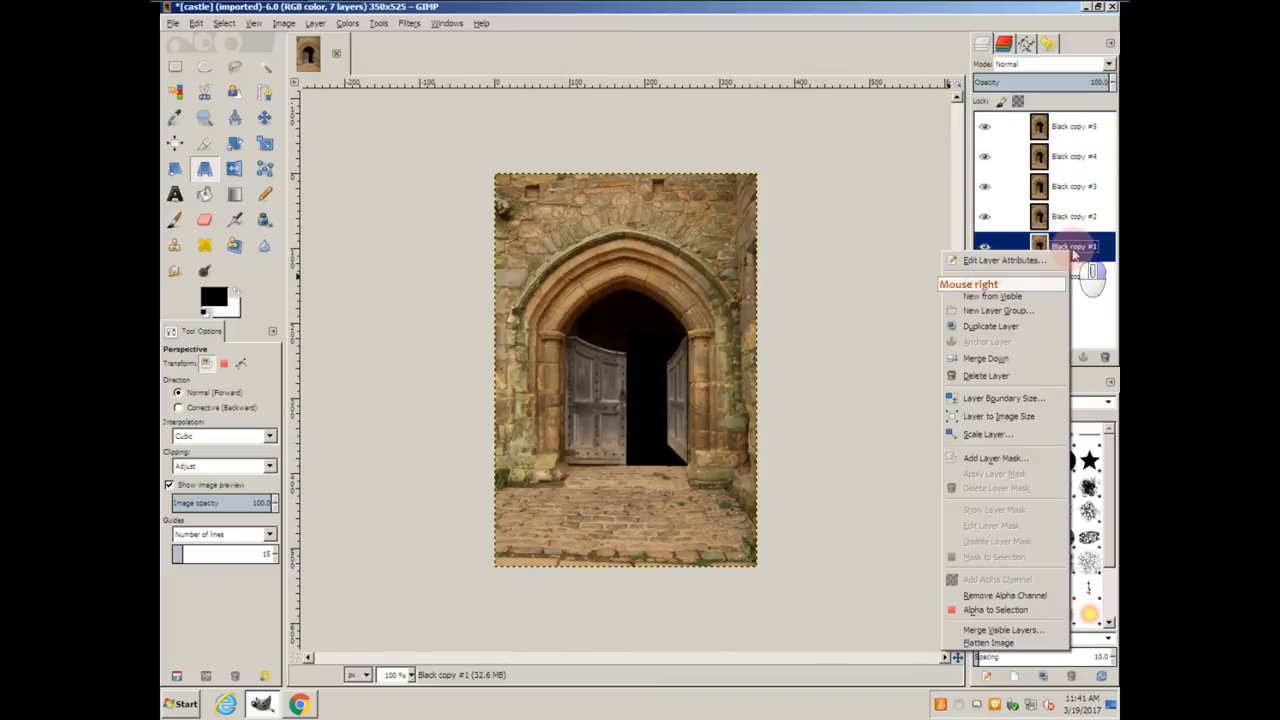
left_click(986, 326)
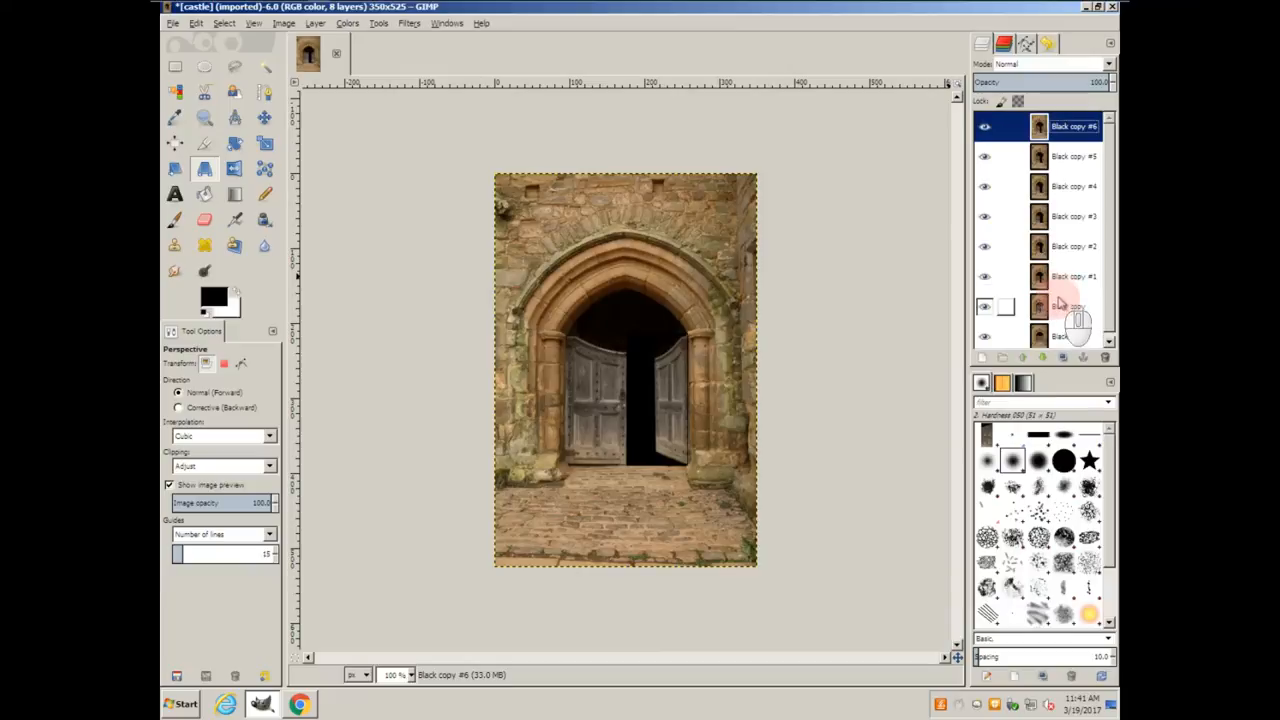
right_click(1062, 307)
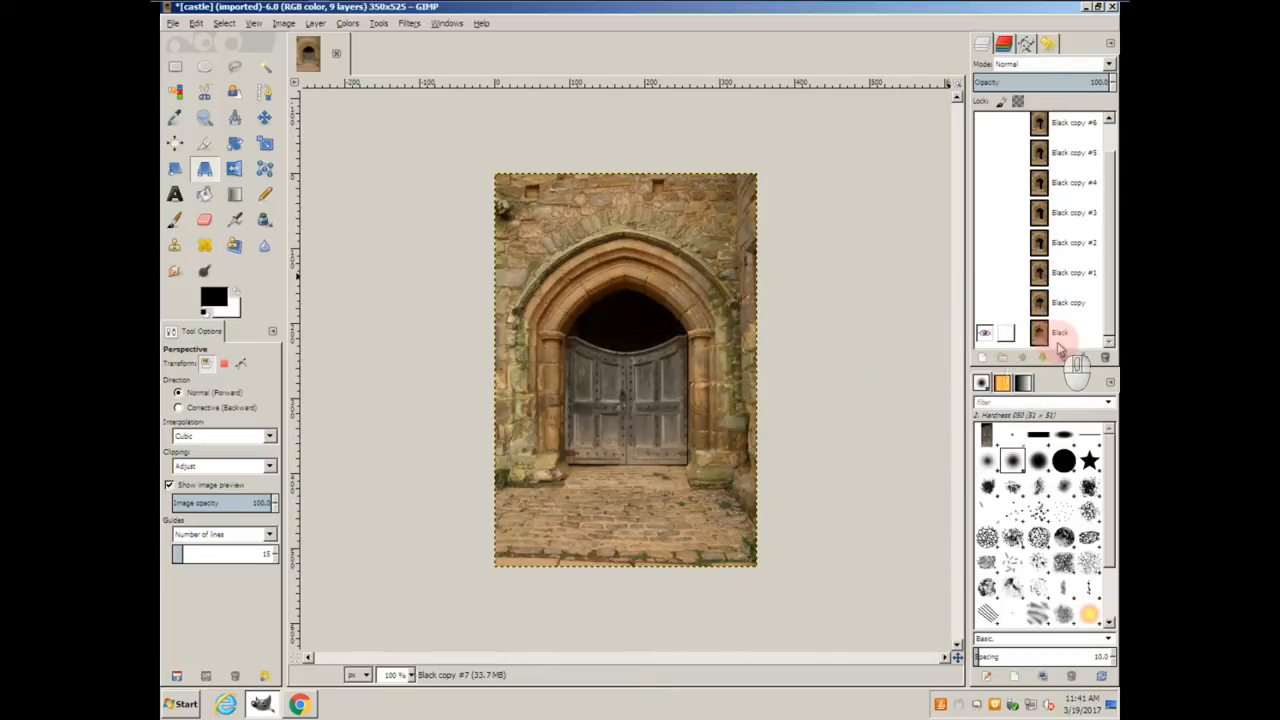
- Play the nine-frame gate animation in Animation Playback, then close the preview
left_click(402, 24)
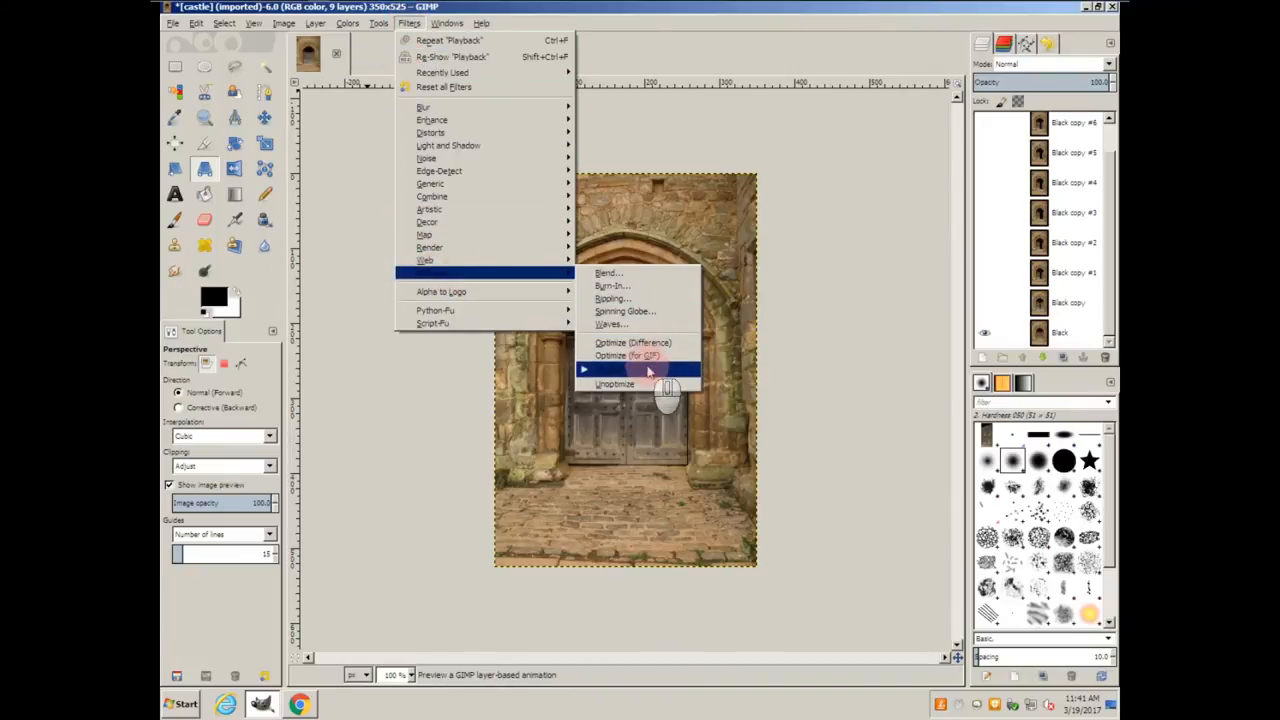
left_click(617, 369)
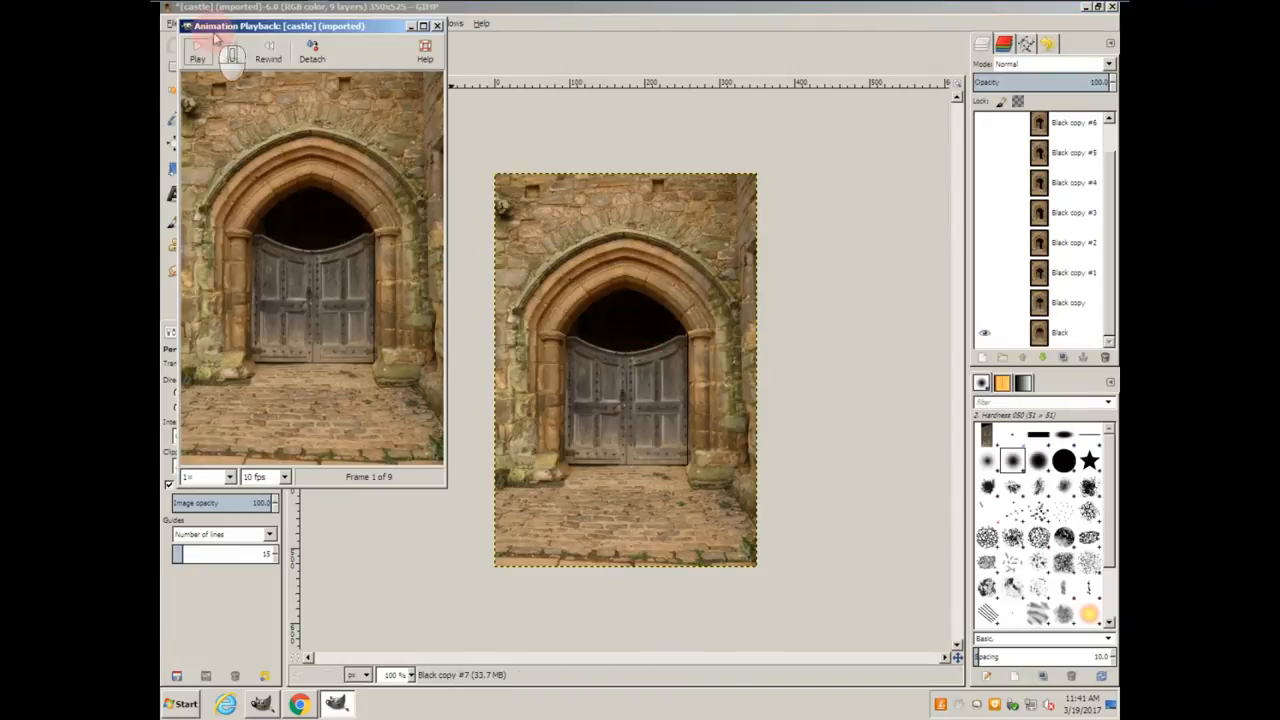
left_click(203, 52)
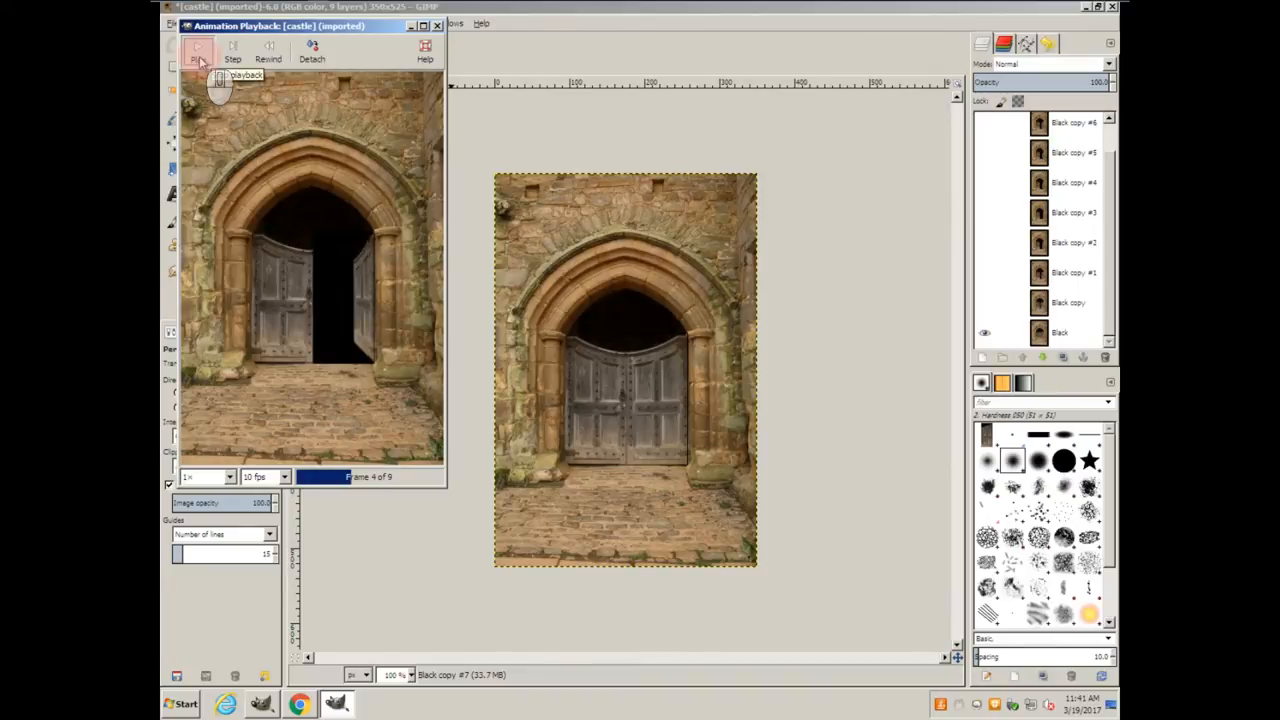
left_click(199, 54)
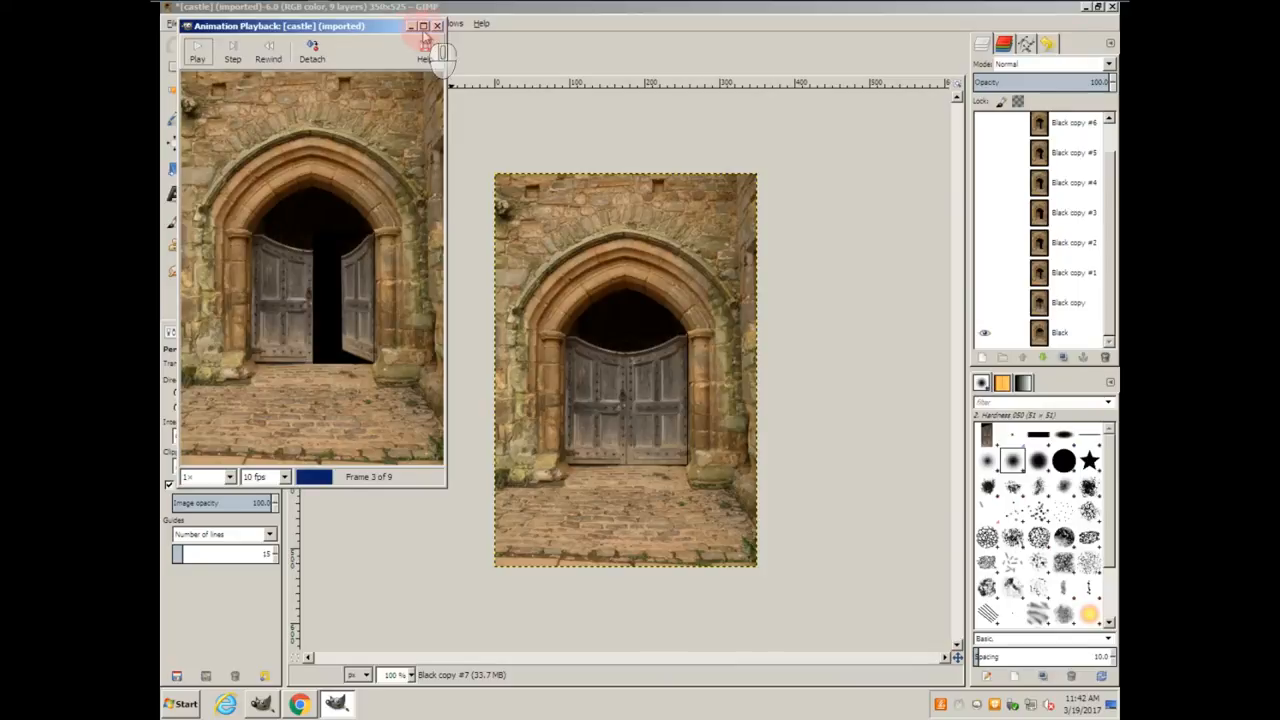
left_click(433, 30)
type(" (1500ms)")
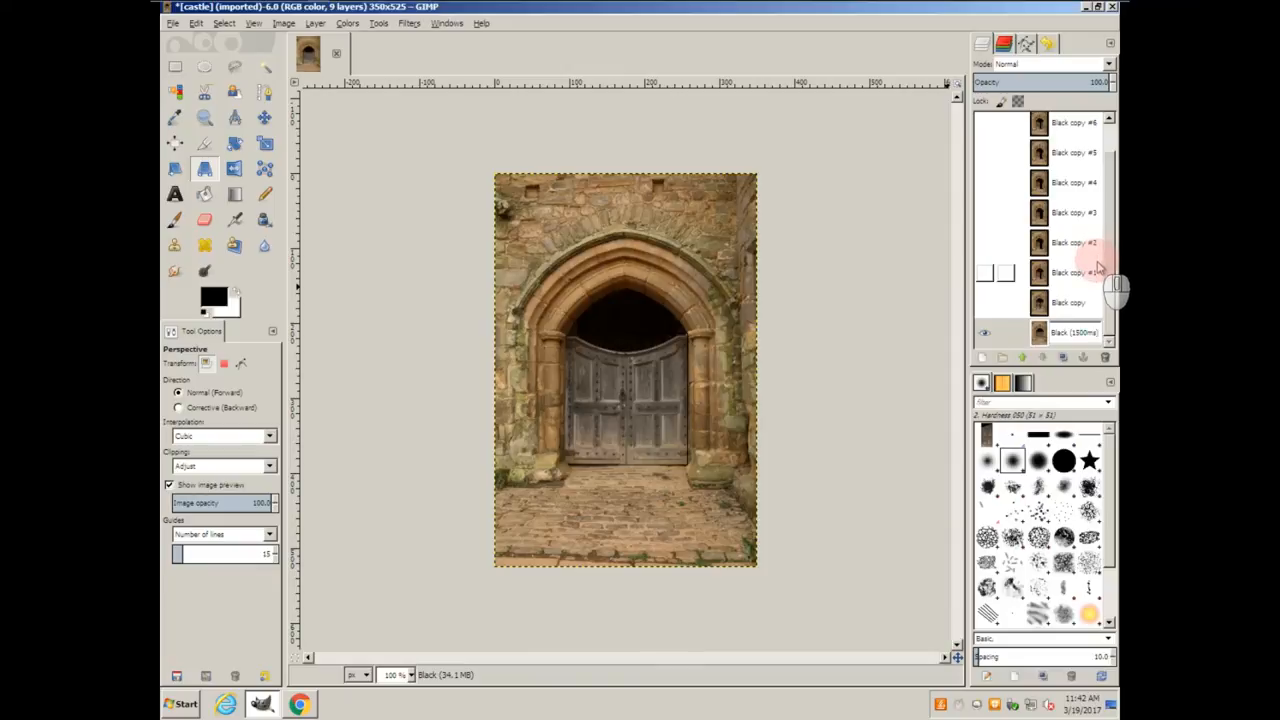
- Rename the Black copy #3 layer to 'Black copy #3 (1500ms)'
left_click(1073, 212)
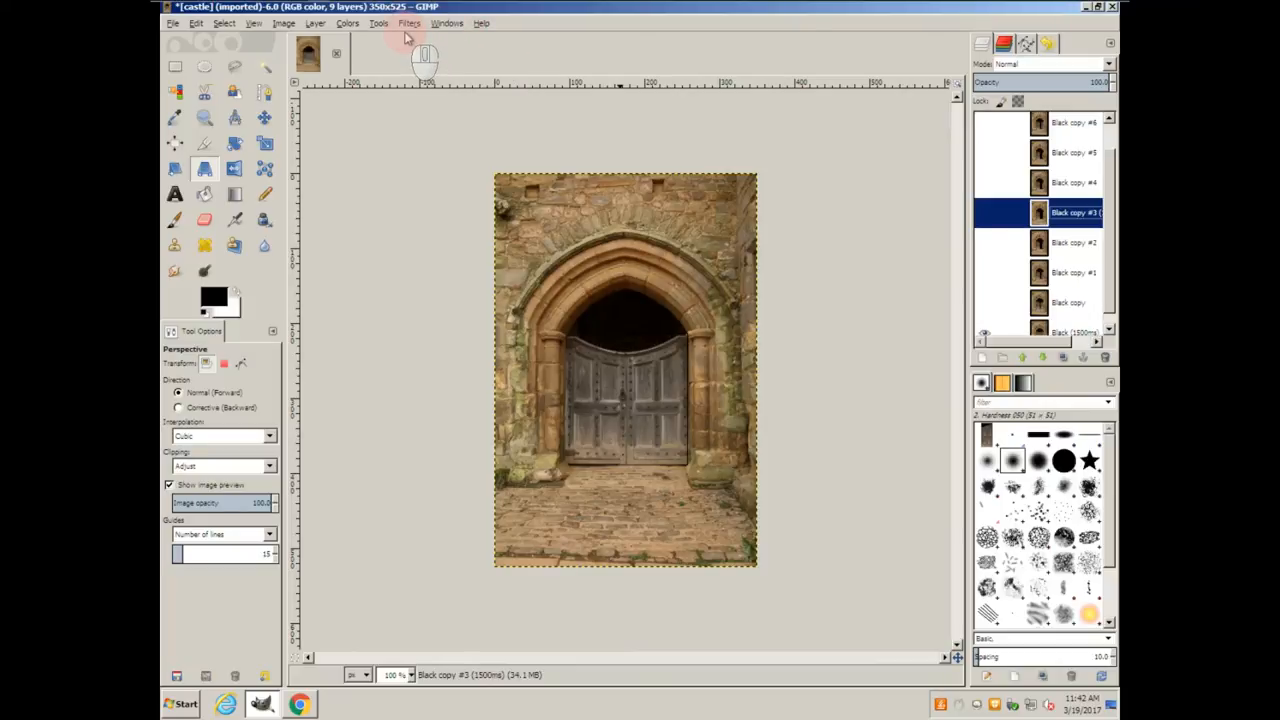
left_click(427, 23)
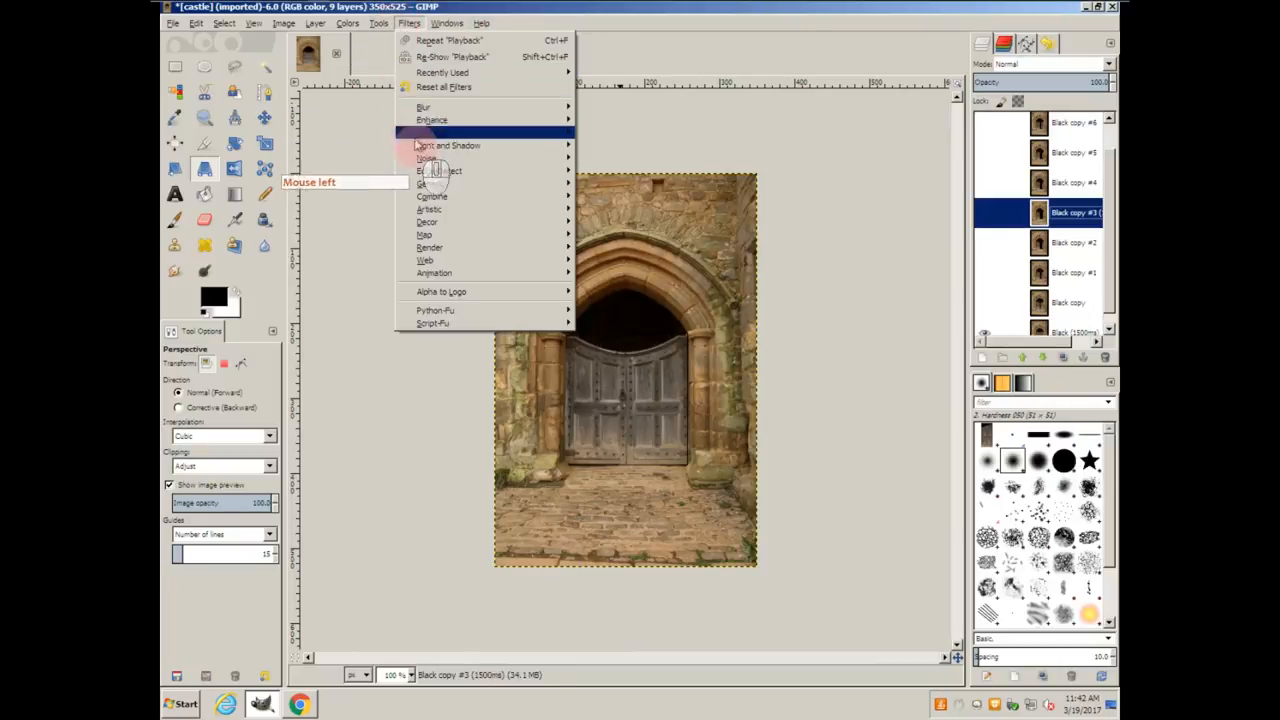
mouse_move(434, 272)
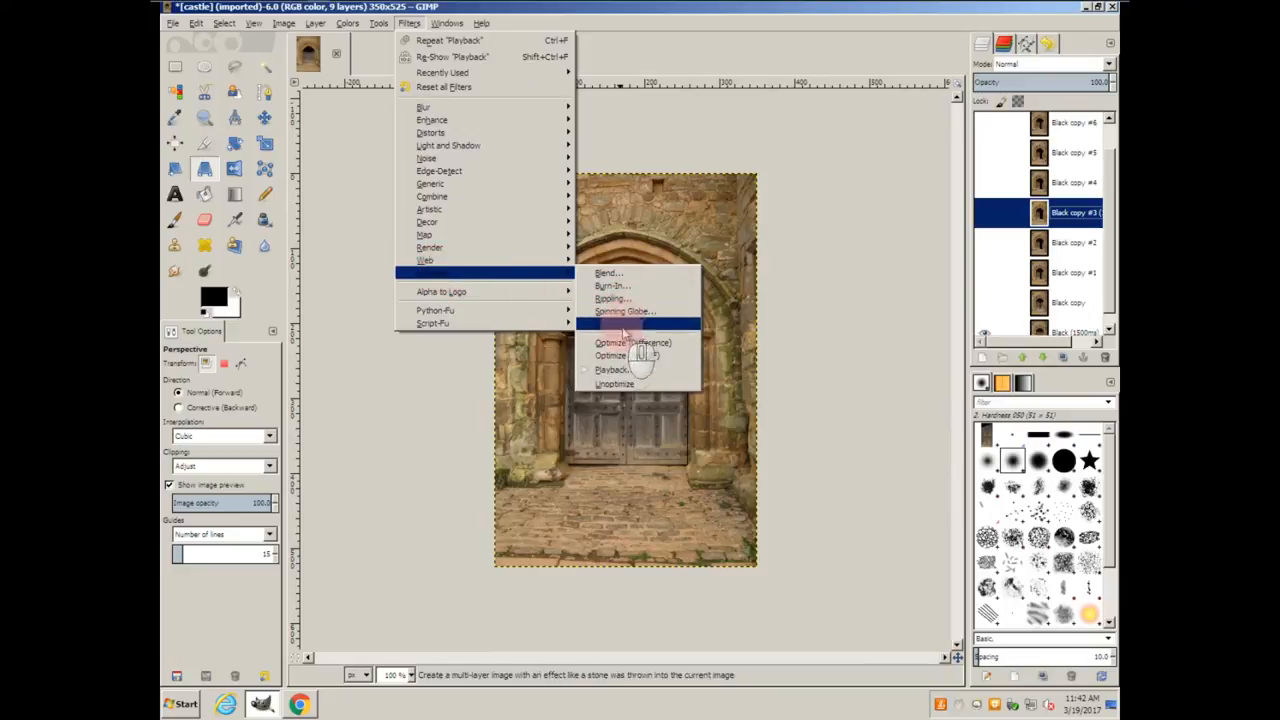
left_click(611, 369)
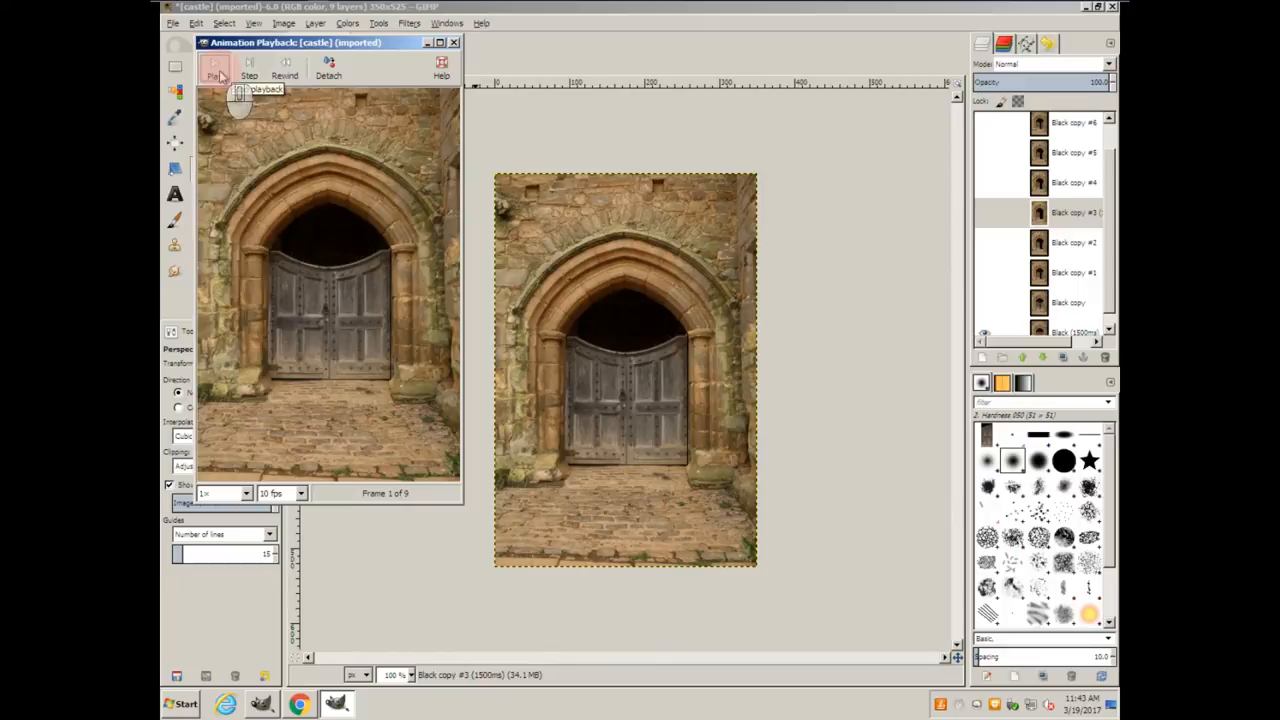
left_click(210, 79)
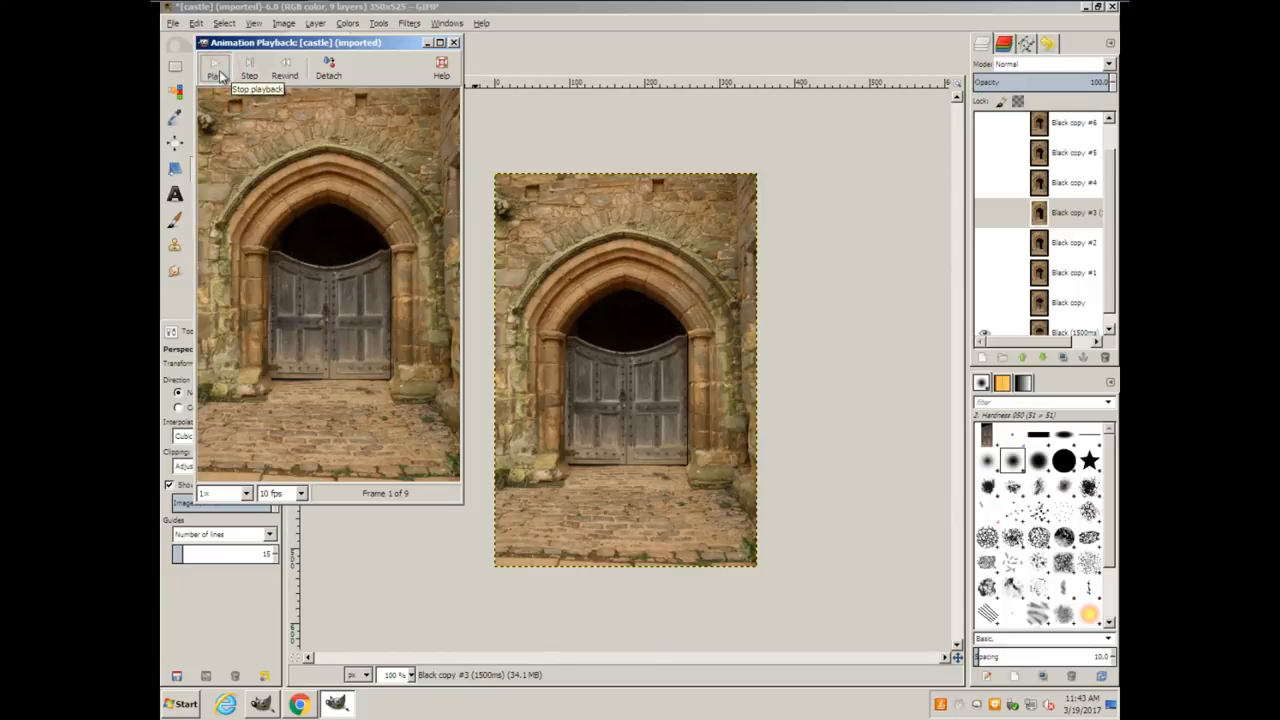
left_click(216, 76)
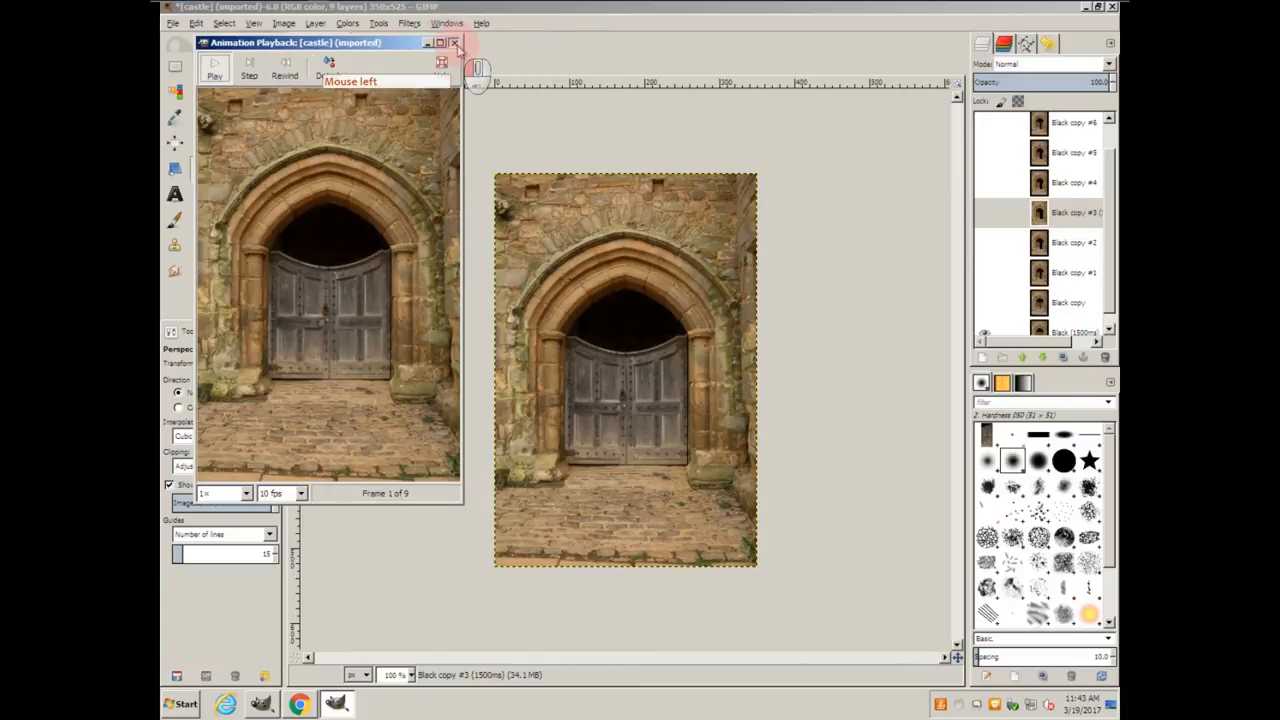
left_click(171, 24)
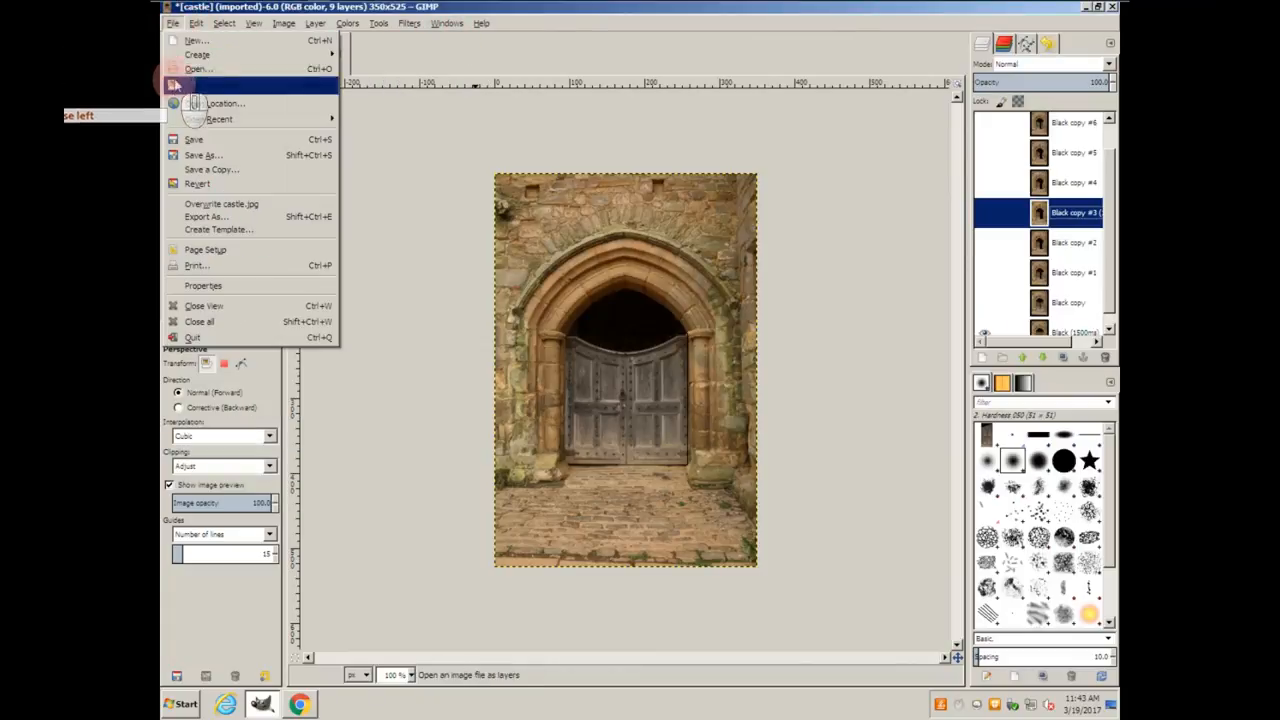
- Save the project as CastleAnimation.xcf in Documents
left_click(204, 153)
type("CastleAnimation.xcf")
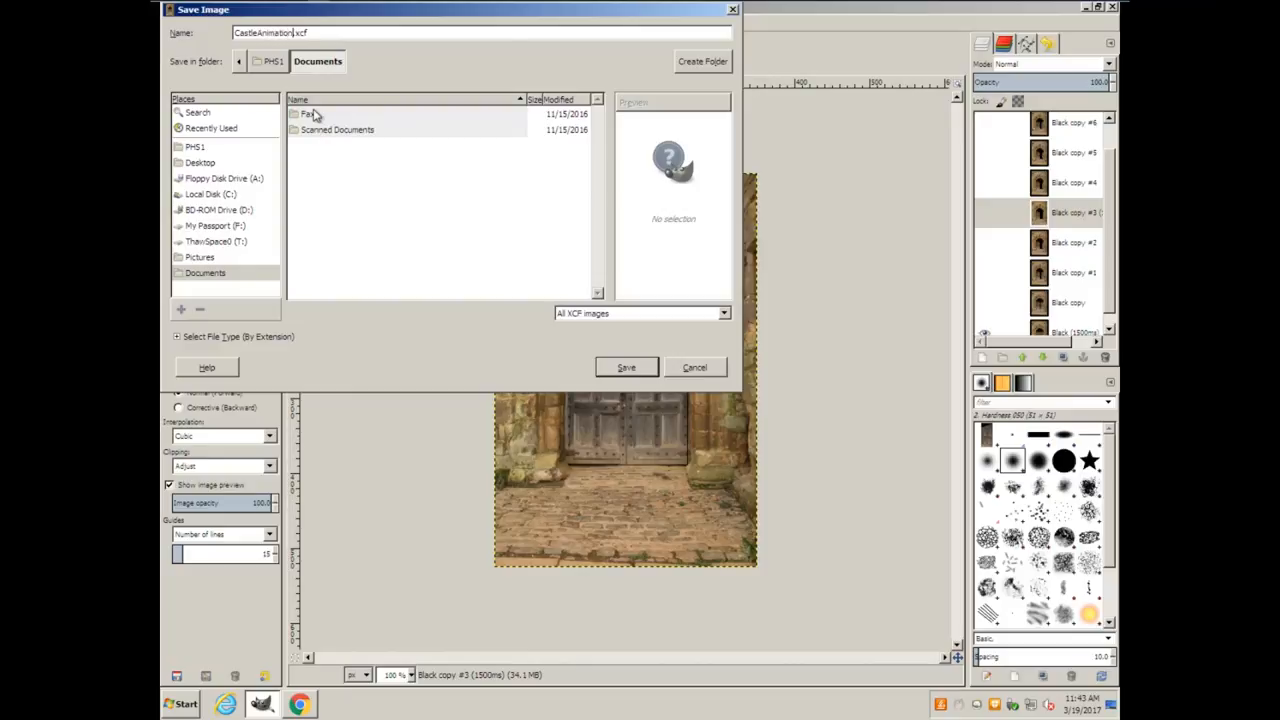
left_click(626, 367)
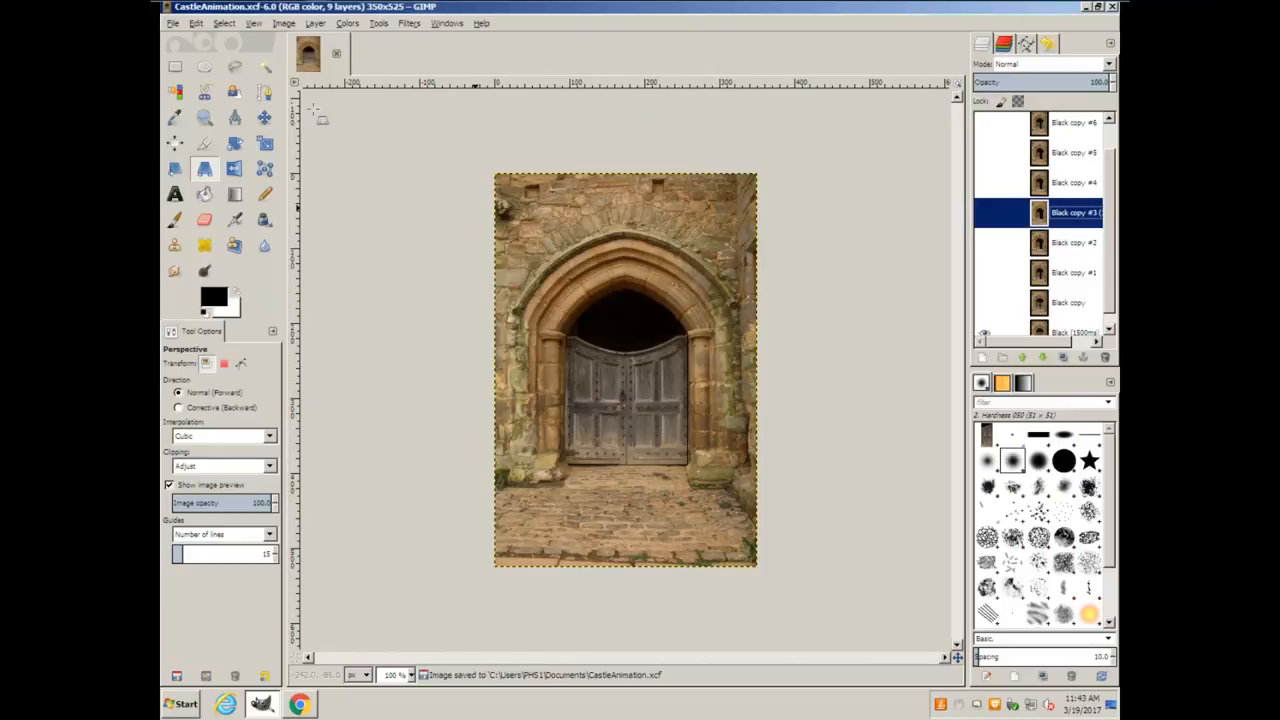
left_click(171, 25)
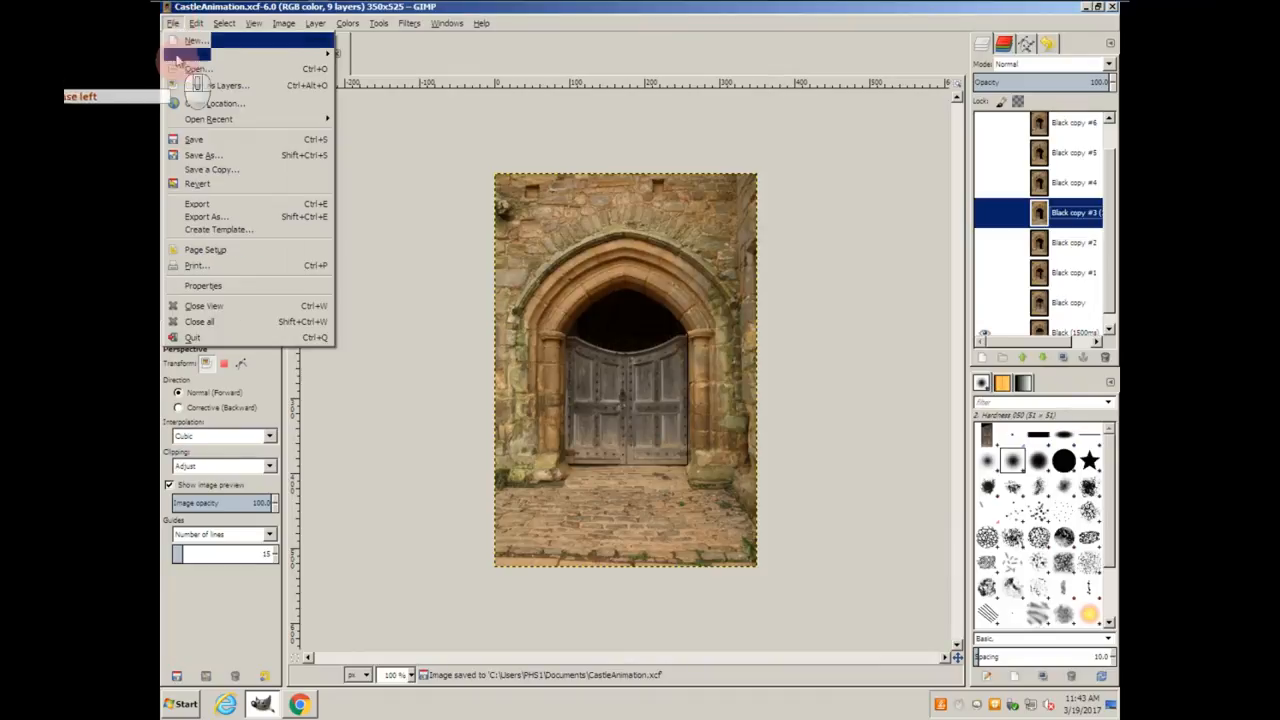
- Export as CastleAnimation.gif in Documents, getting past the unknown-extension warning
left_click(205, 216)
type("CastleAnimation.gif")
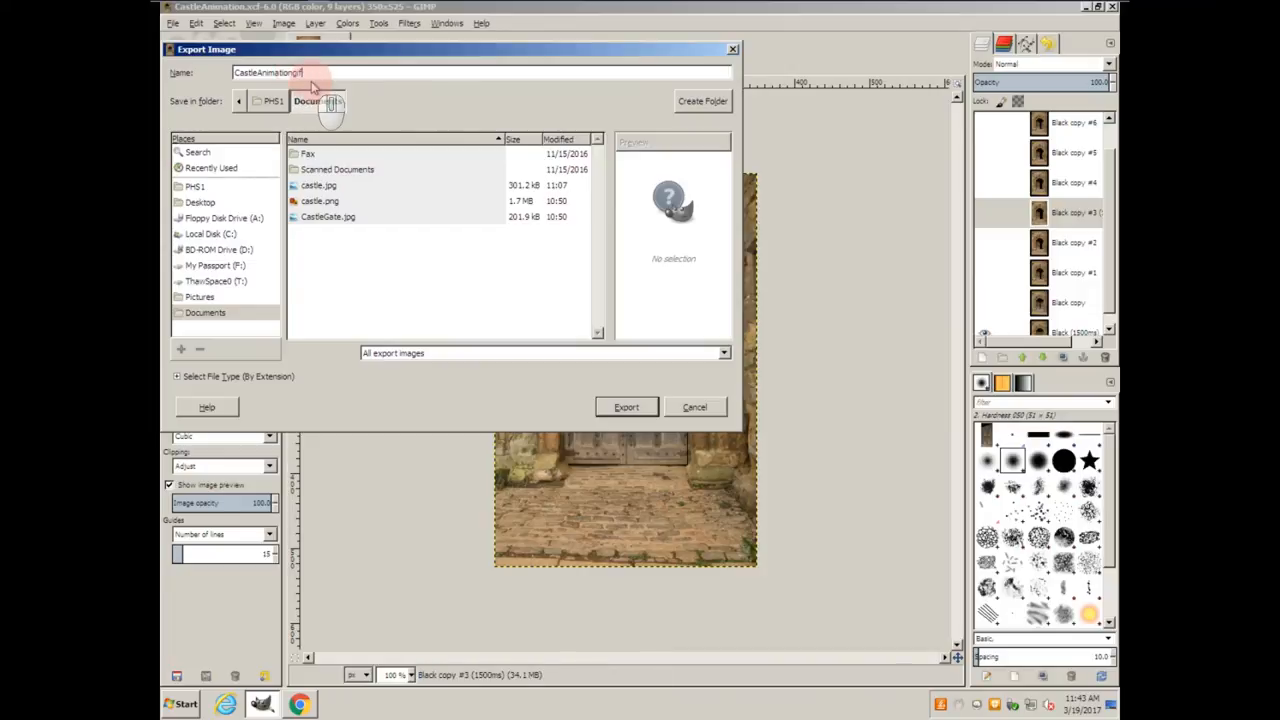
left_click(626, 406)
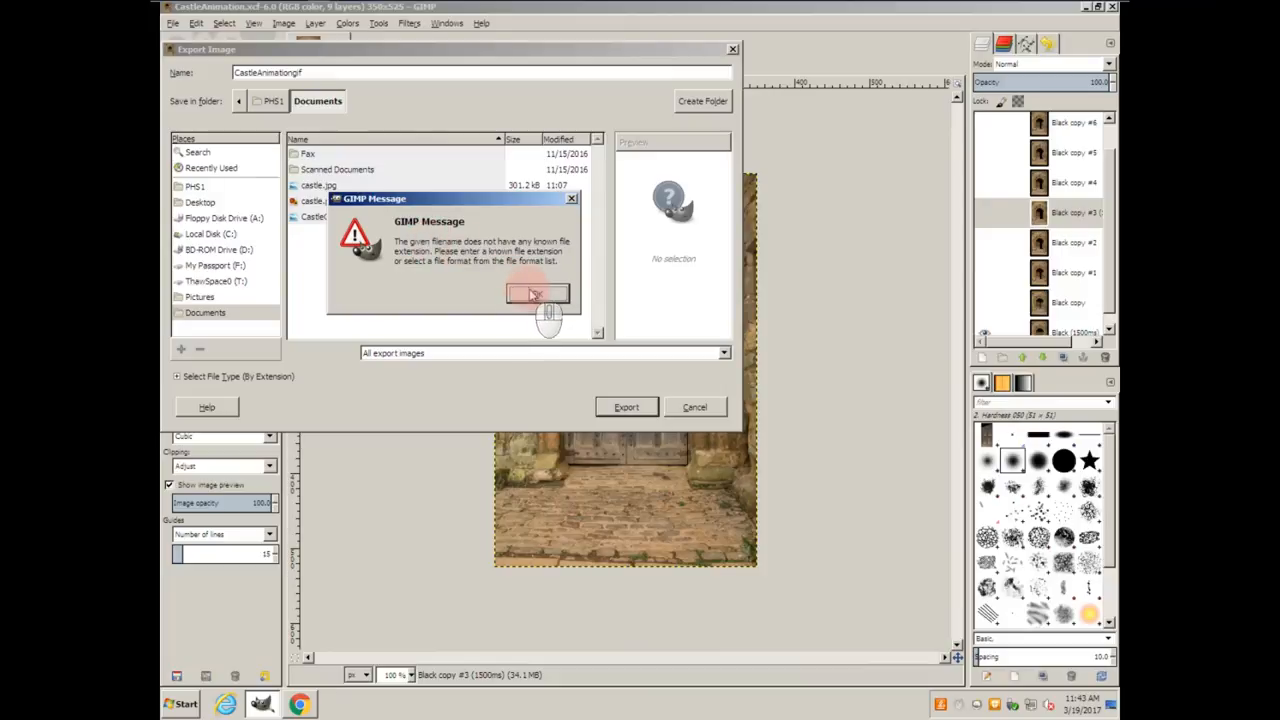
left_click(537, 293)
type(".")
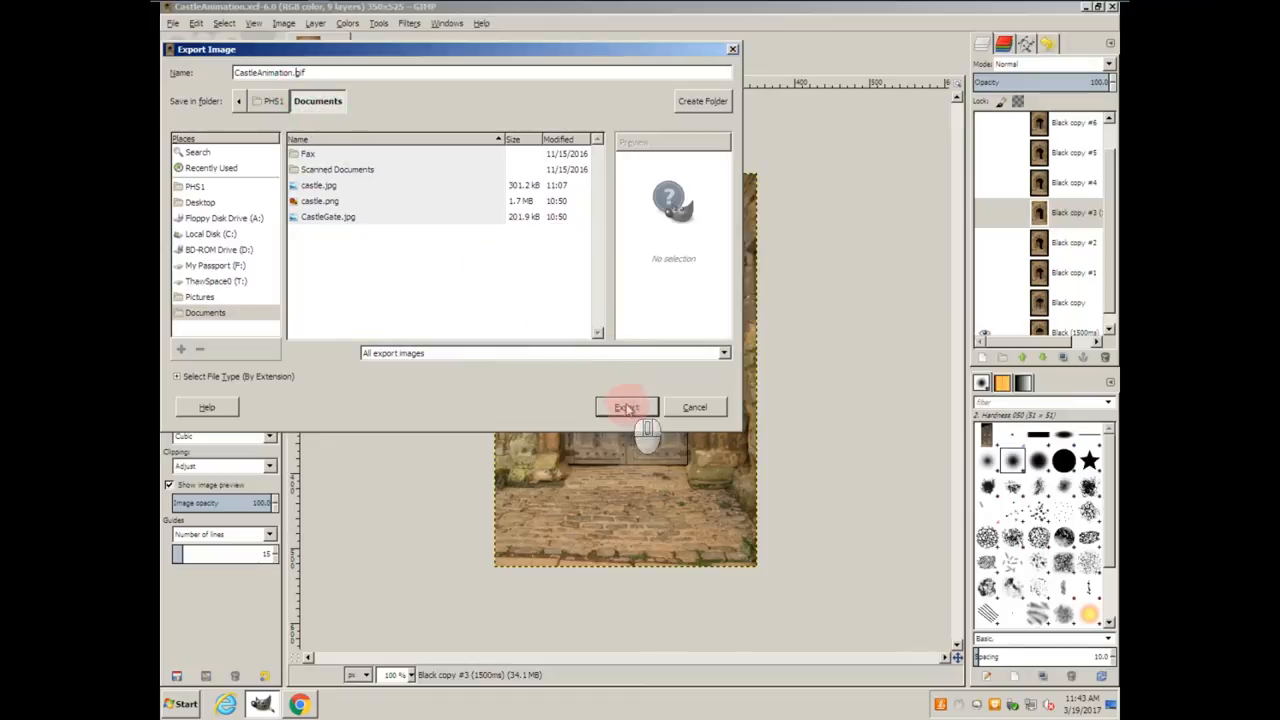
left_click(626, 407)
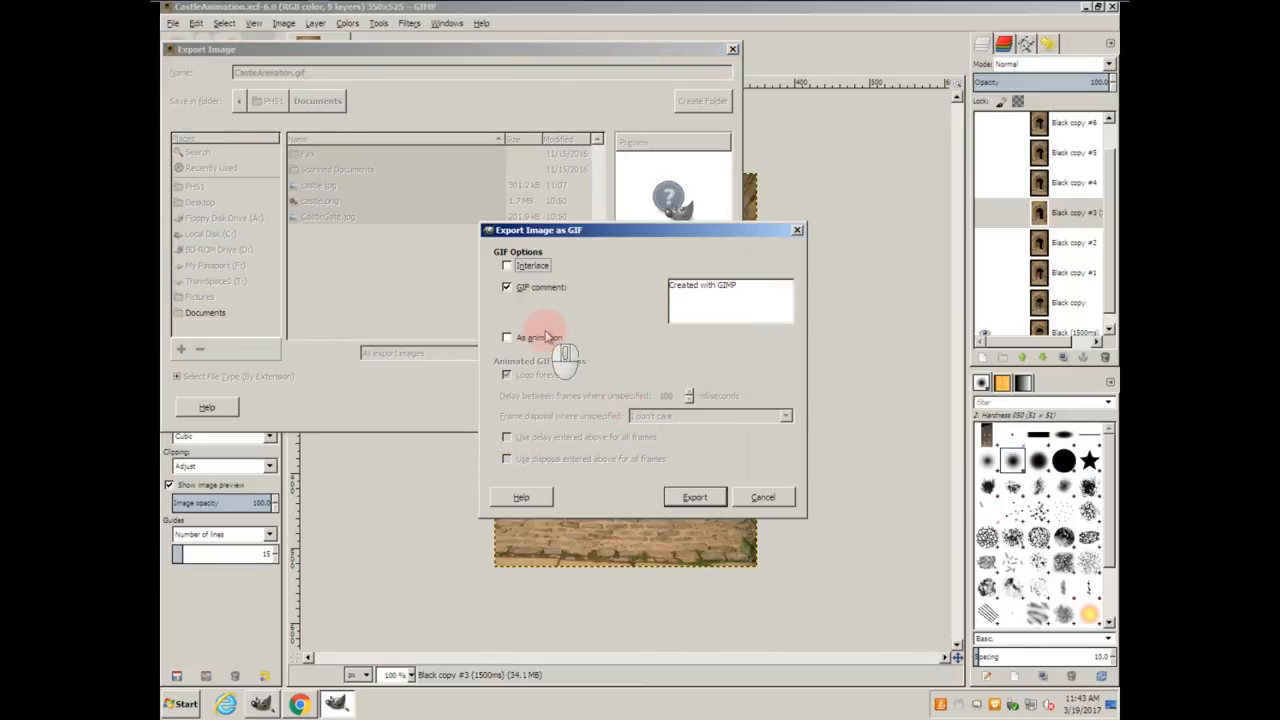
- Export CastleAnimation.gif as an animation using replace disposal for all frames
left_click(507, 337)
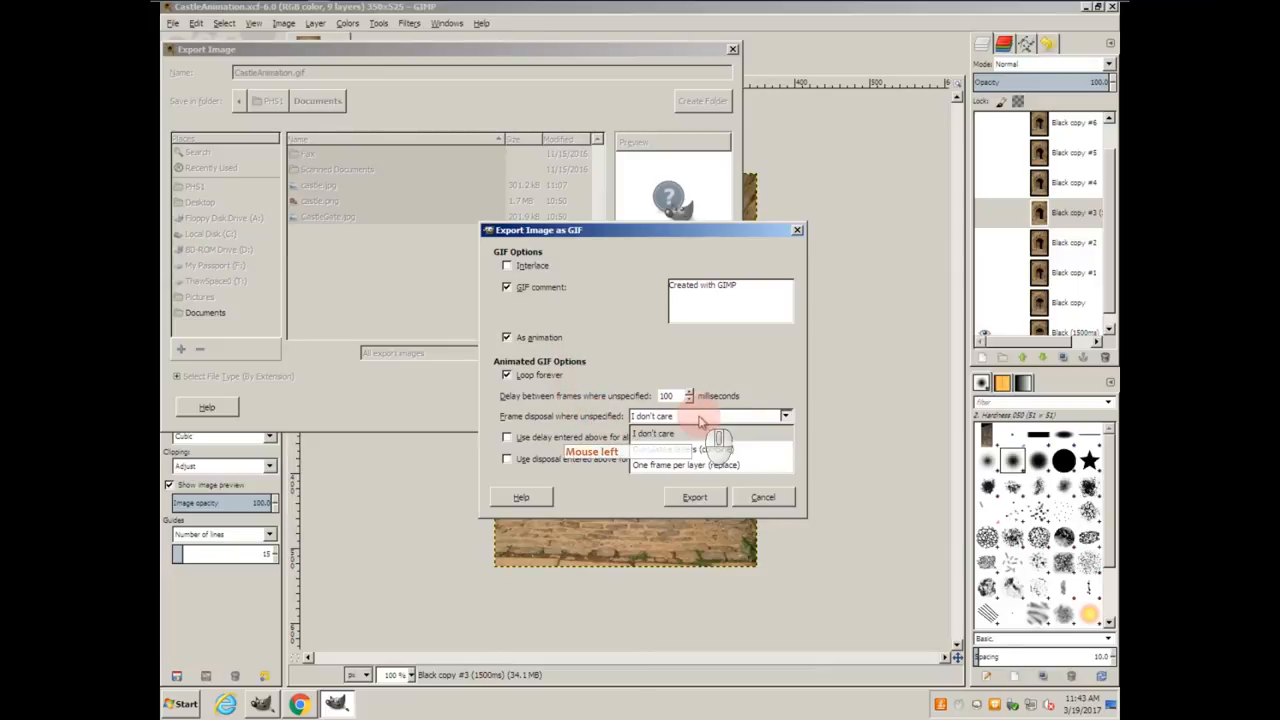
left_click(693, 464)
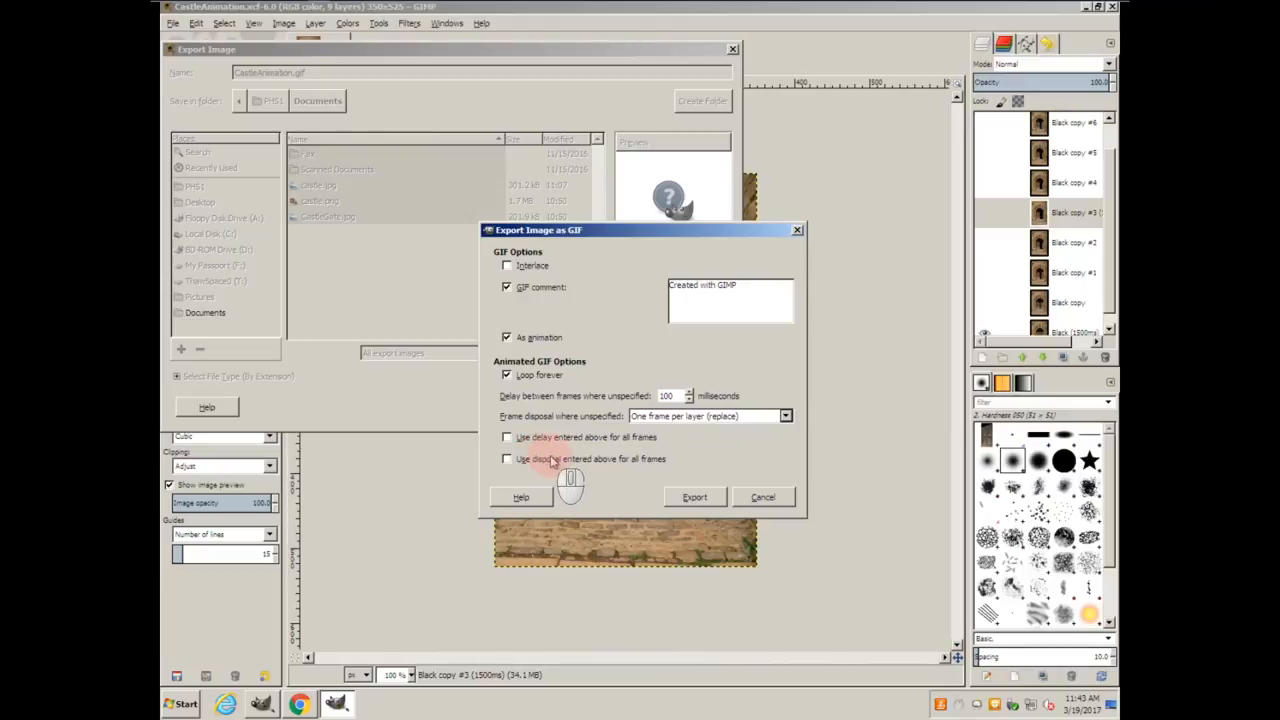
left_click(506, 459)
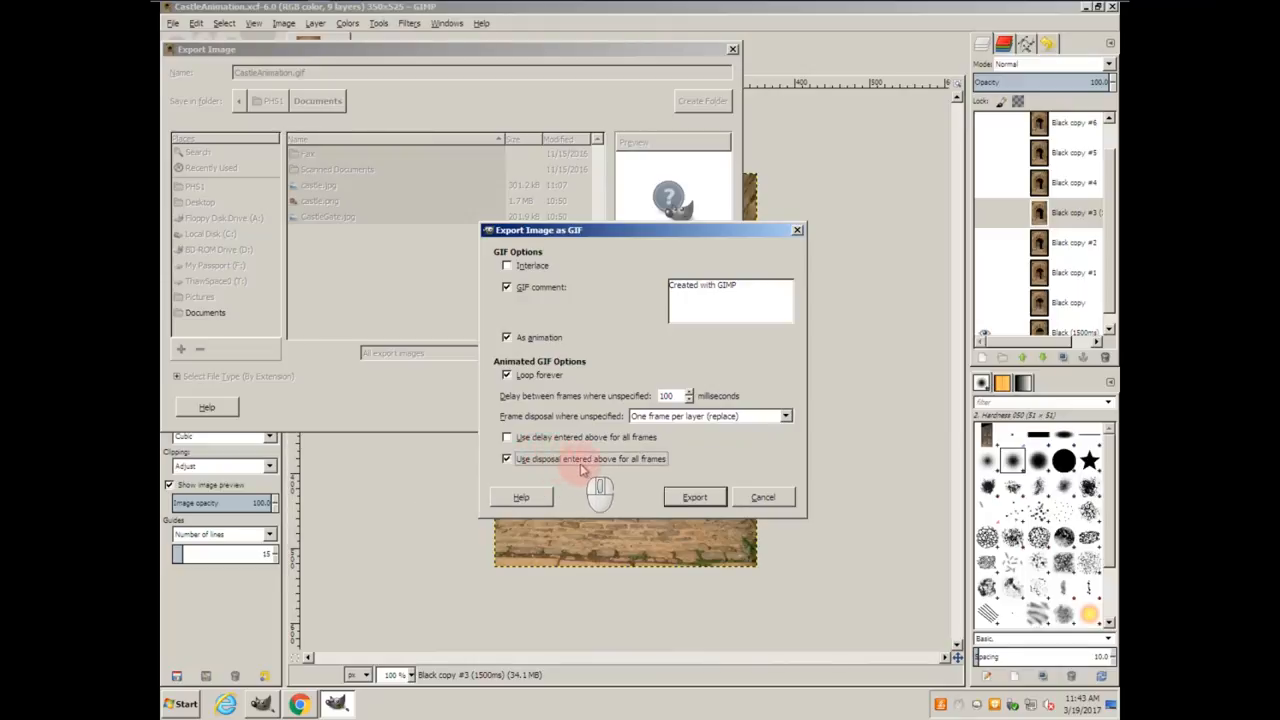
left_click(694, 497)
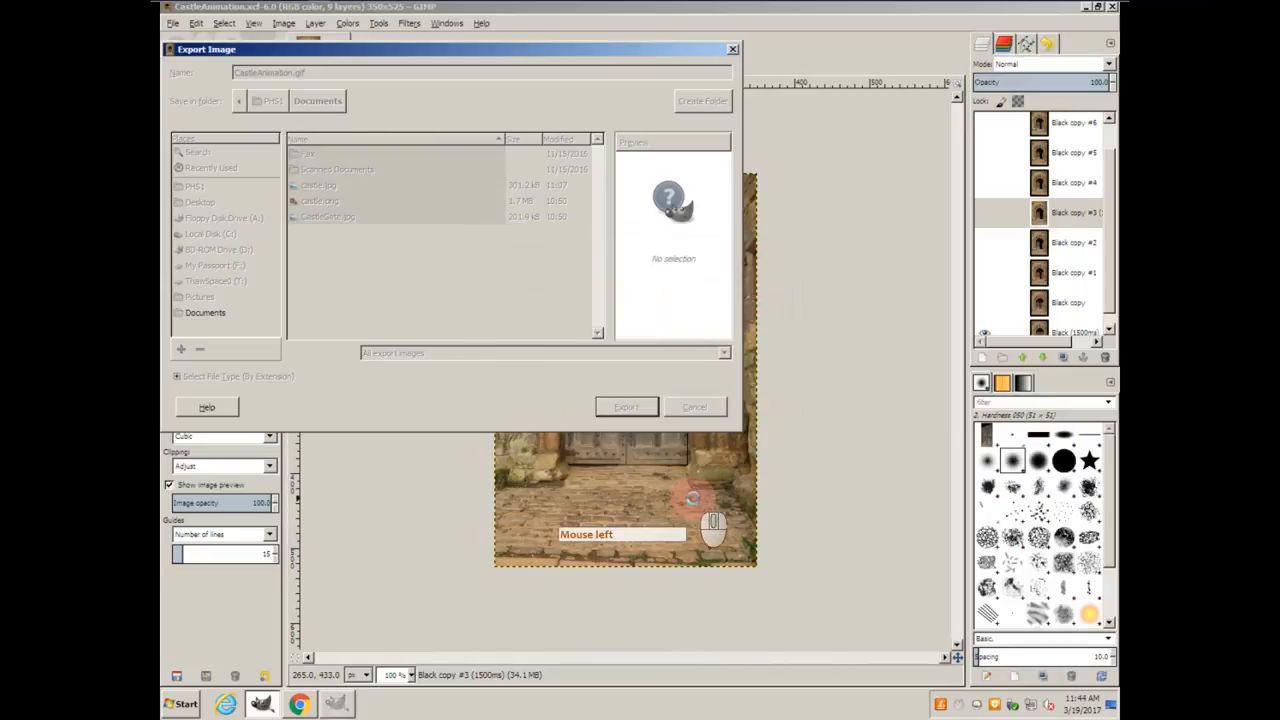
left_click(626, 406)
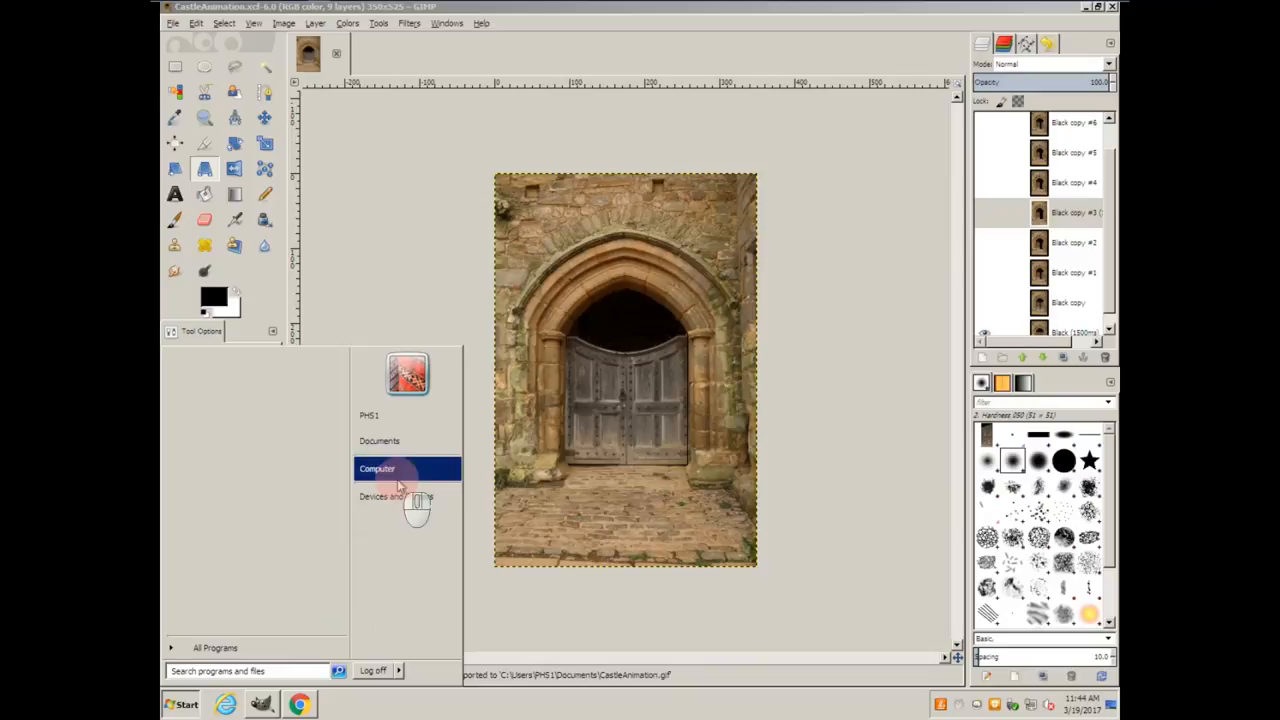
- Open CastleAnimation.gif from Documents so it plays in Internet Explorer
left_click(378, 440)
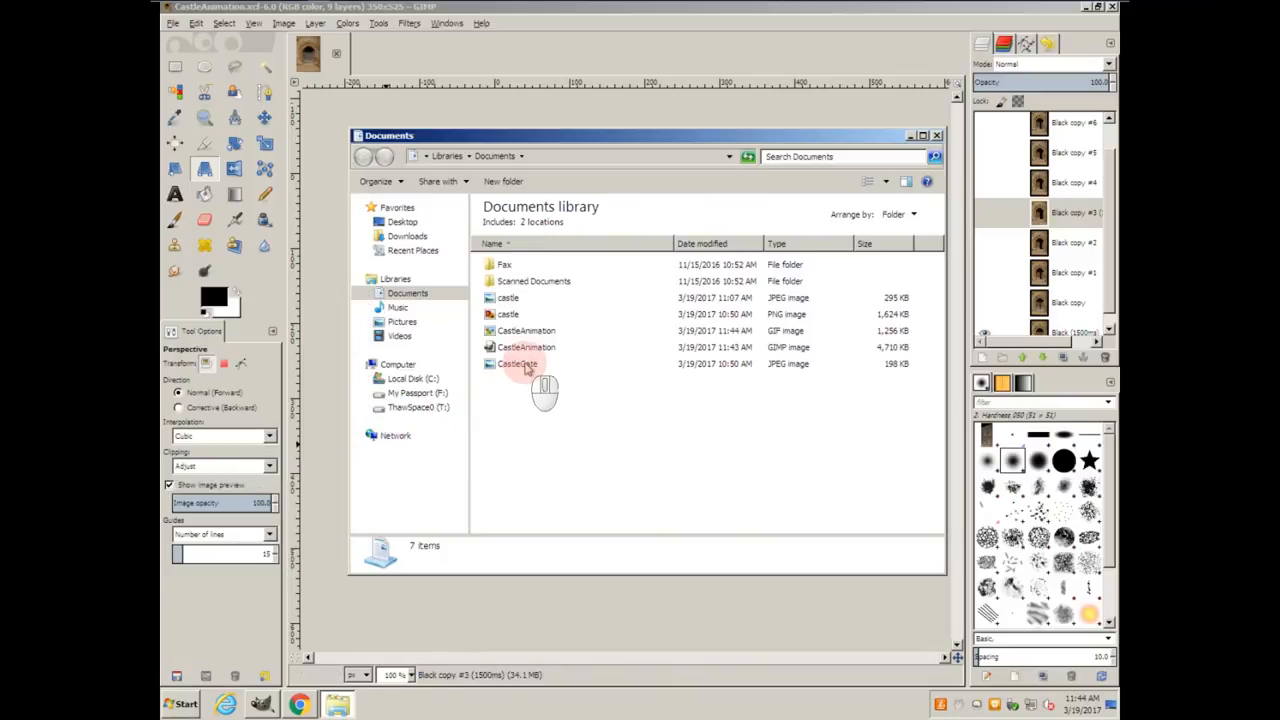
left_click(526, 330)
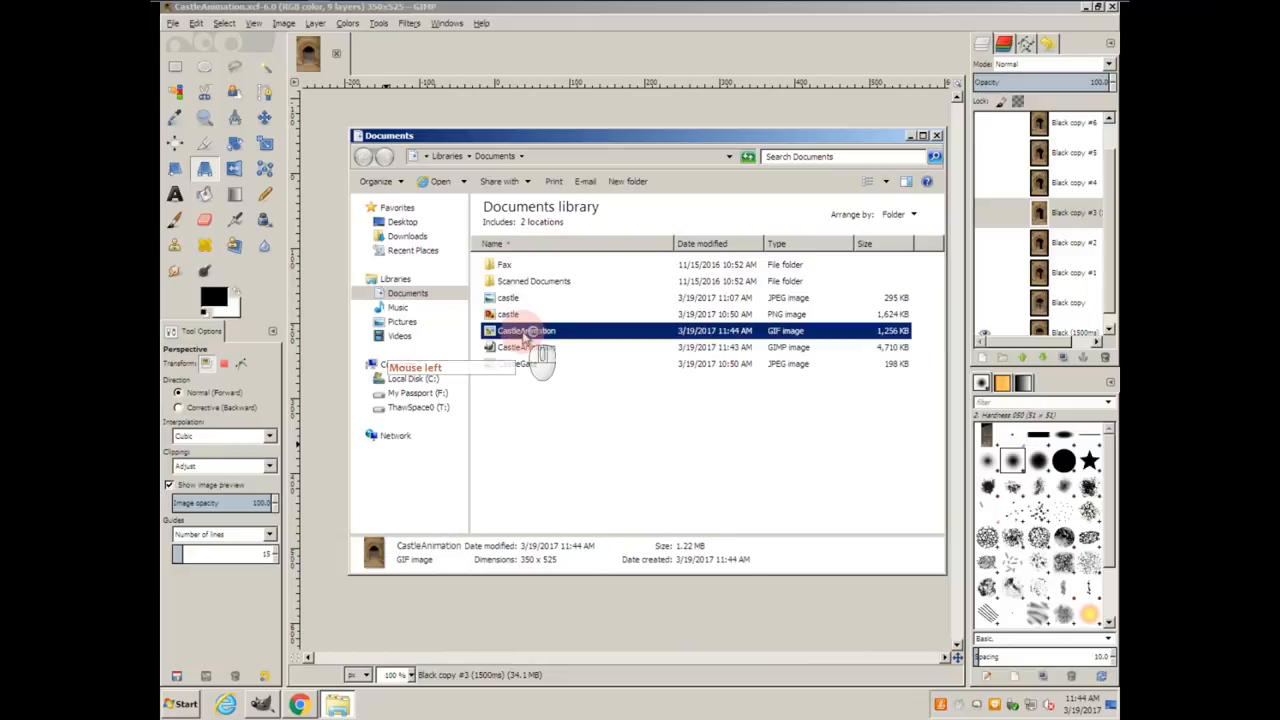
double_click(523, 330)
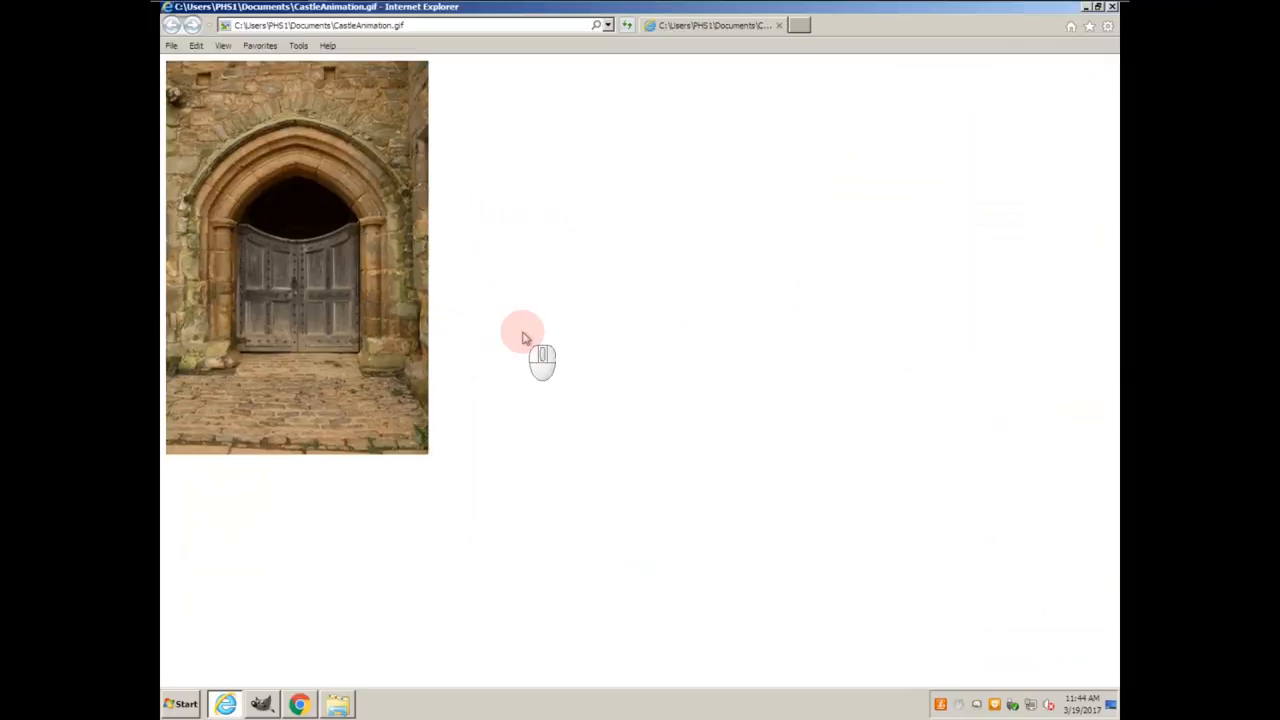